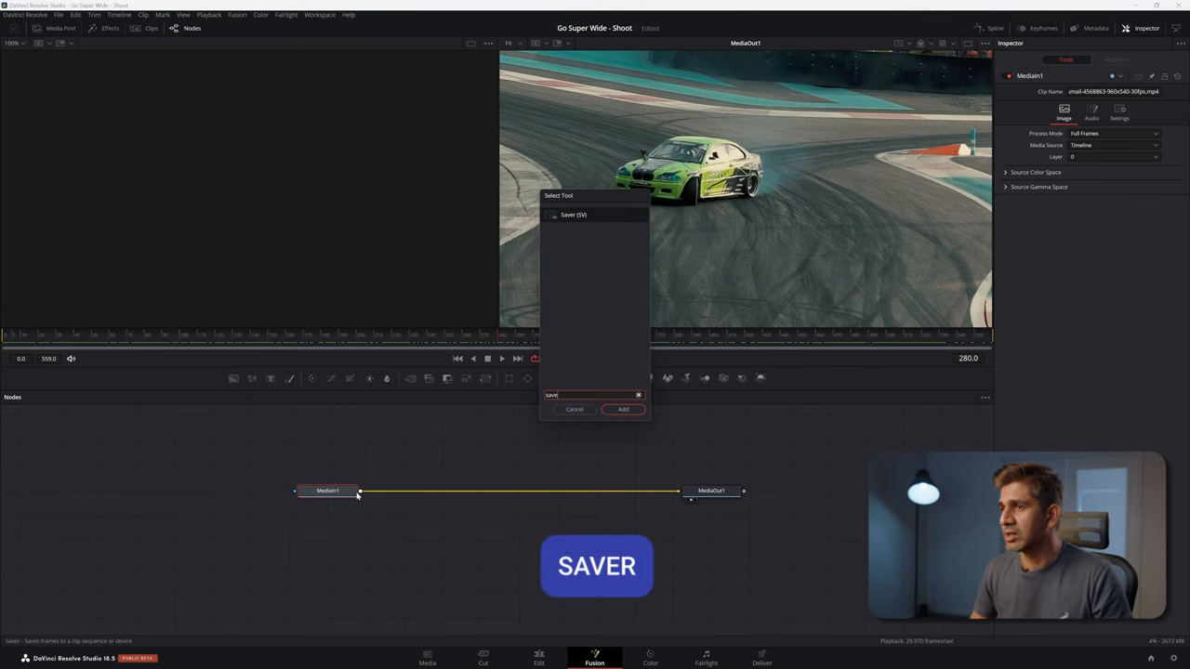
Step: Insert a Saver writing to the Savers folder, with a render script keeping every 30th frame
left_click(622, 409)
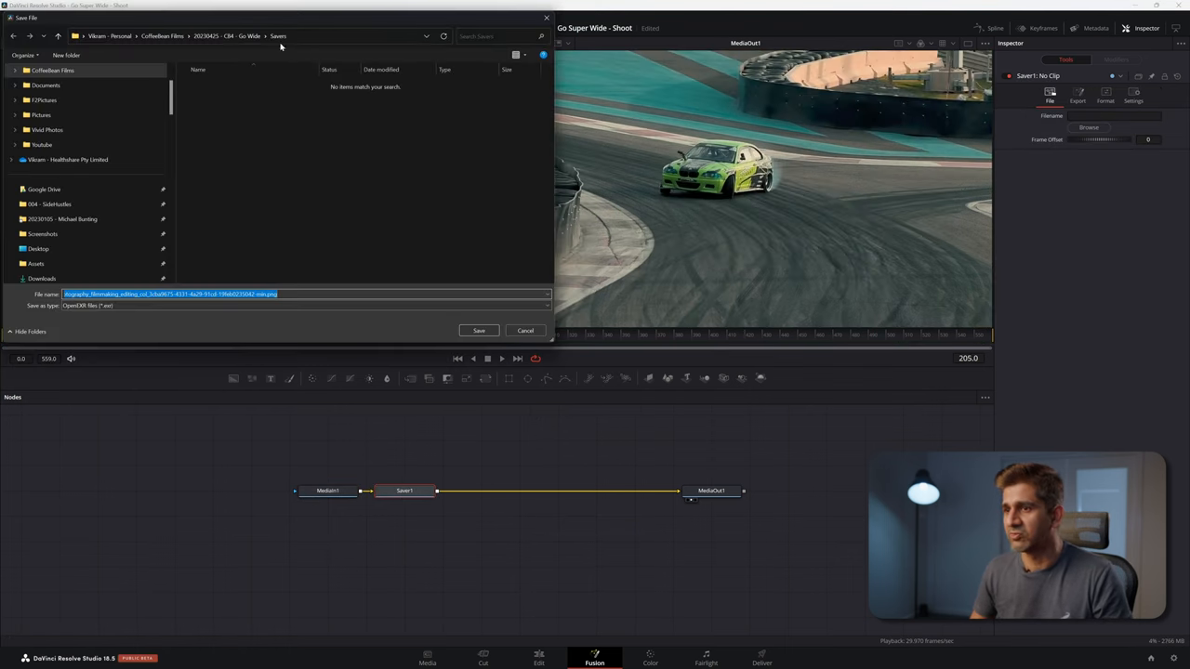
left_click(478, 330)
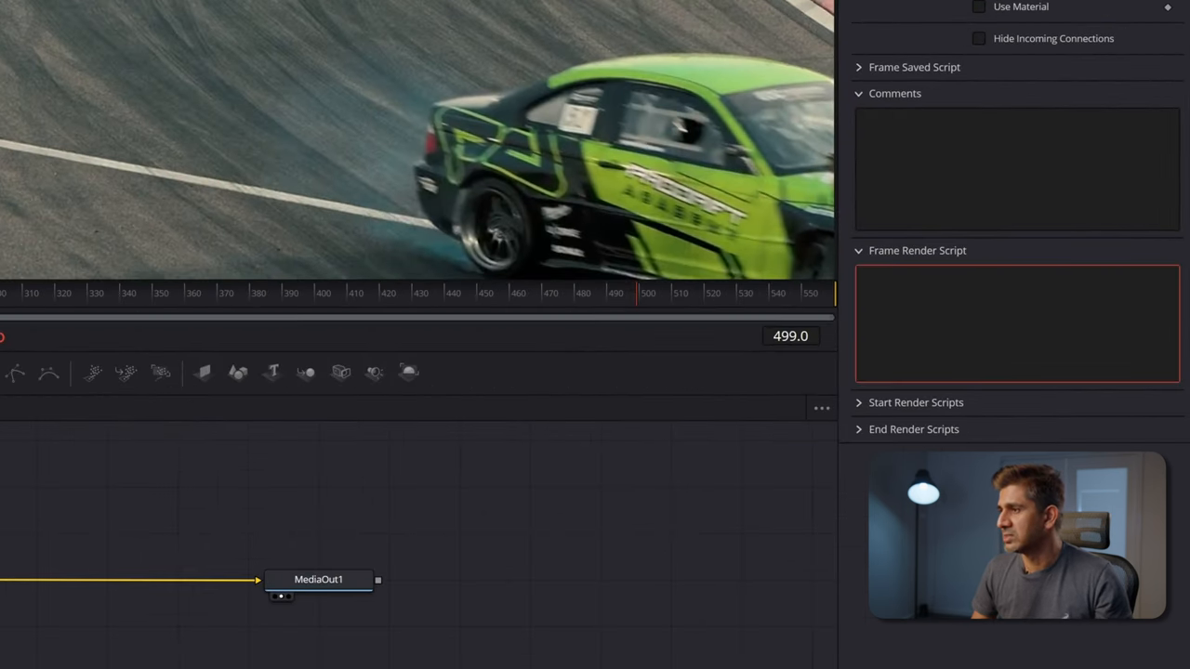
type("Blend = (comp.CurrentTime % 30 == 0) and 1 or 0")
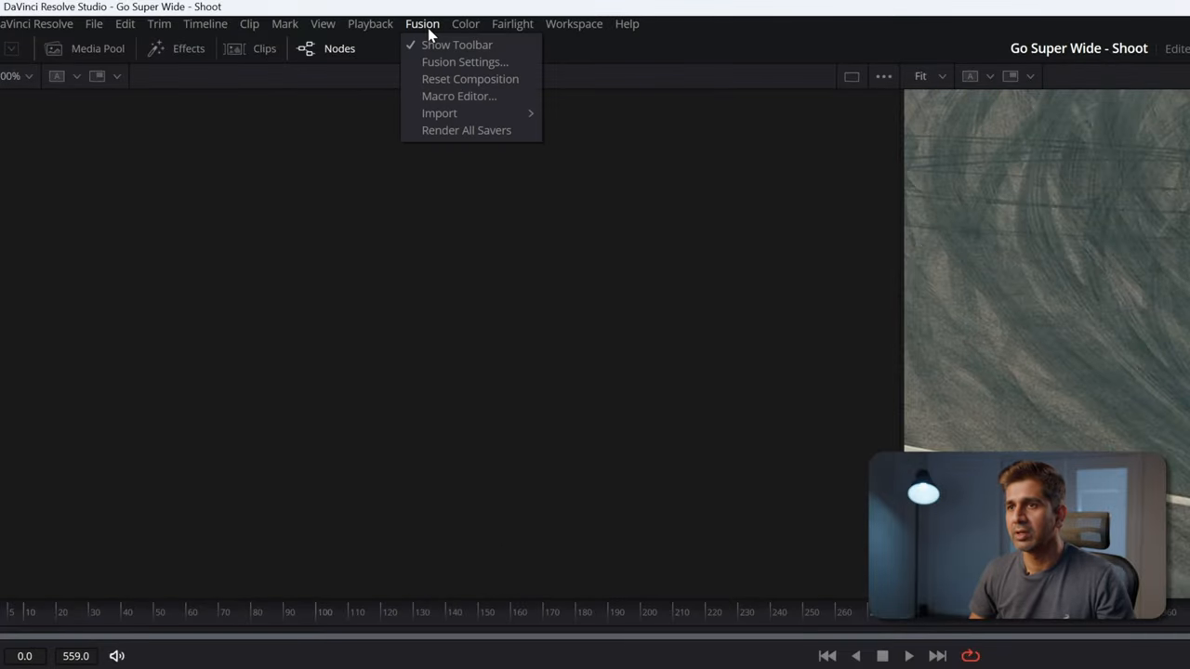
mouse_move(466, 131)
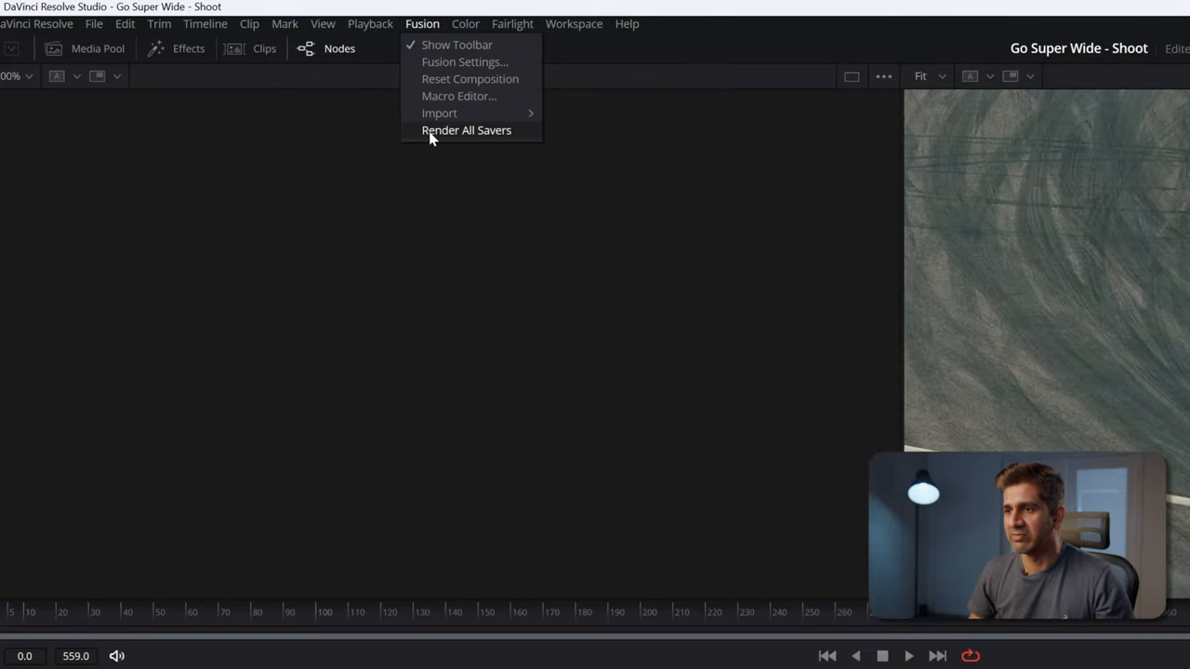
Step: Render all savers to export the drift clip's still frames
left_click(465, 130)
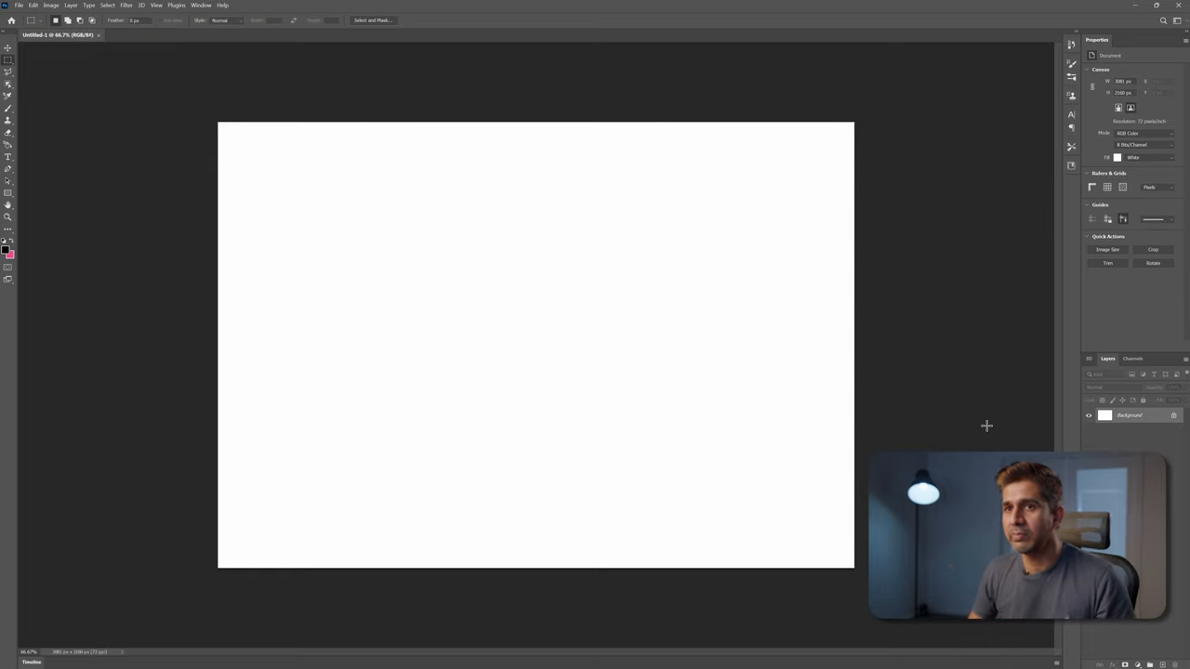
Step: Photomerge every still from the Savers folder with the Perspective layout
left_click(18, 5)
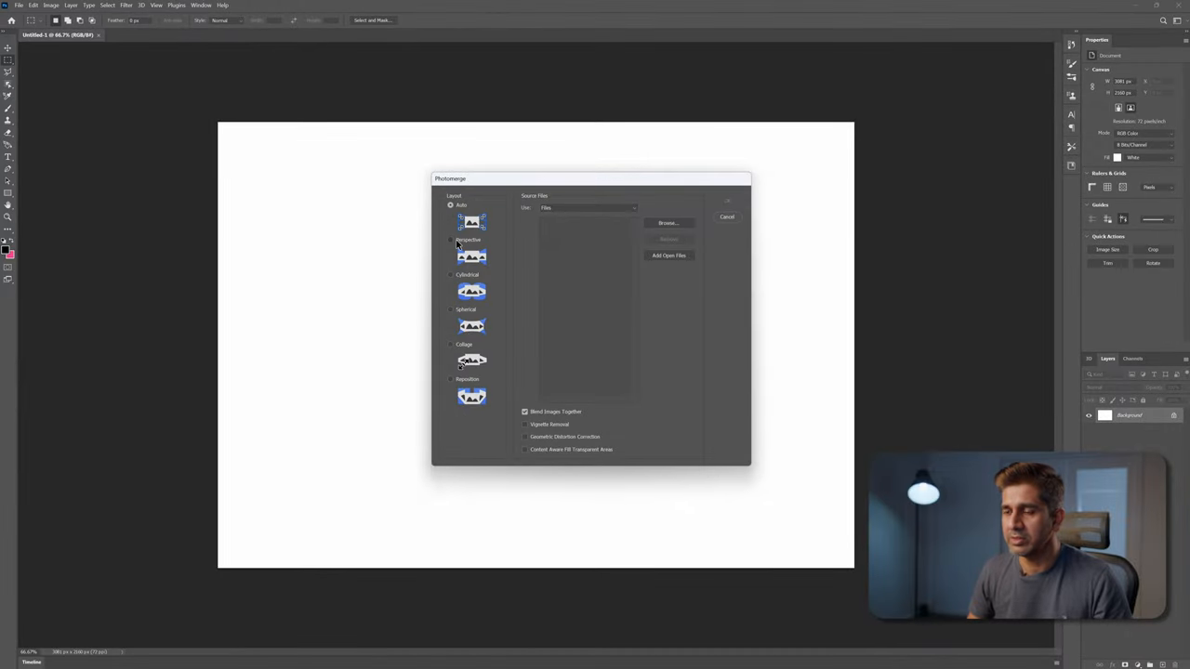
left_click(450, 240)
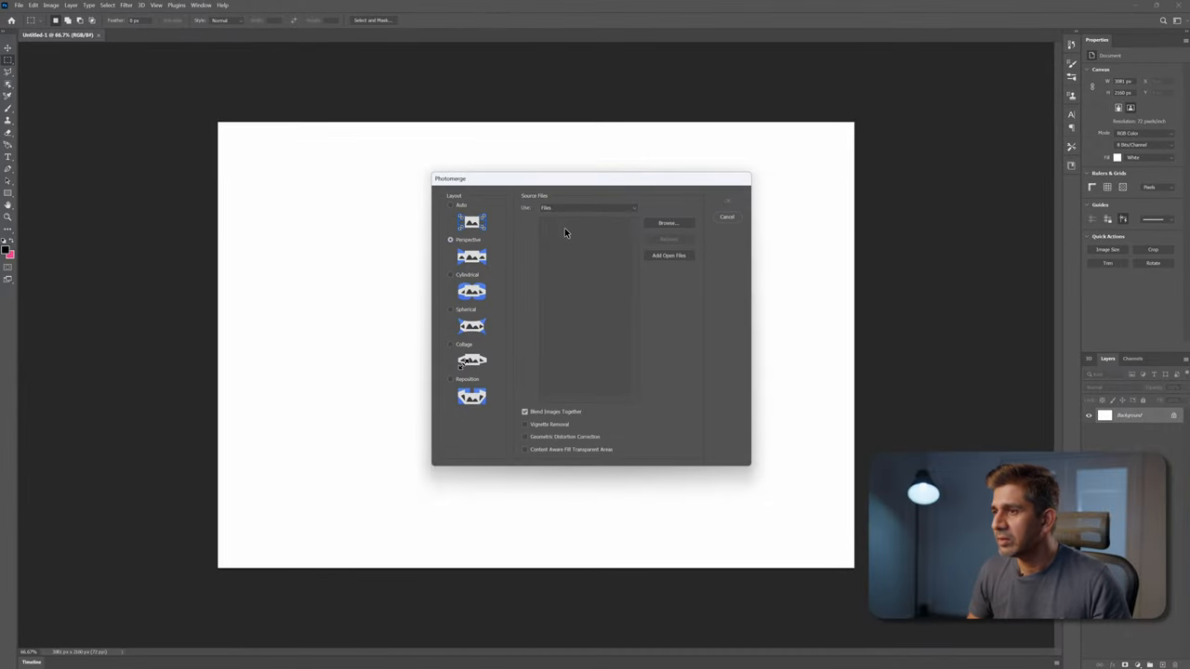
left_click(667, 222)
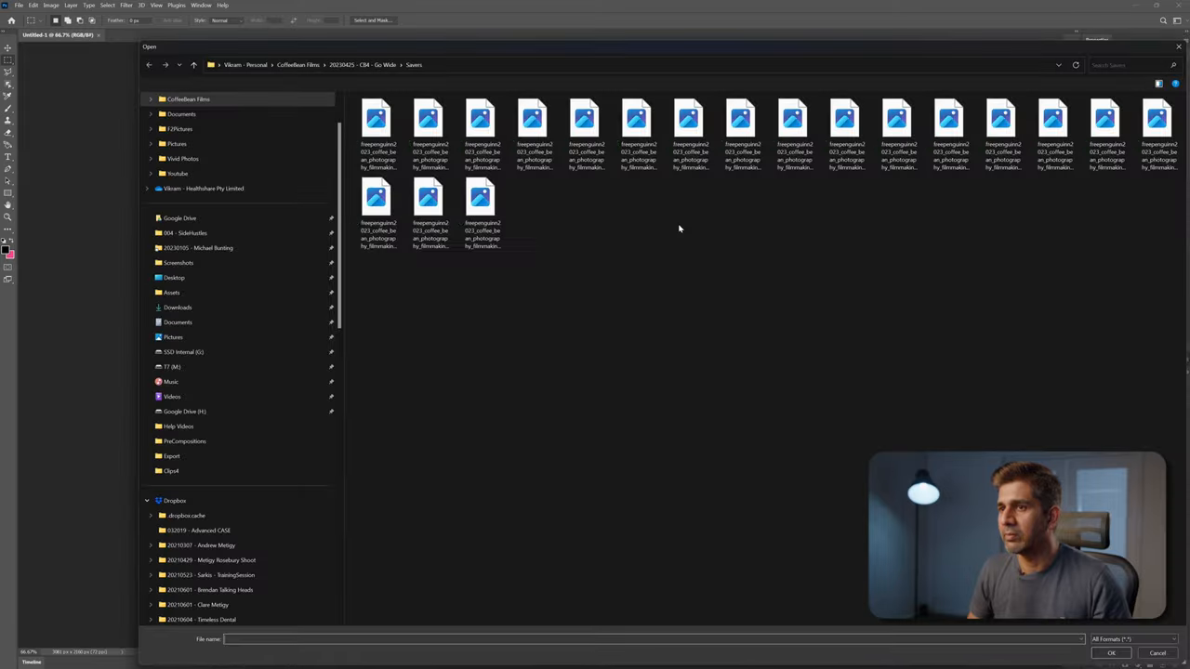
key("ctrl+a")
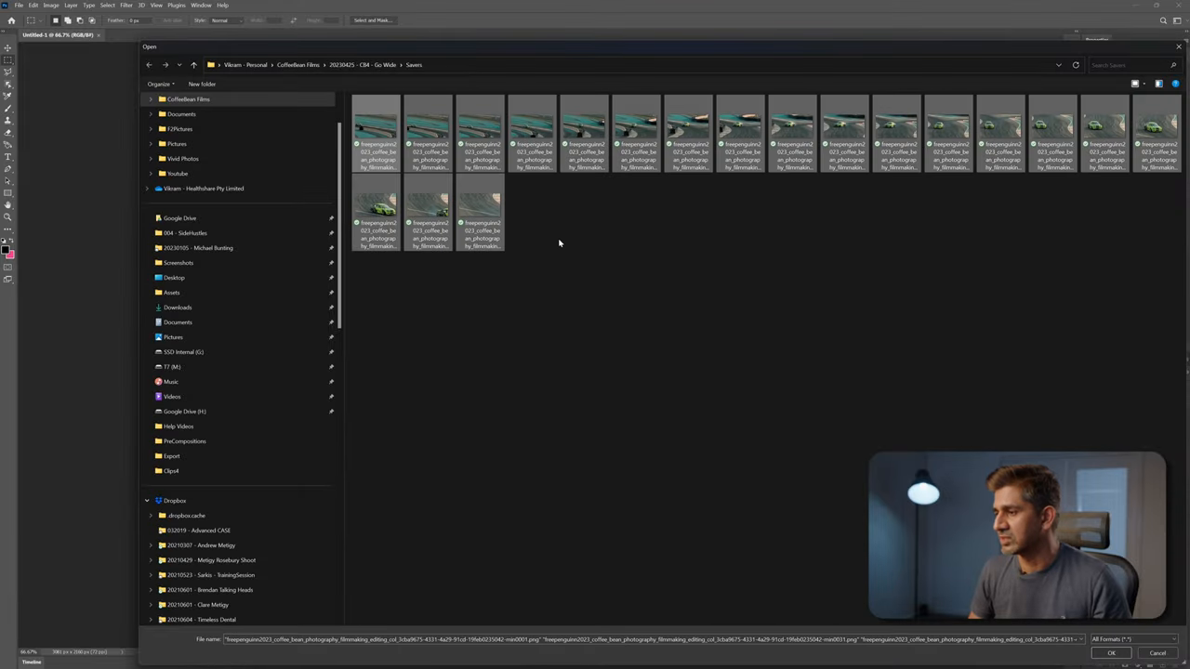
left_click(1110, 653)
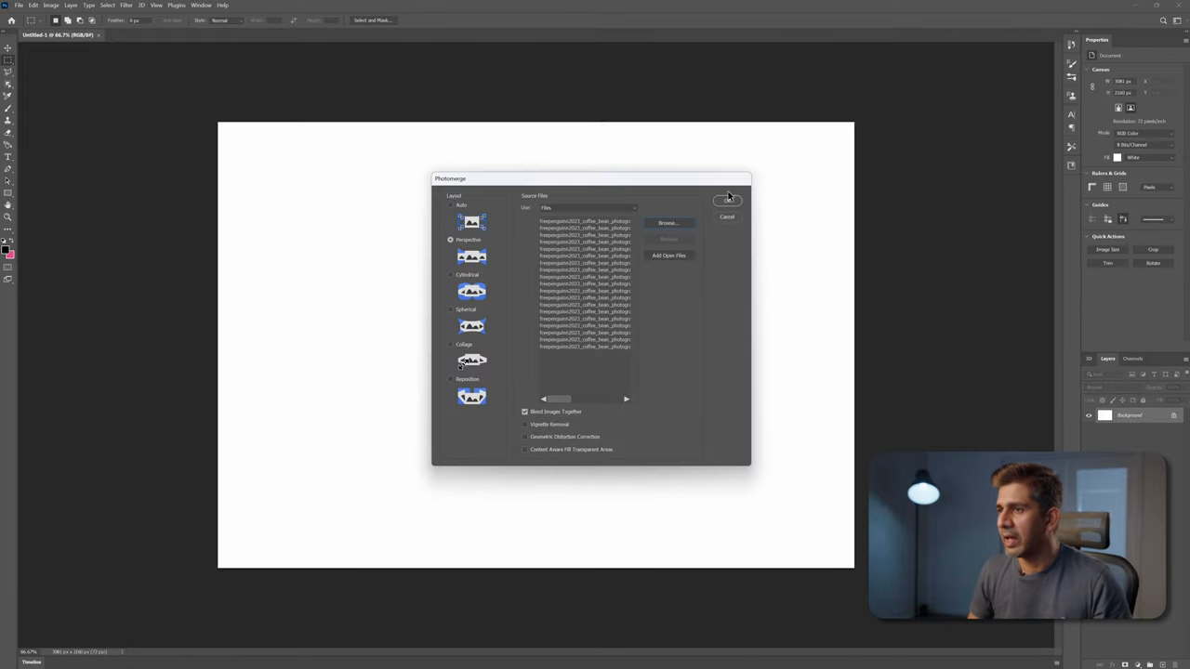
left_click(728, 201)
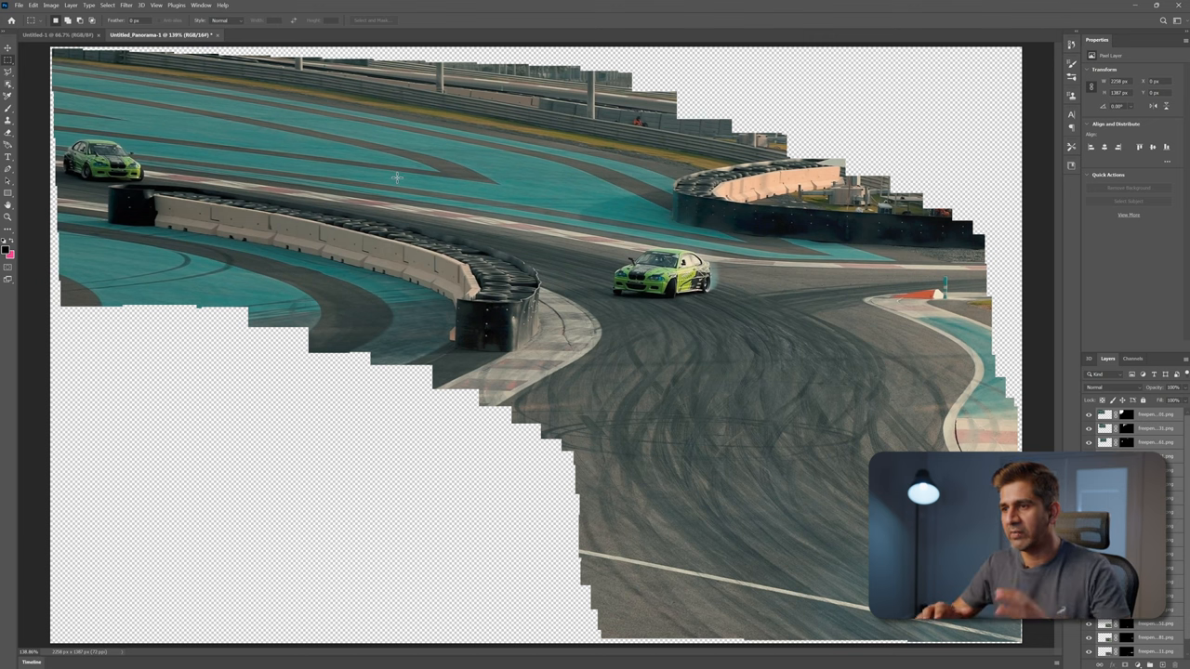
mouse_move(377, 342)
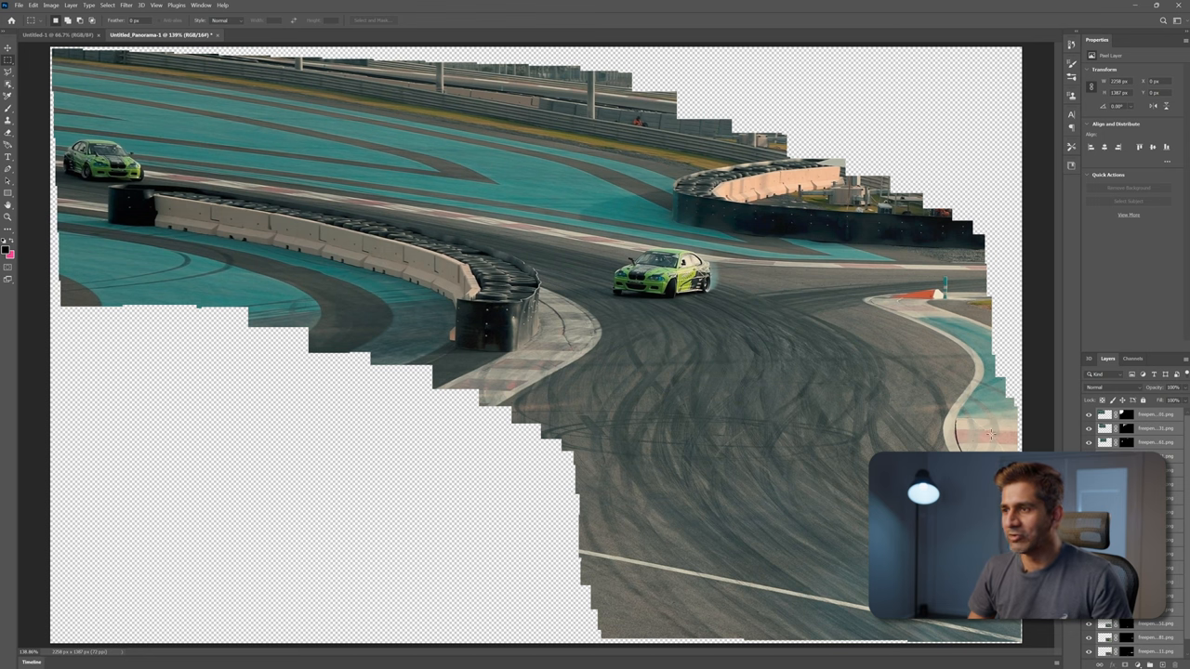
mouse_move(634, 320)
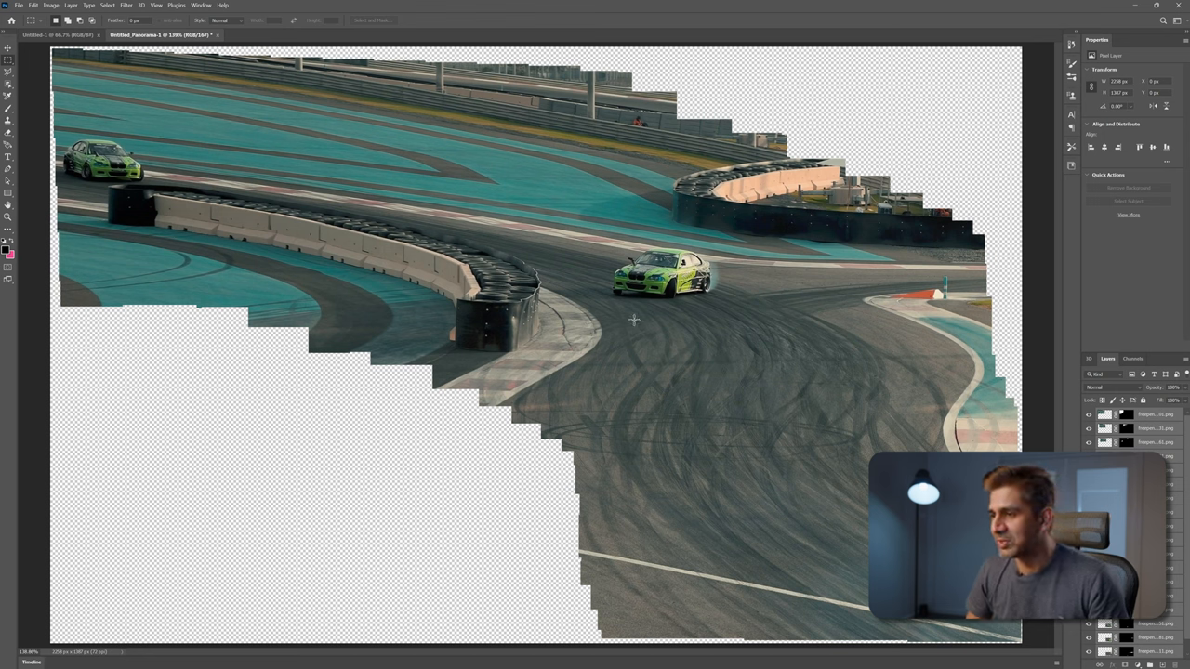
mouse_move(629, 453)
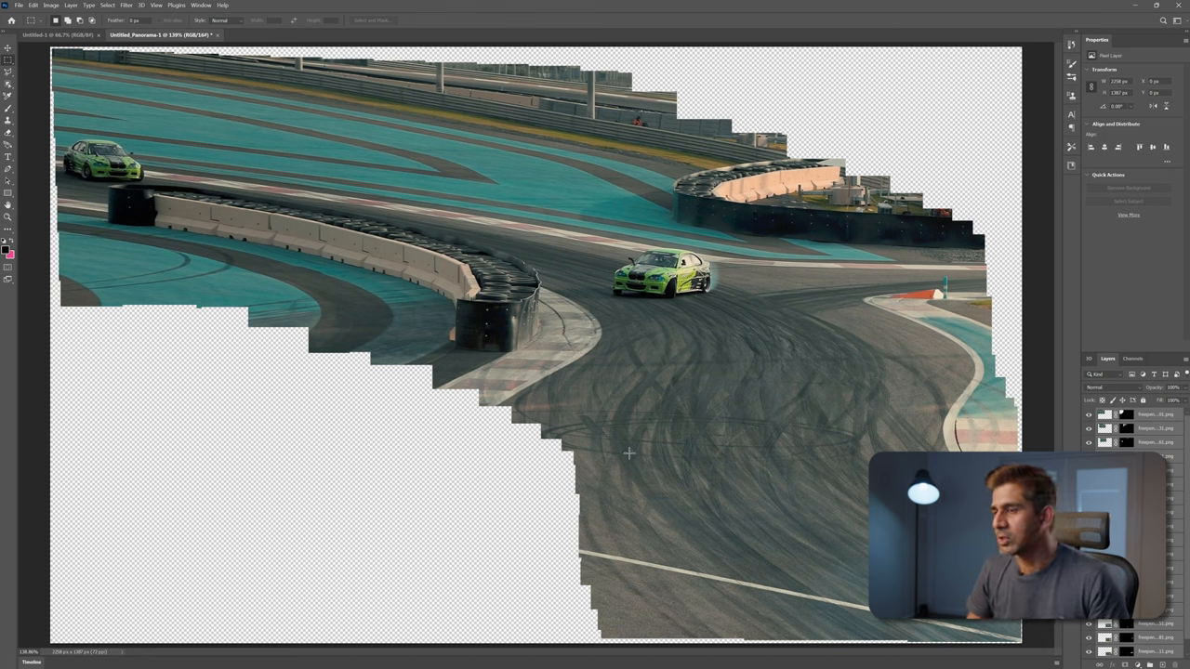
mouse_move(629, 435)
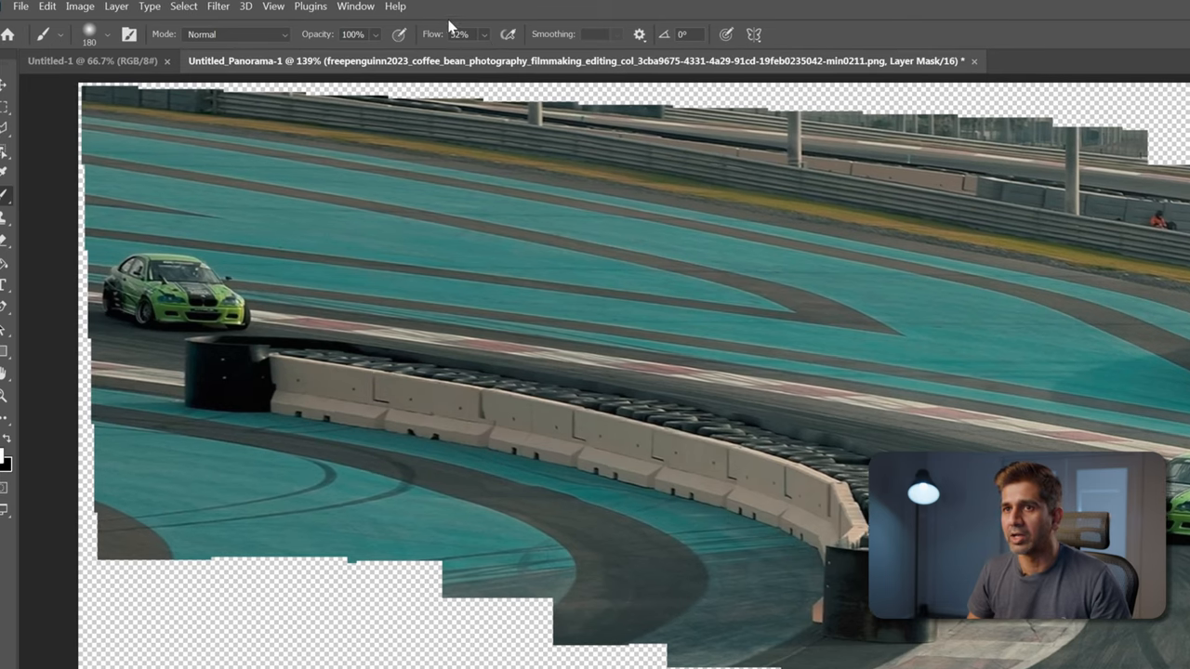
mouse_move(199, 444)
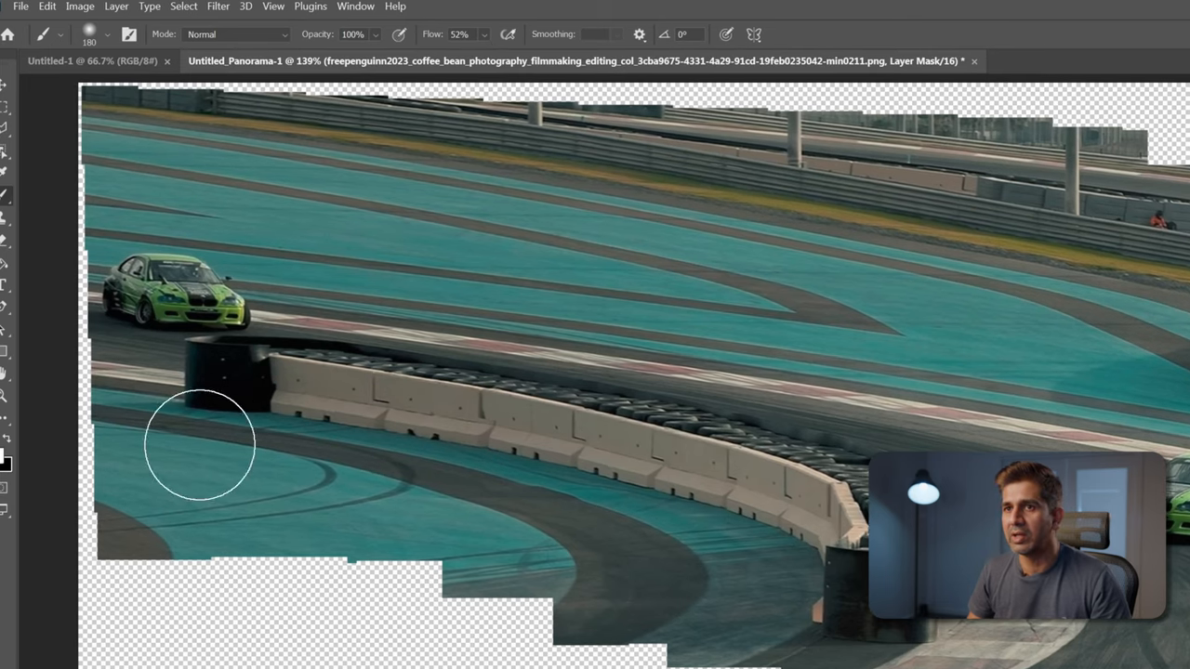
mouse_move(660, 437)
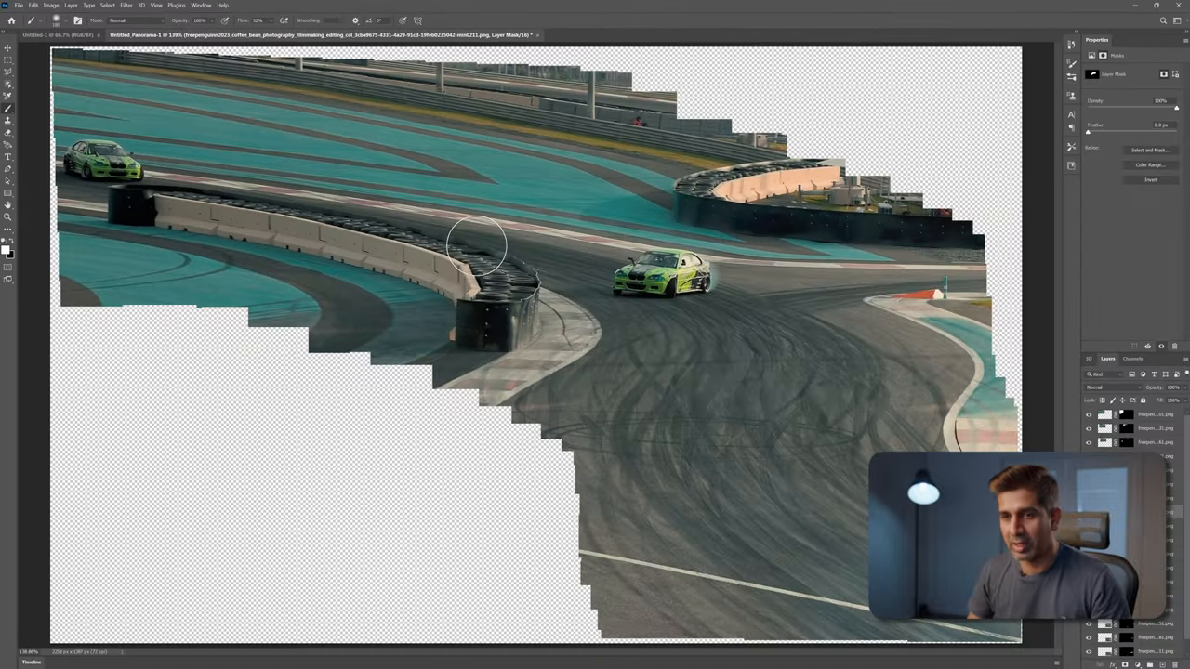
mouse_move(702, 270)
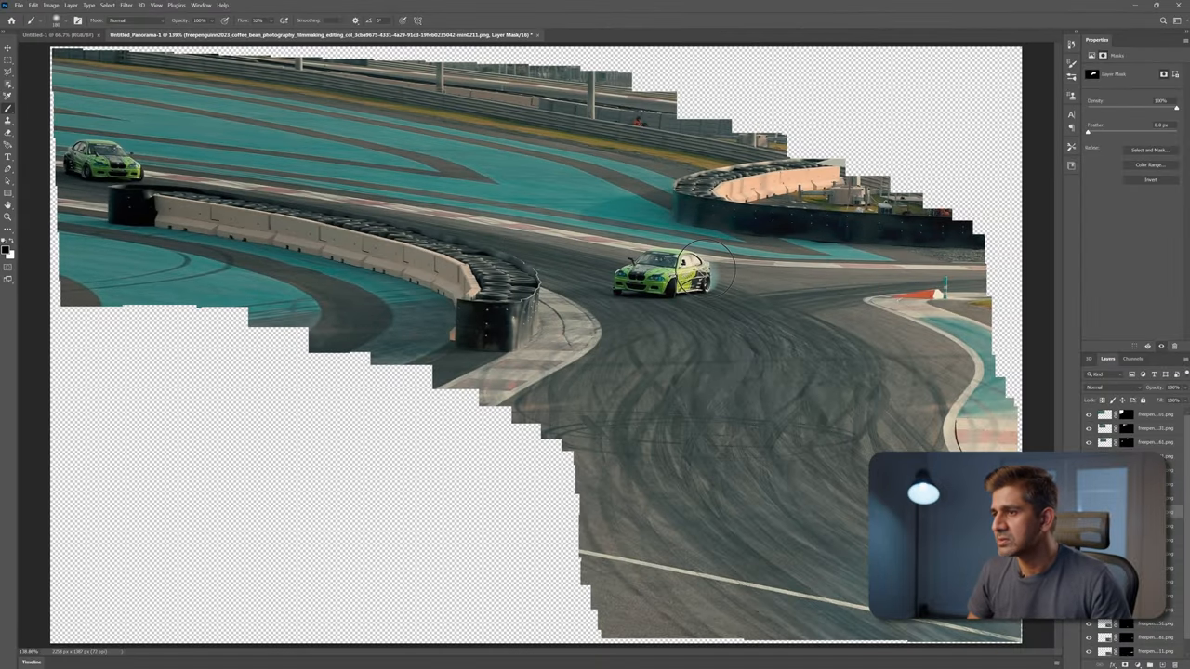
Step: Paint over the middle green car on the layer mask to hide it
left_click(678, 279)
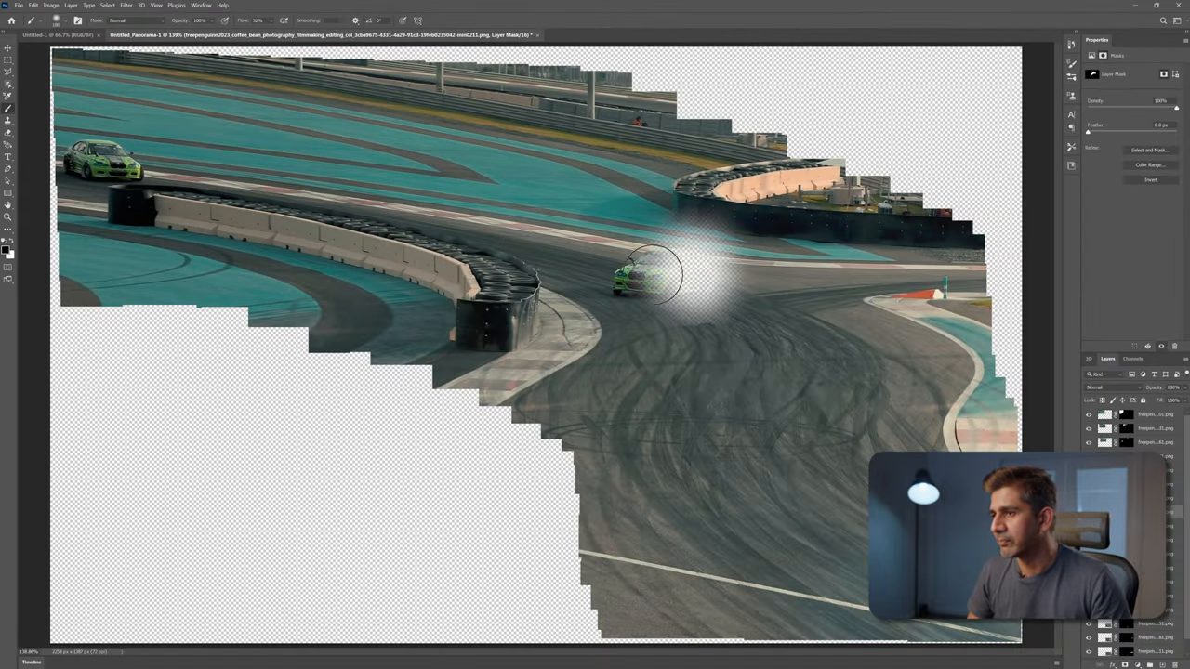
left_click(650, 274)
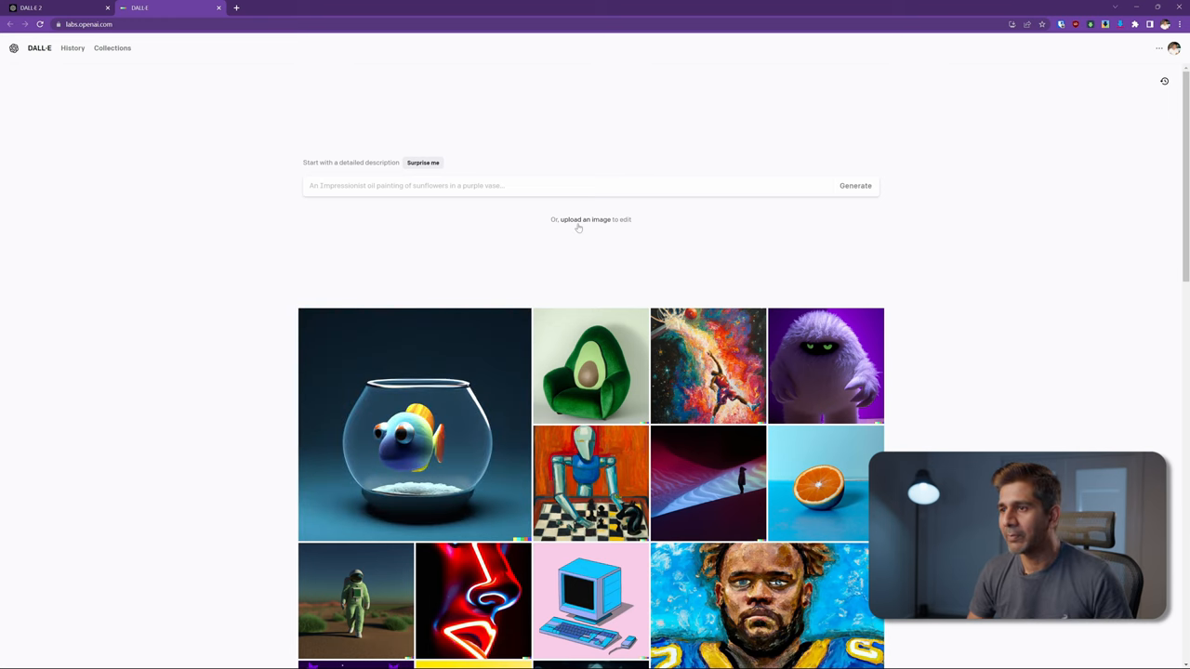
Step: Upload the racetrack panorama to DALL·E, accepting the notice and skipping cropping
left_click(585, 220)
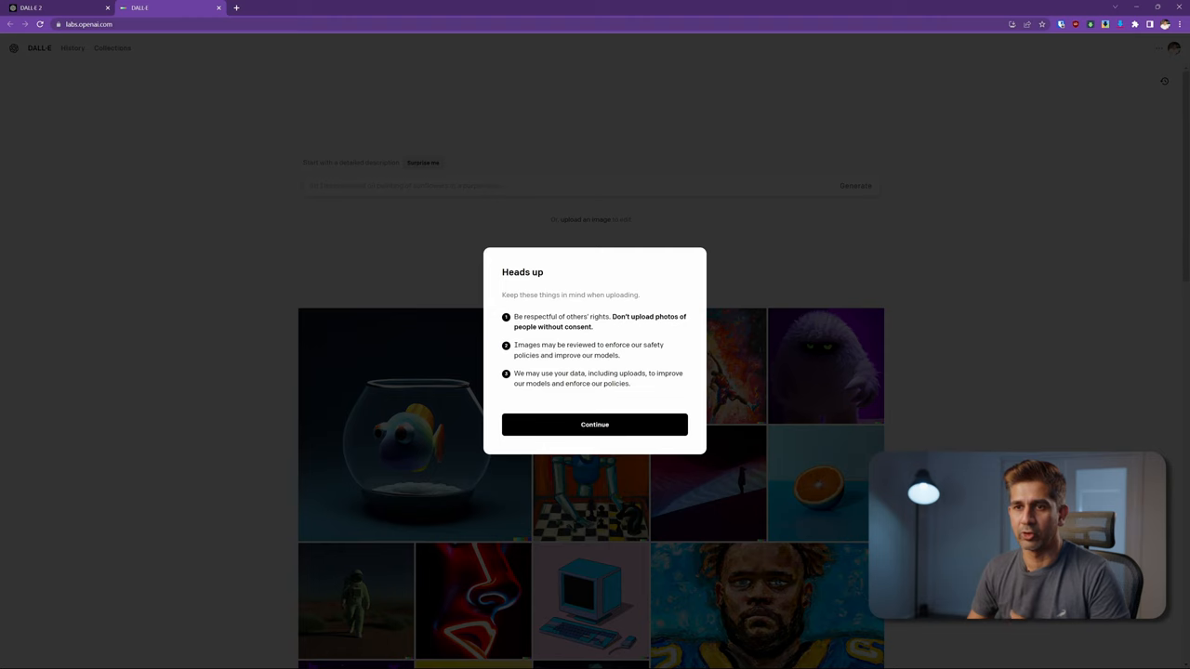
left_click(593, 425)
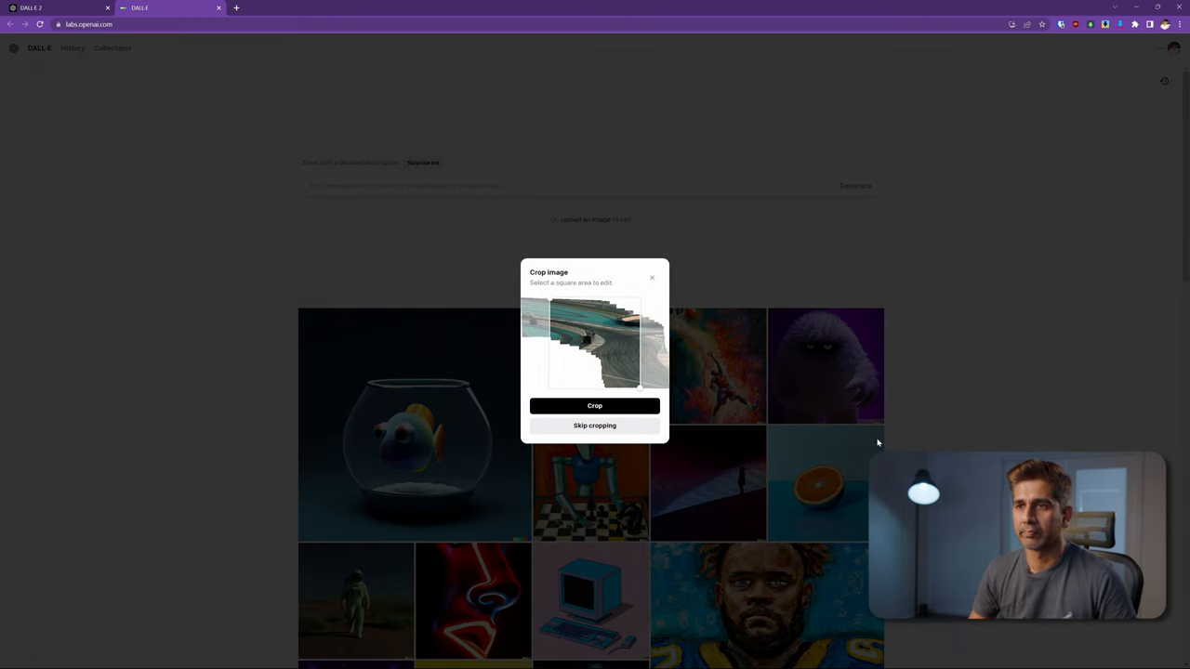
left_click(594, 425)
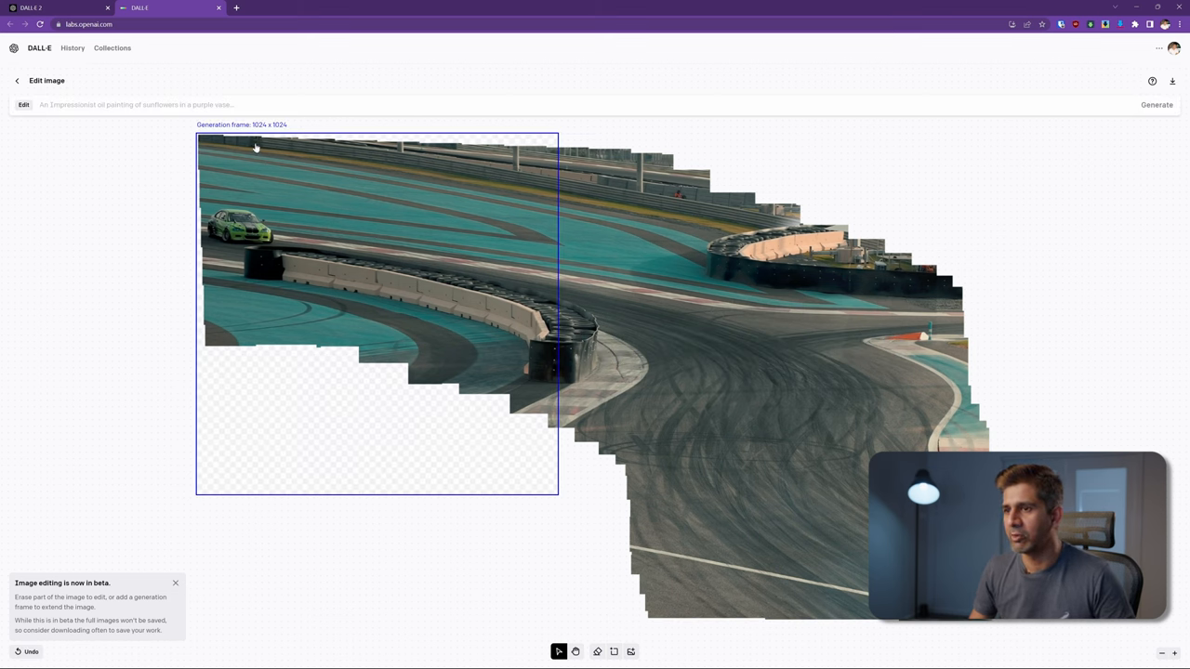
mouse_move(439, 449)
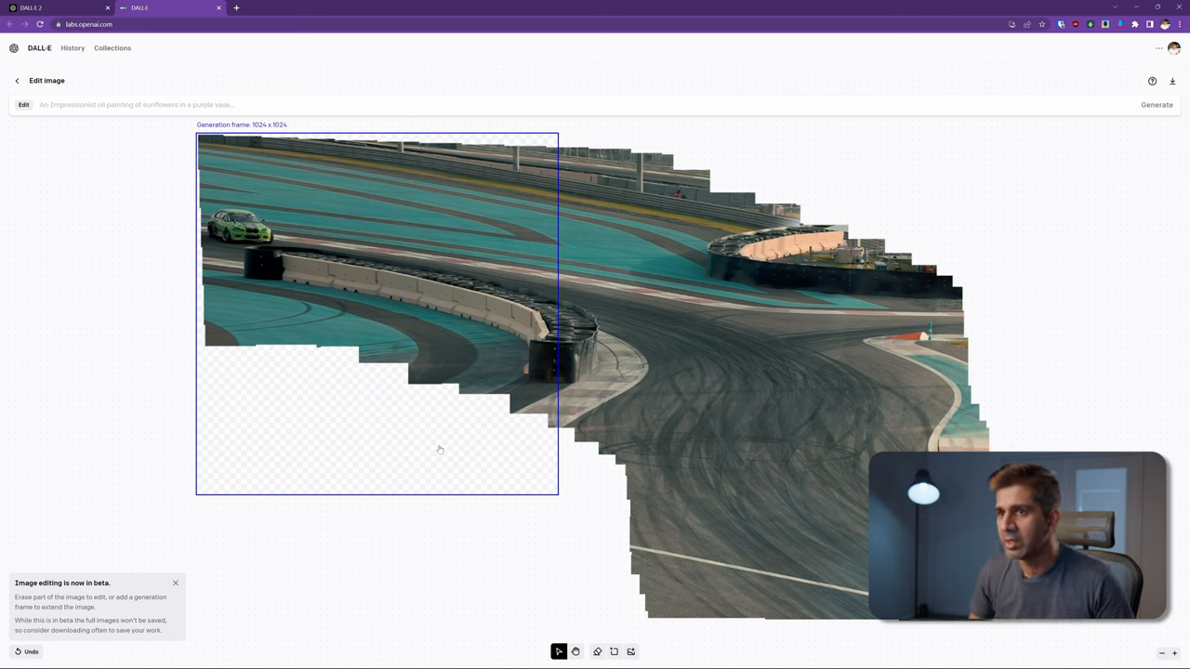
mouse_move(300, 339)
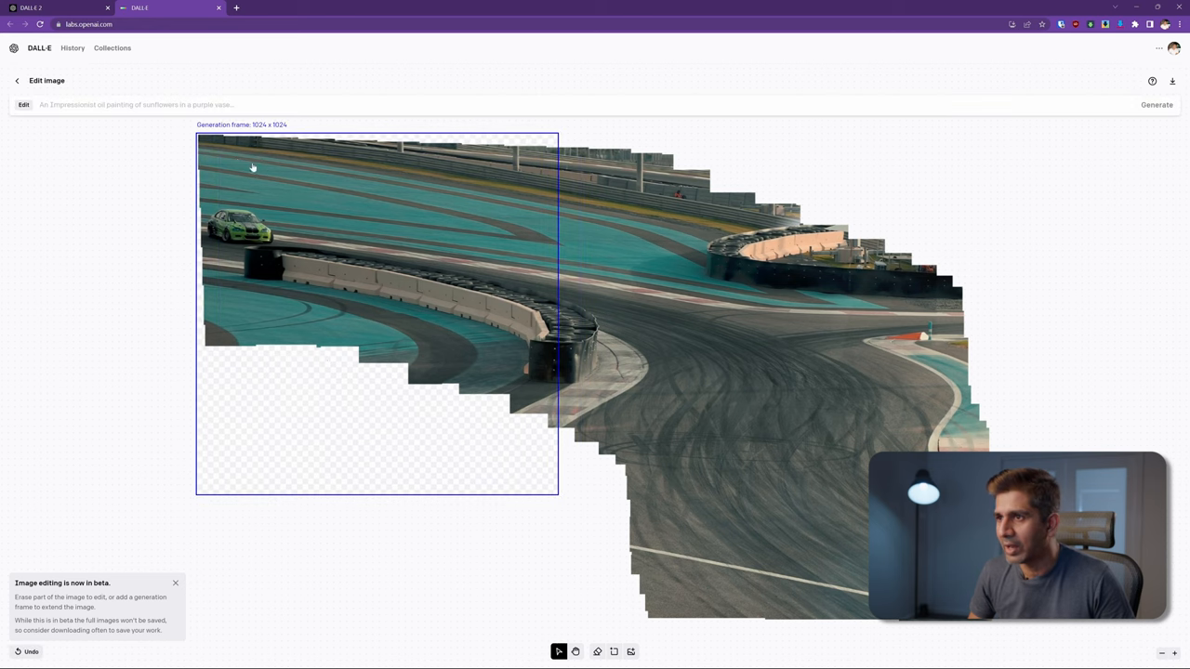
mouse_move(553, 460)
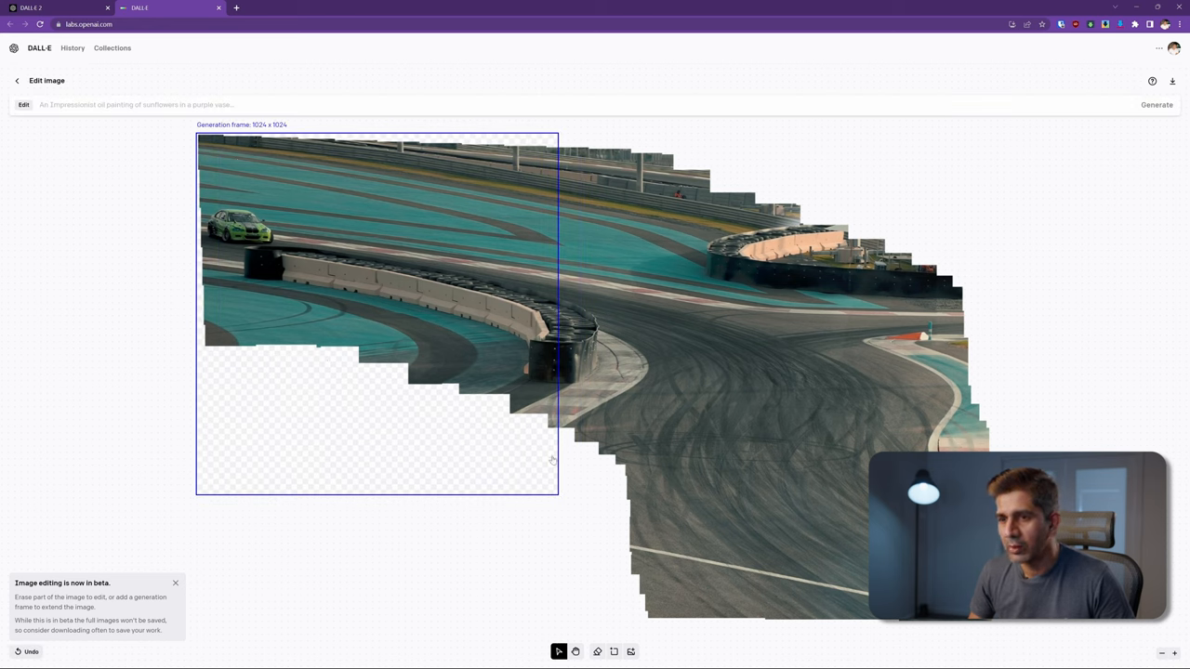
mouse_move(204, 170)
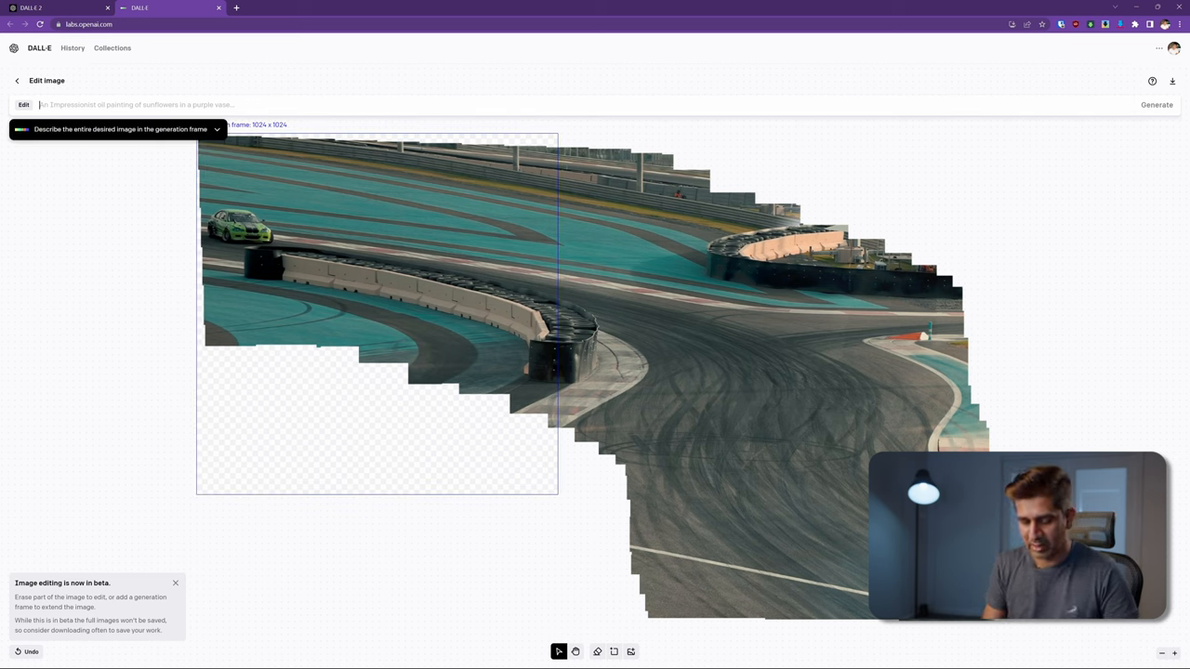
Step: Generate fill from an 'expand image' prompt and accept the lower-left kerb corner
type("expand image")
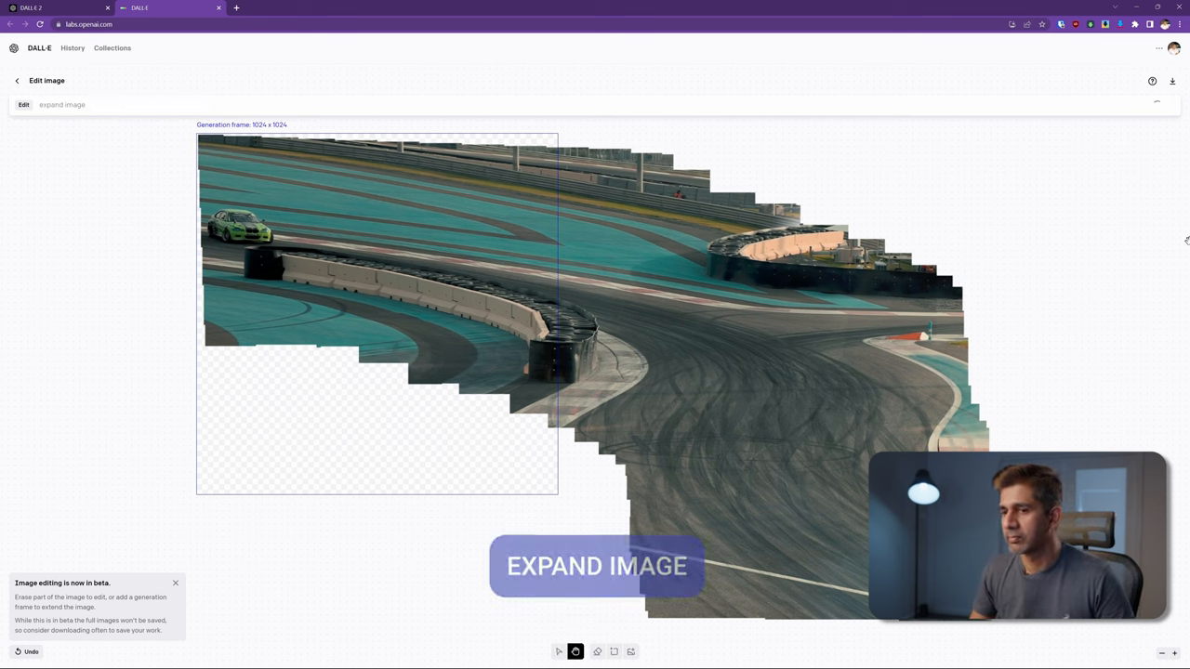
left_click(595, 566)
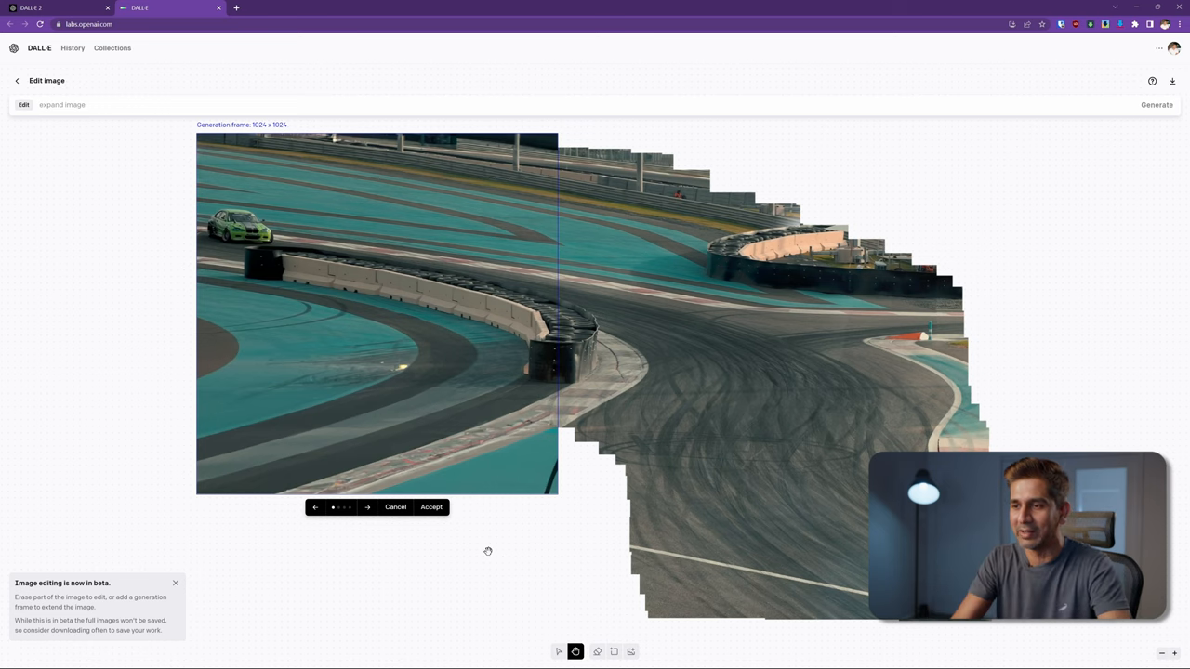
mouse_move(243, 235)
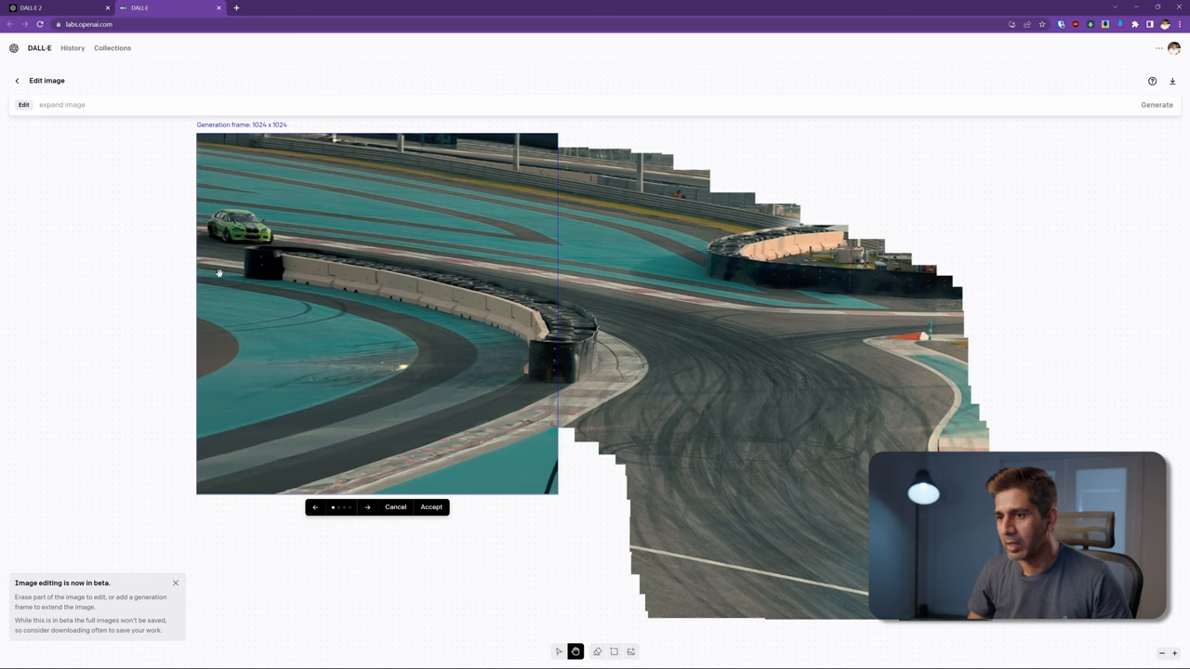
left_click(367, 507)
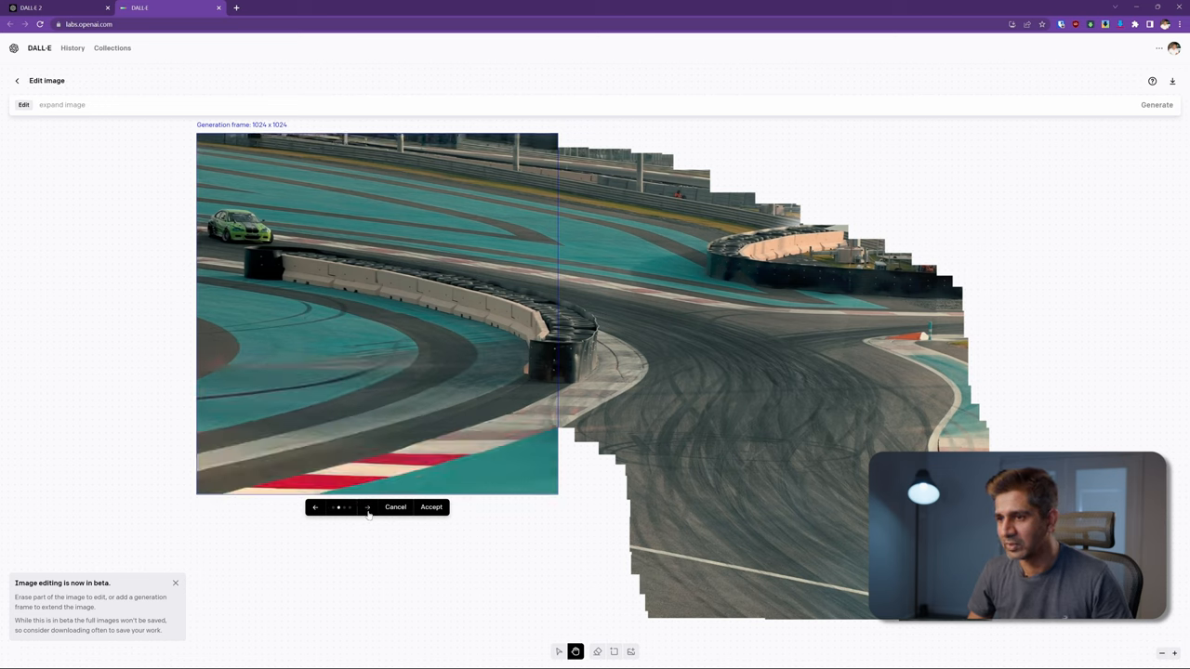
left_click(368, 506)
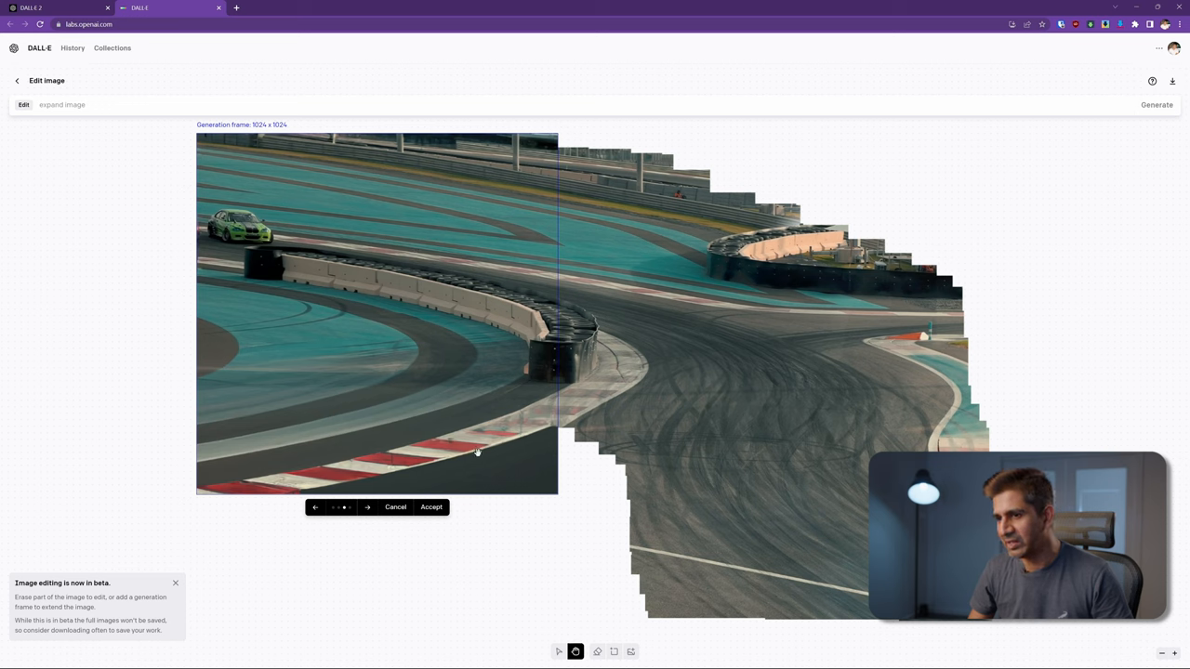
left_click(431, 506)
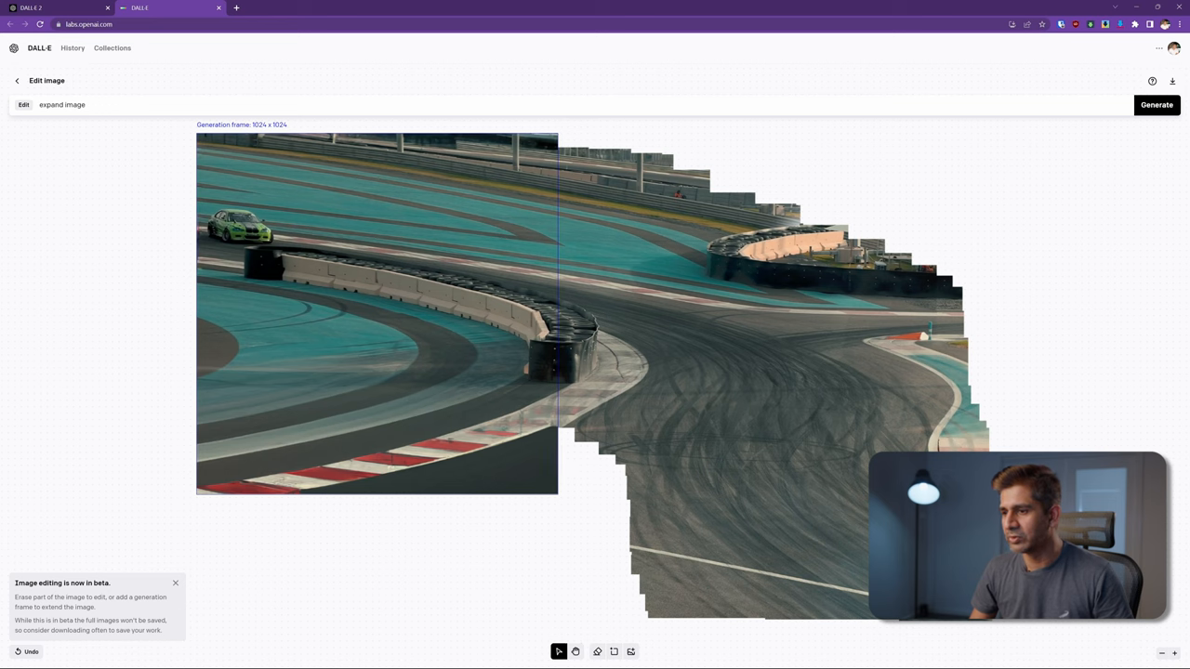
Step: Erase the bad bottom-middle patch and generate a new fill below
left_click(596, 651)
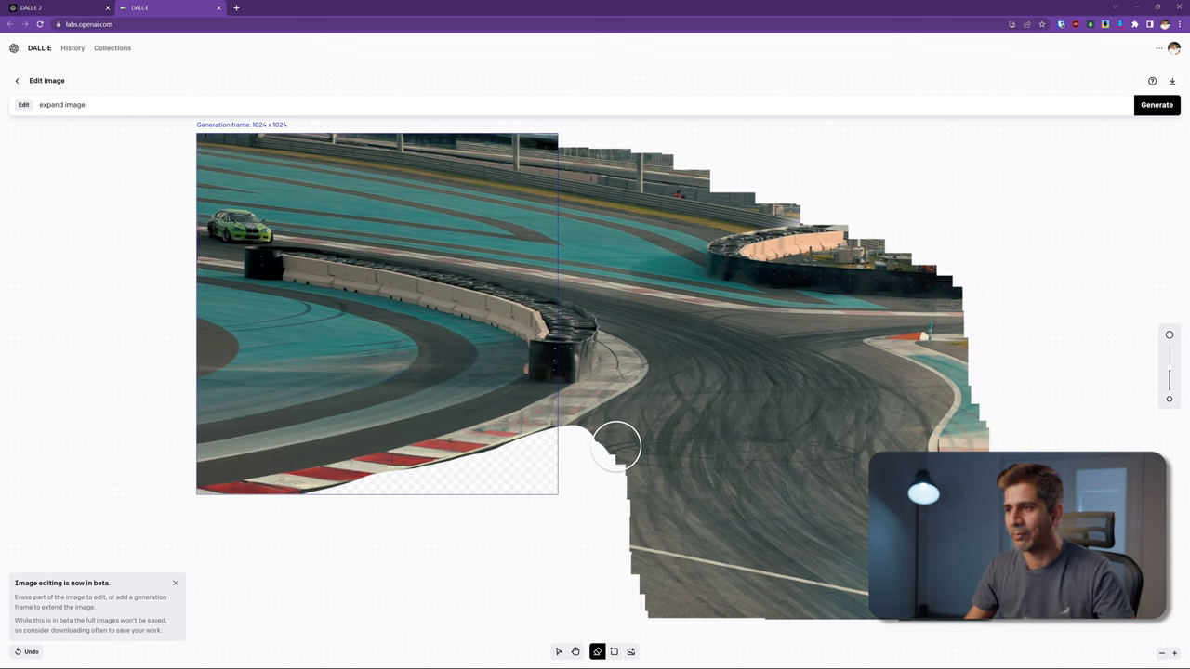
mouse_move(816, 377)
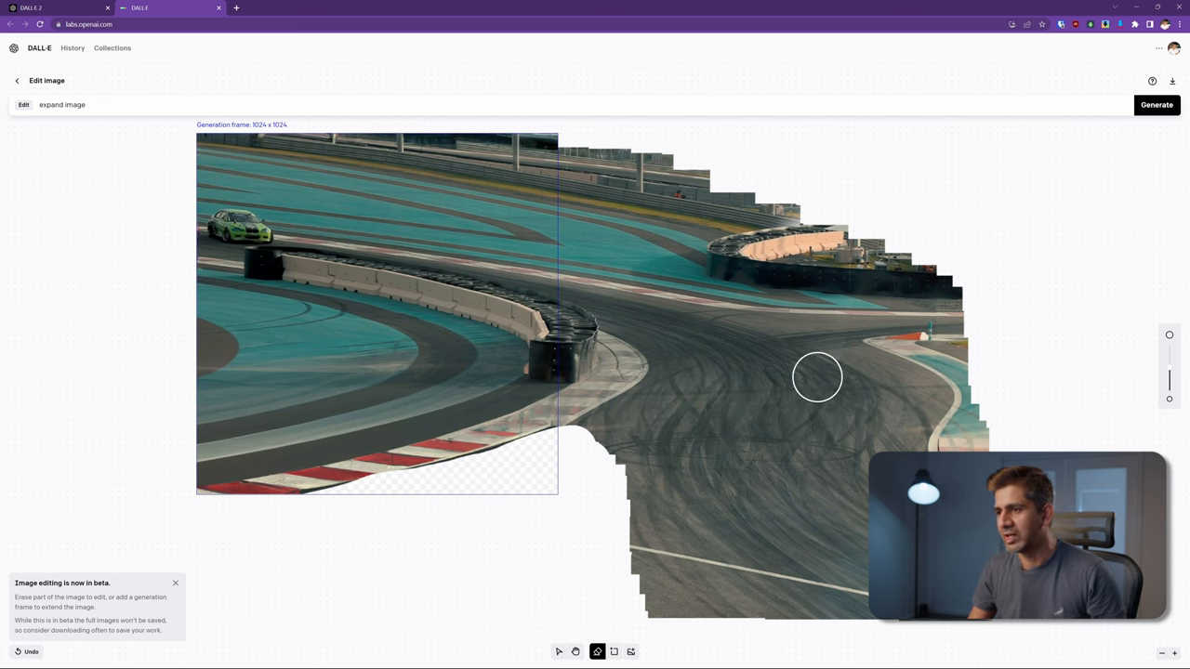
mouse_move(804, 499)
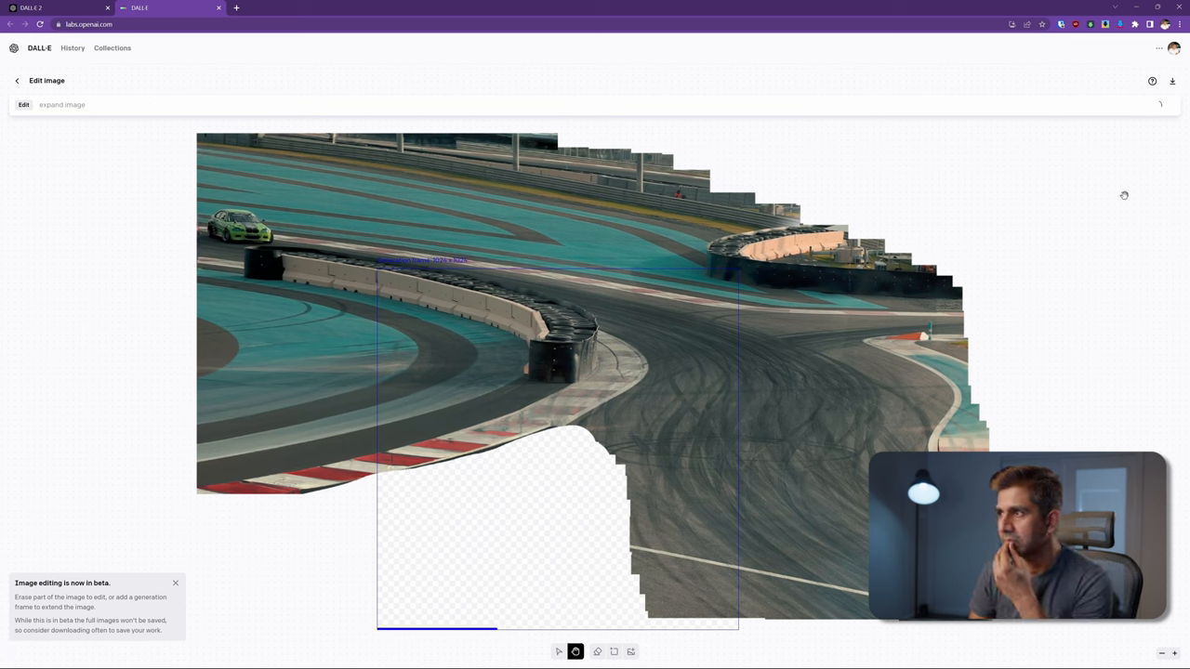
left_click(1156, 104)
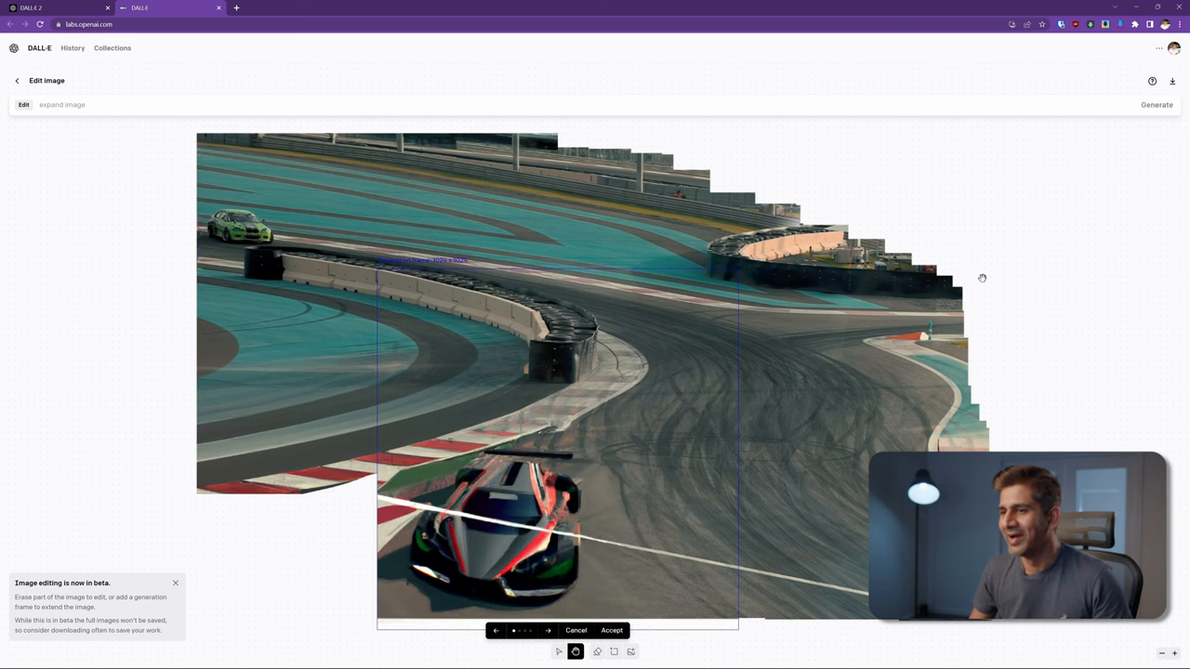
mouse_move(623, 505)
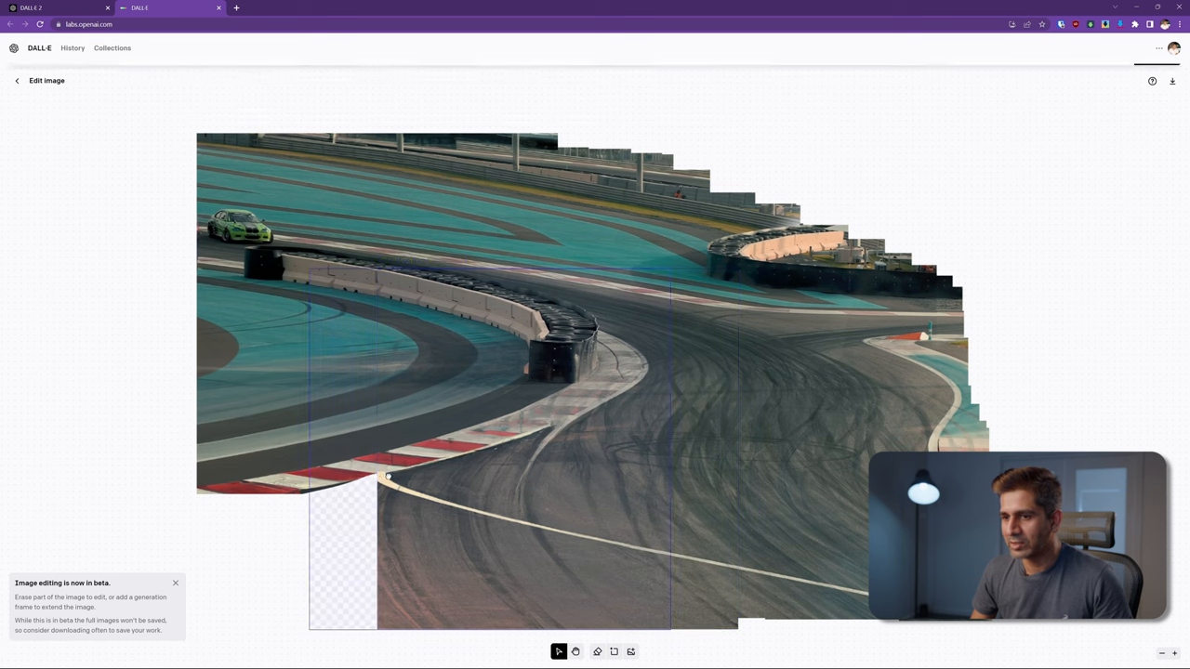
Step: Generate bottom-left and upper-right extensions, browsing variations and accepting the grandstand version
left_click(575, 652)
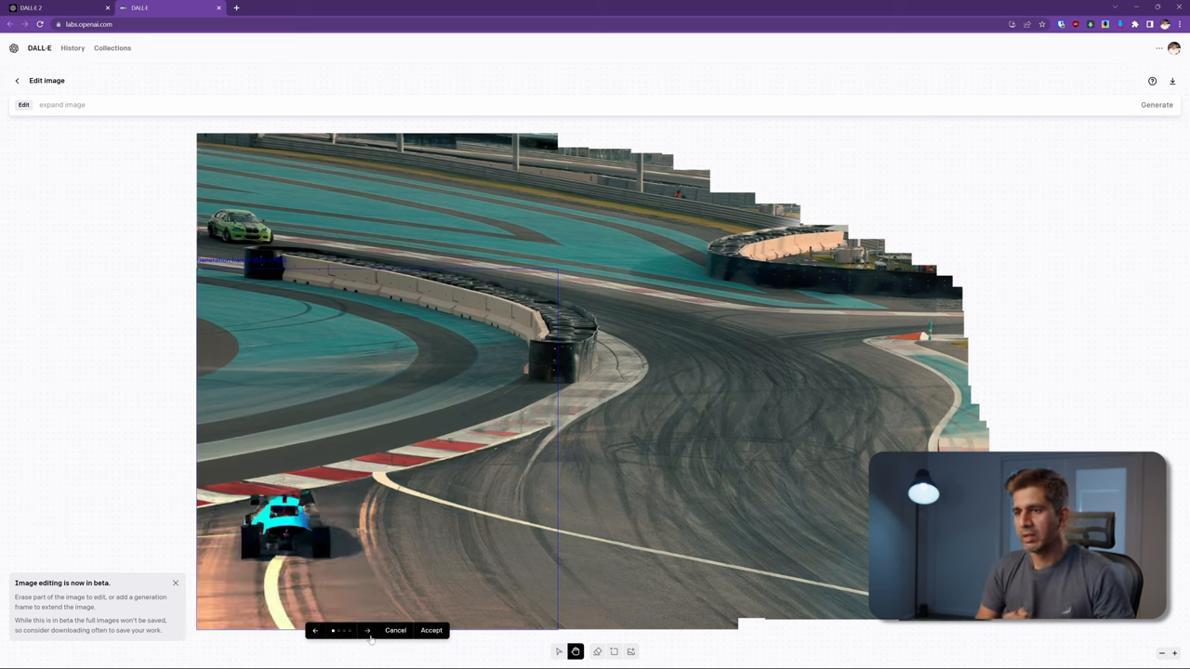
left_click(430, 630)
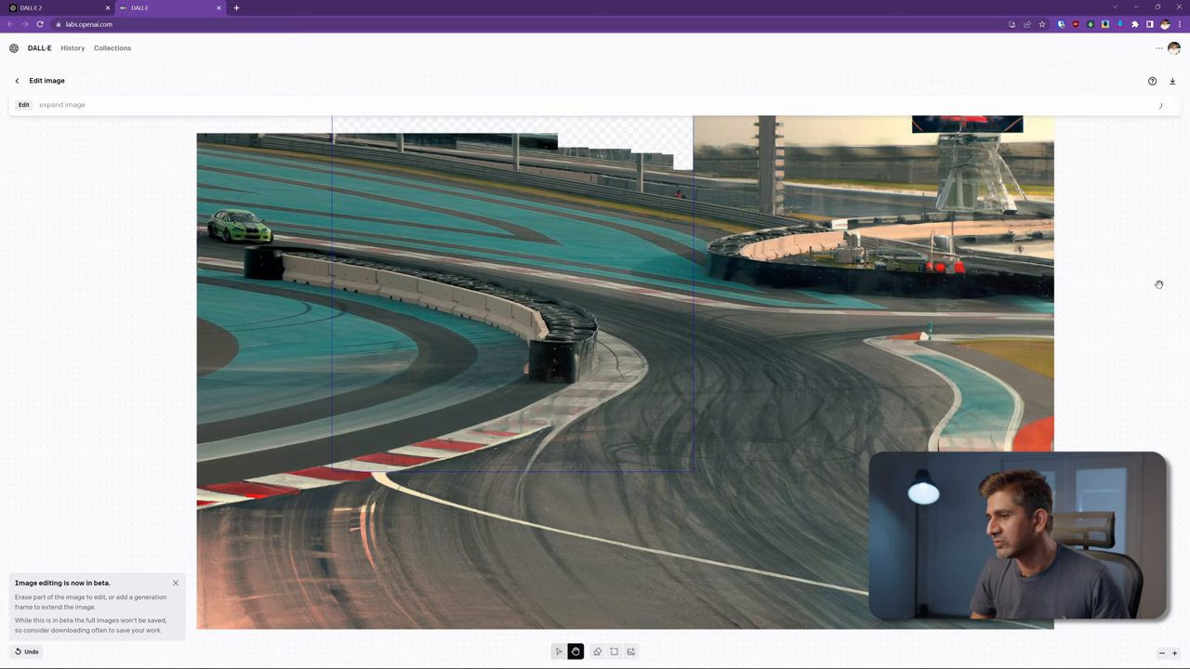
scroll("down", 3)
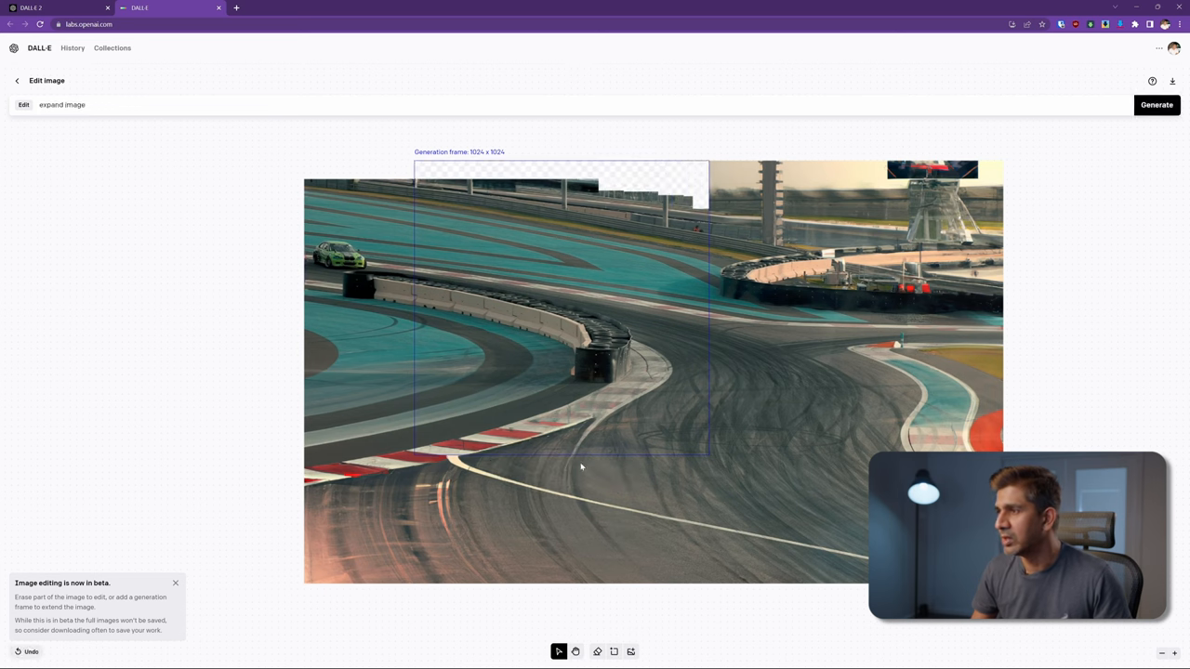
left_click(1157, 104)
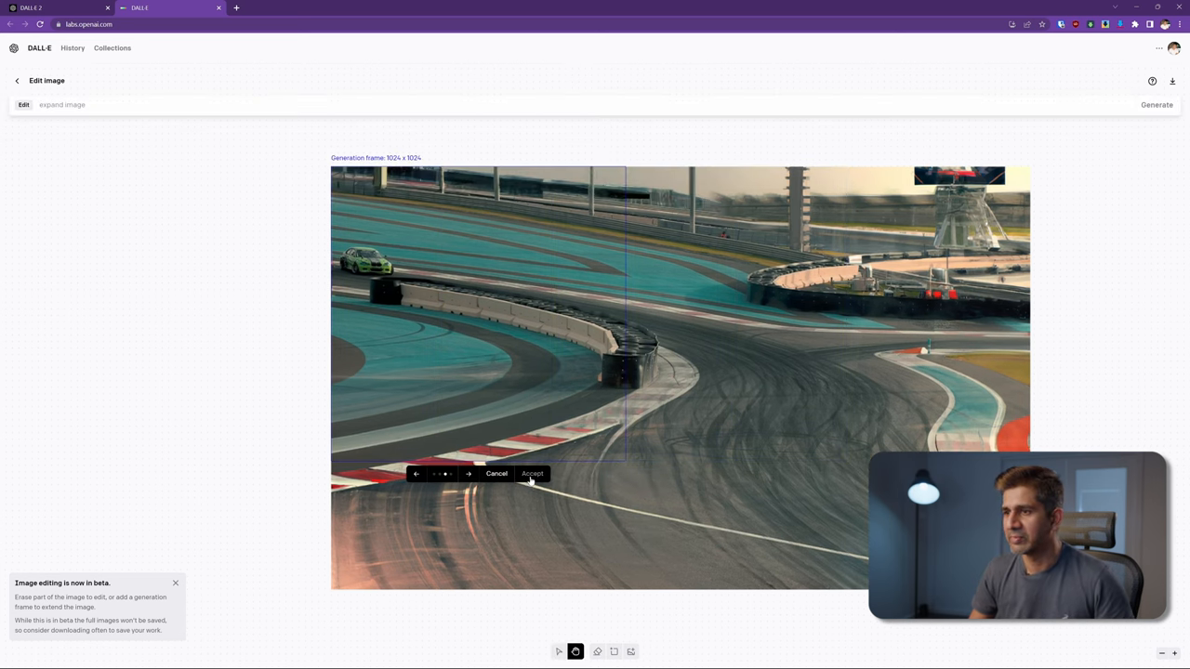
left_click(532, 473)
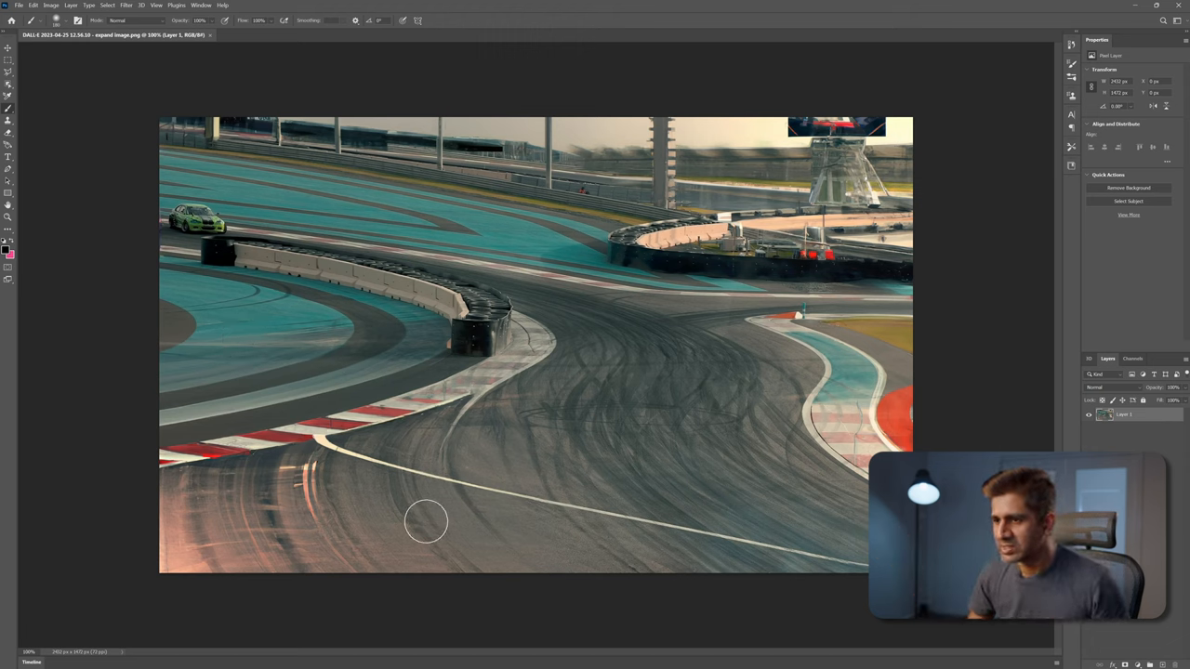
mouse_move(509, 420)
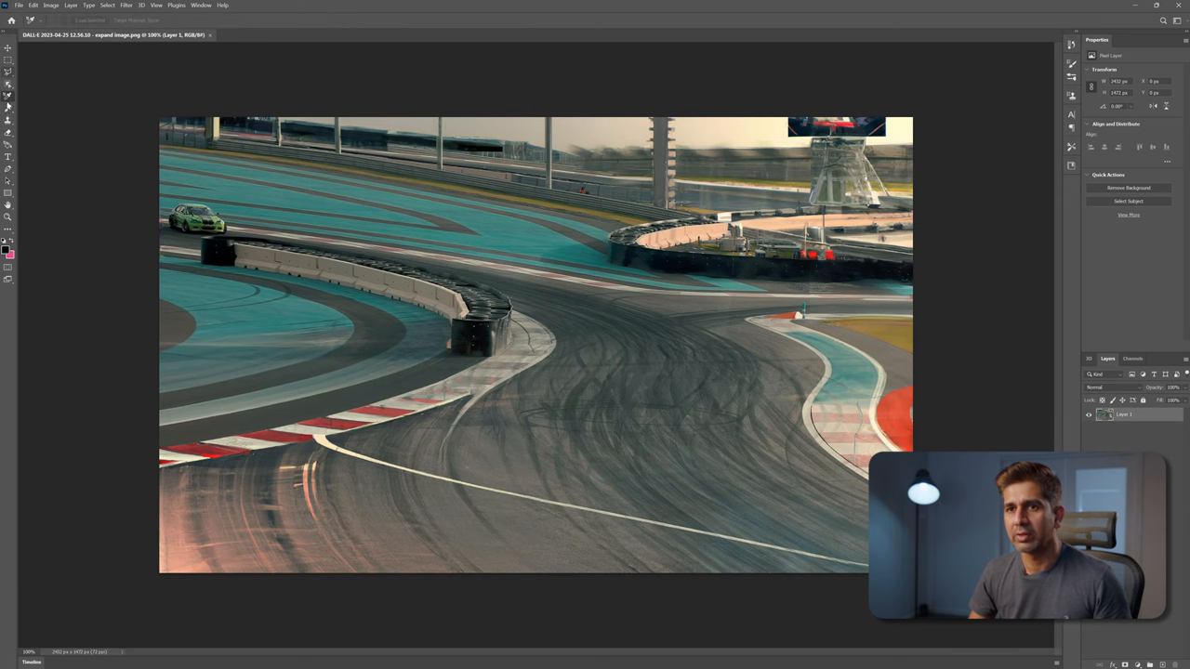
Step: Bring the expanded racetrack still into the media pool
left_click(7, 120)
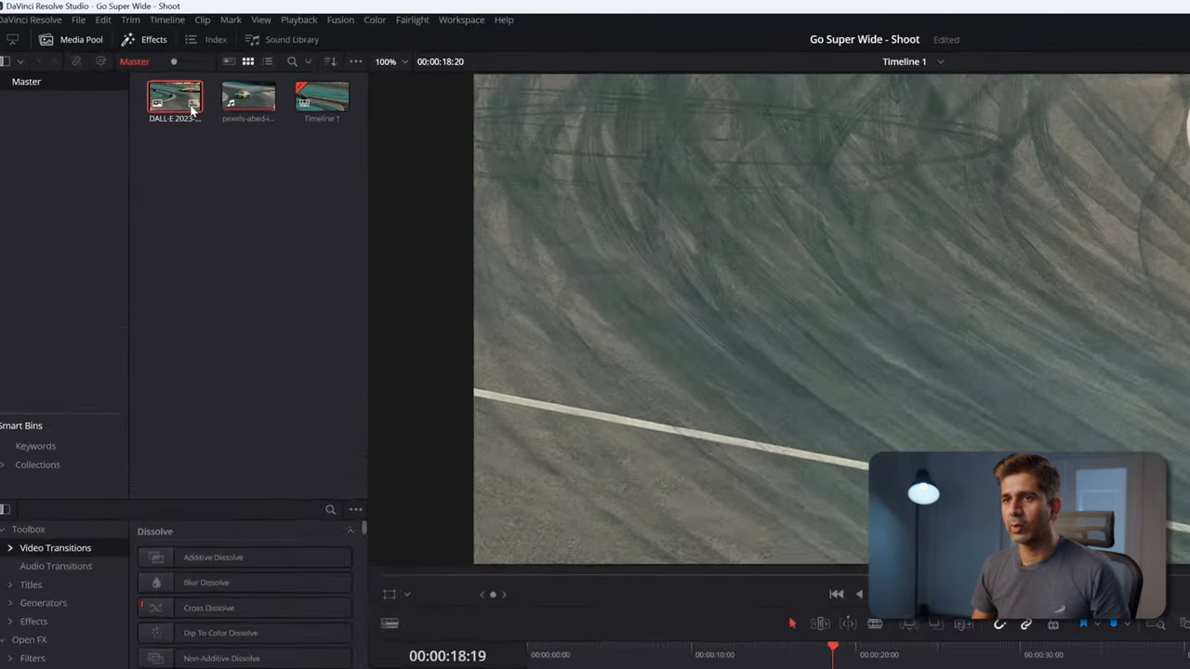
mouse_move(213, 119)
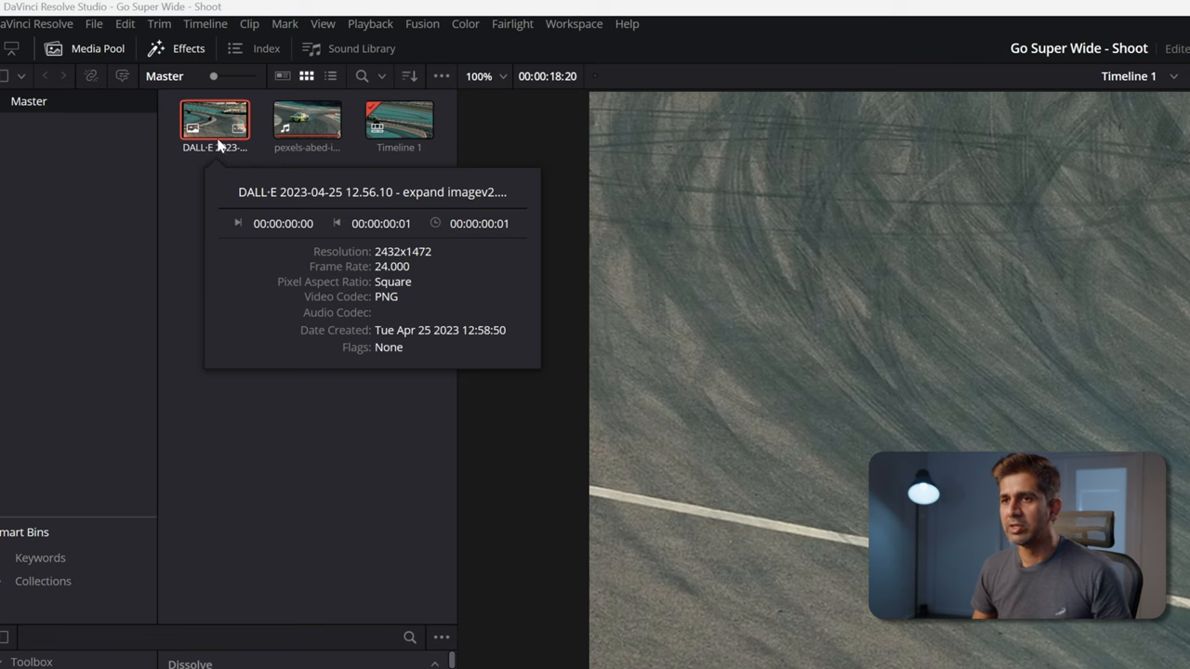
mouse_move(405, 263)
type("1")
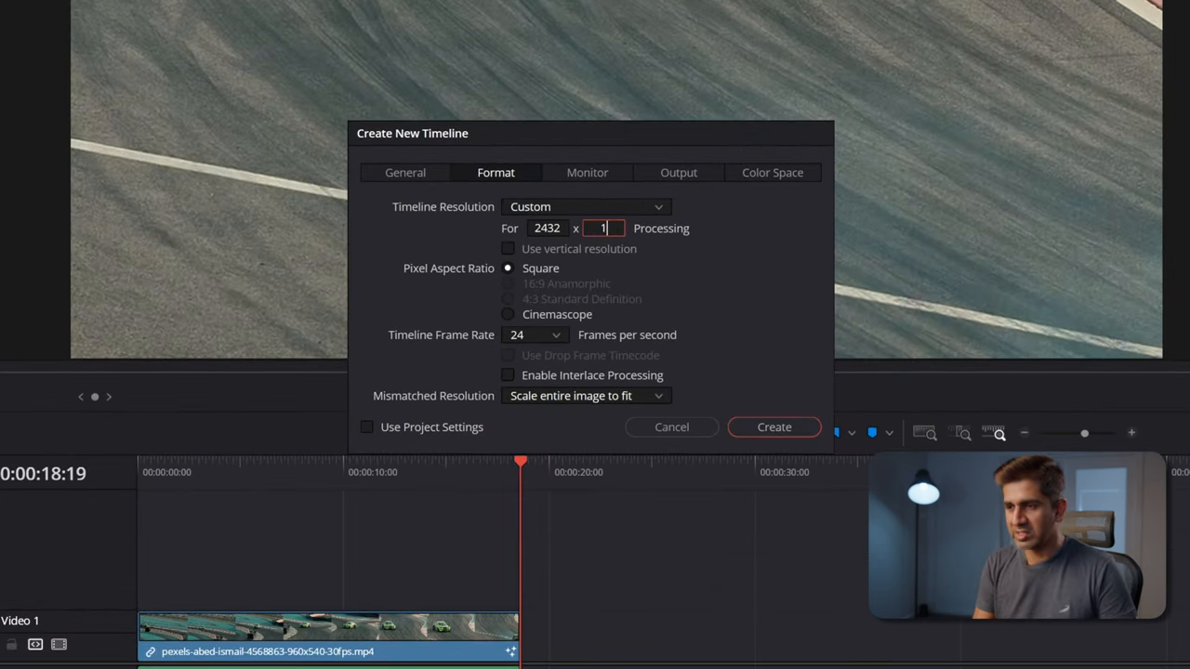
Step: Set the new 2432×1472 timeline's frame rate to 29.97 fps
left_click(555, 335)
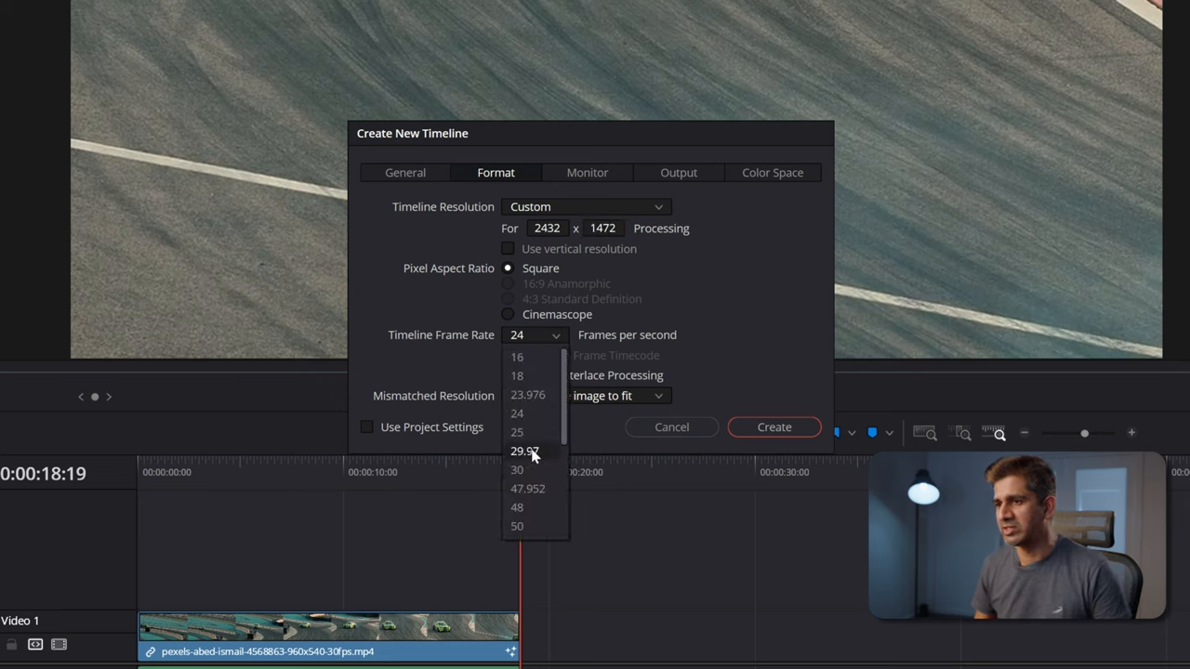
left_click(524, 451)
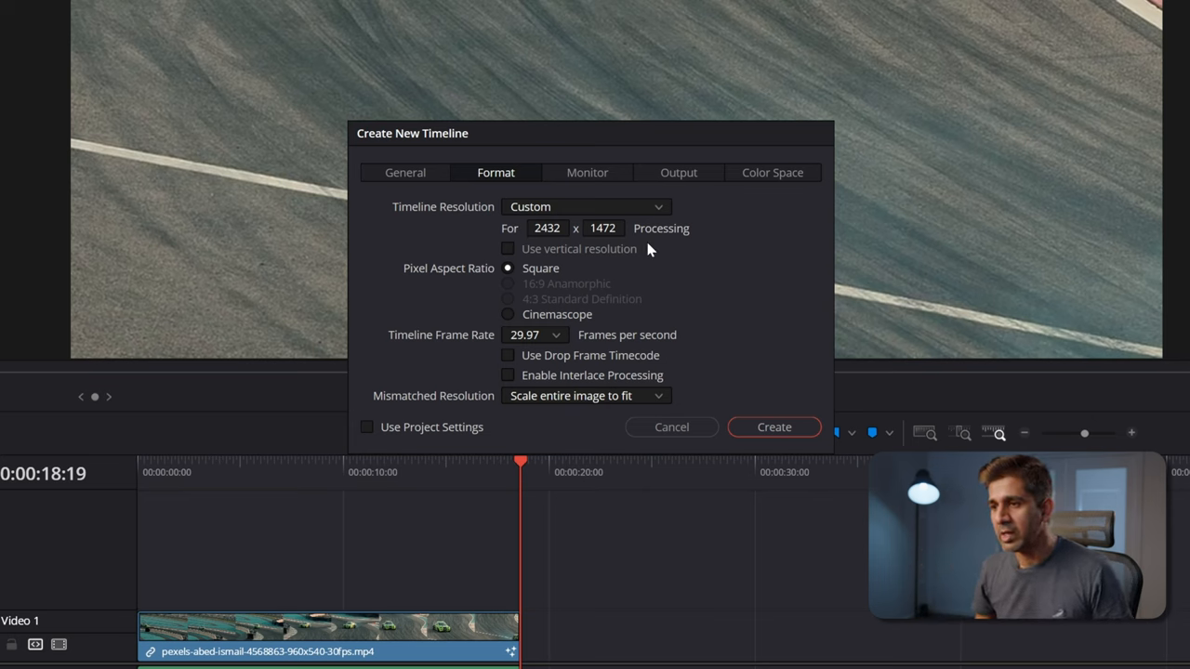
mouse_move(495, 353)
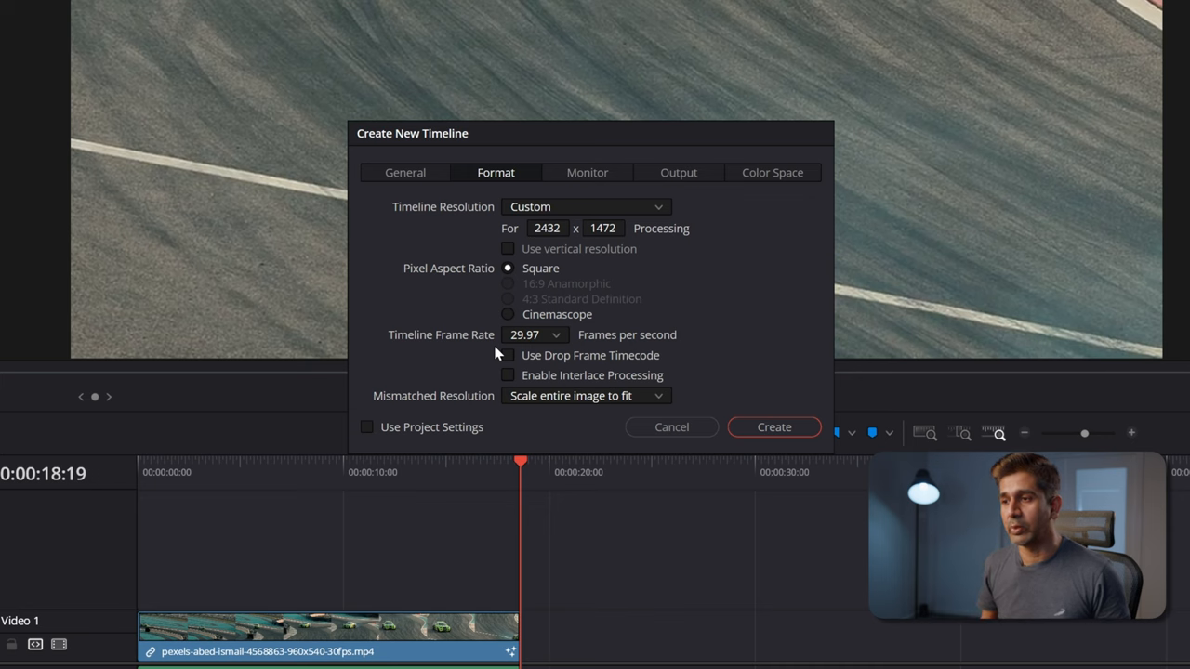
Step: Create Timeline 2 with the racetrack plate on V1 and the drift clip on V2
left_click(774, 426)
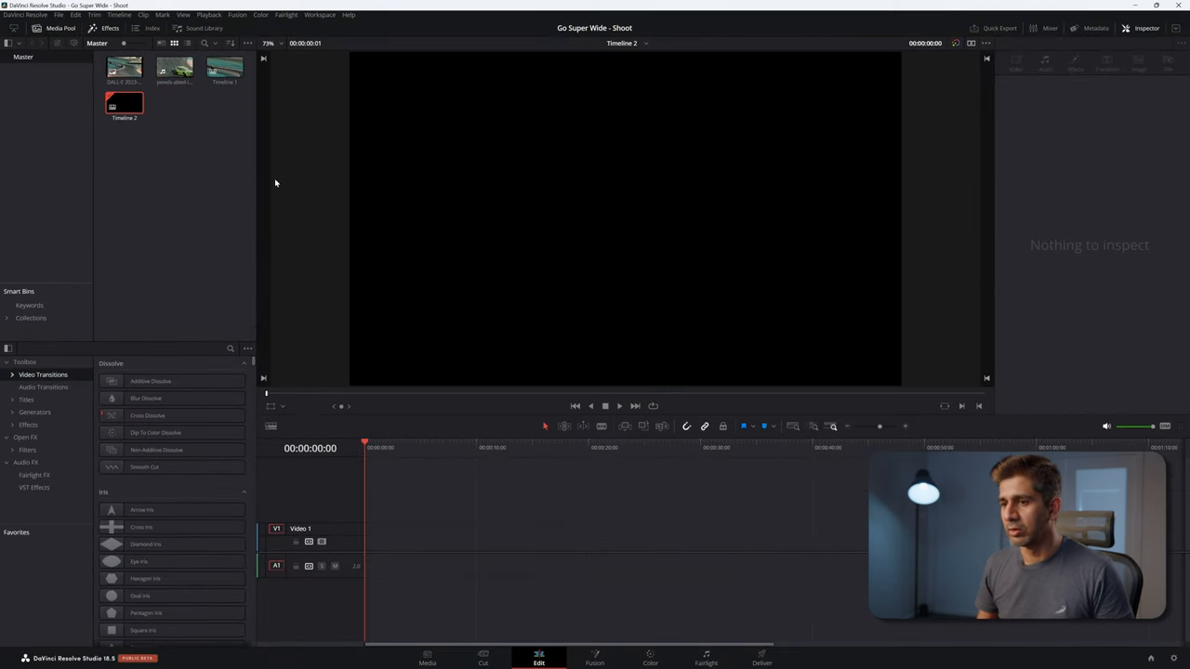
left_click_drag(123, 68, 381, 537)
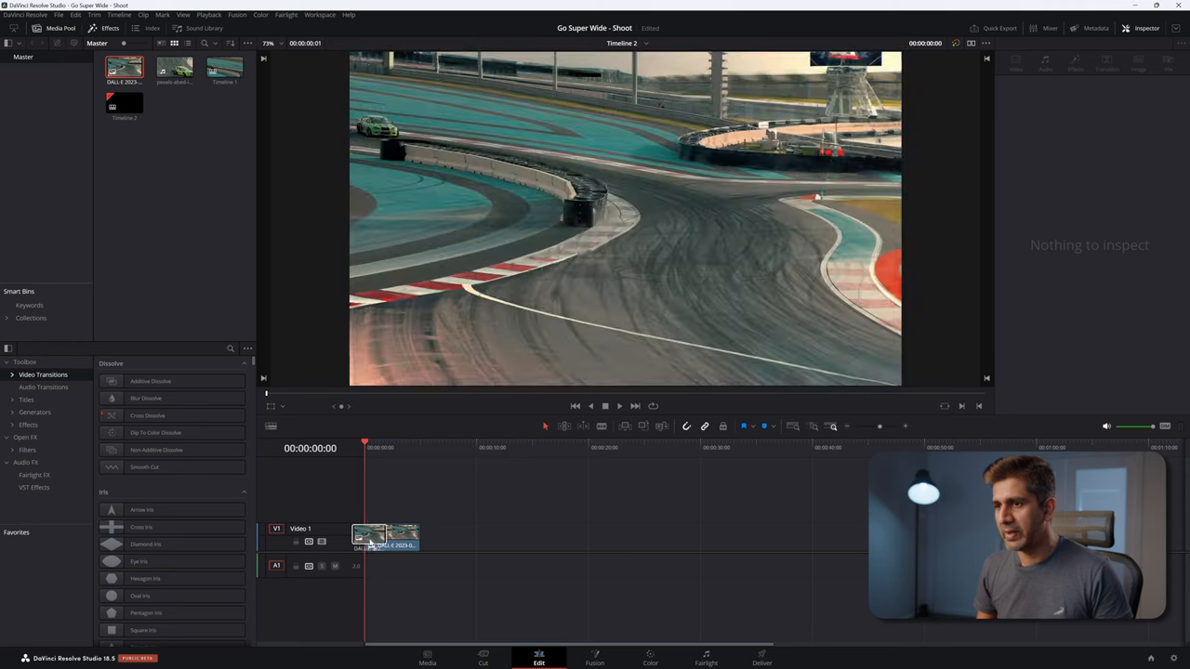
left_click(175, 68)
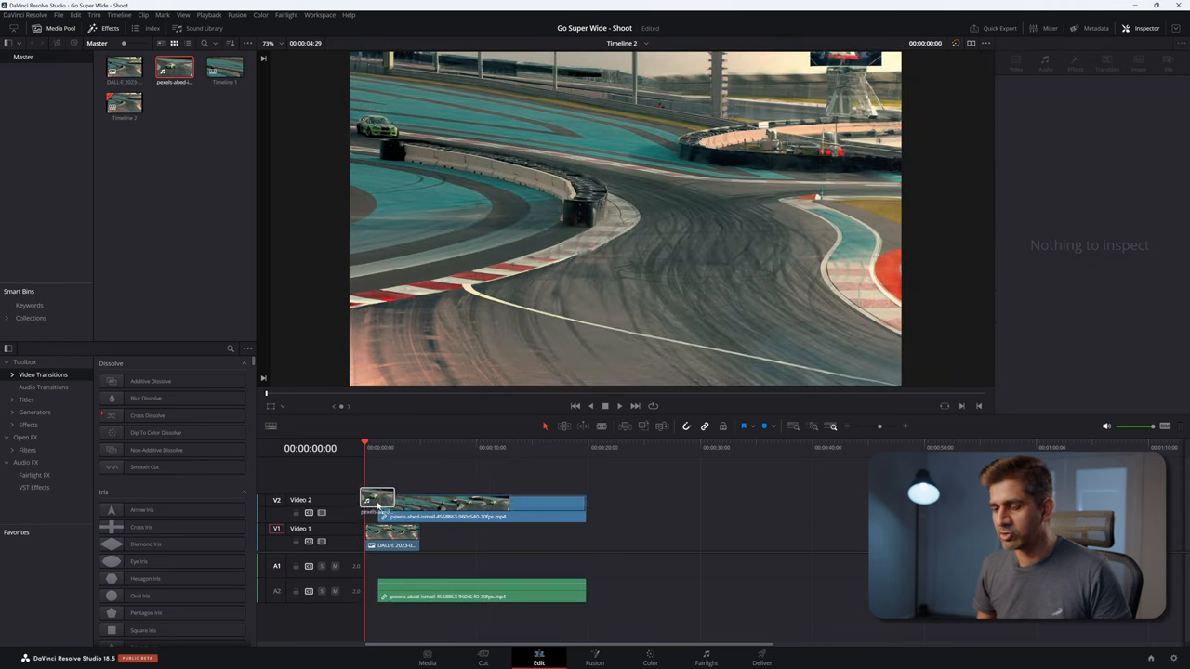
left_click(391, 535)
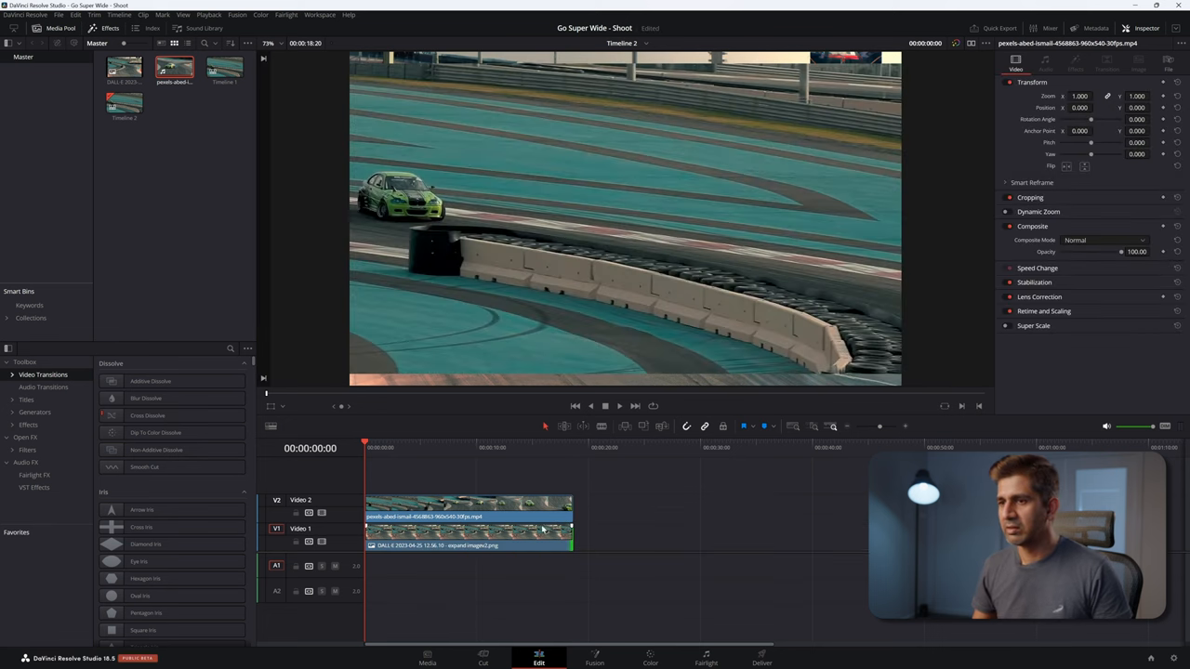
Step: Scale the drift clip to 0.44, position it over the track, and select both clips
left_click(548, 448)
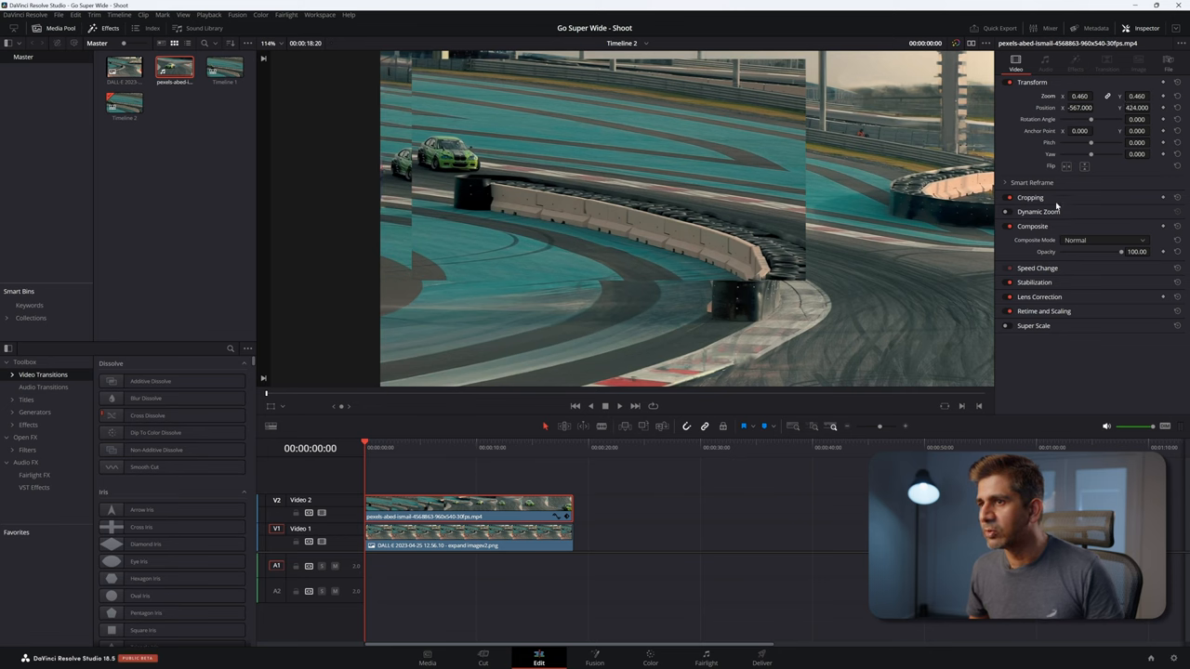
mouse_move(1124, 251)
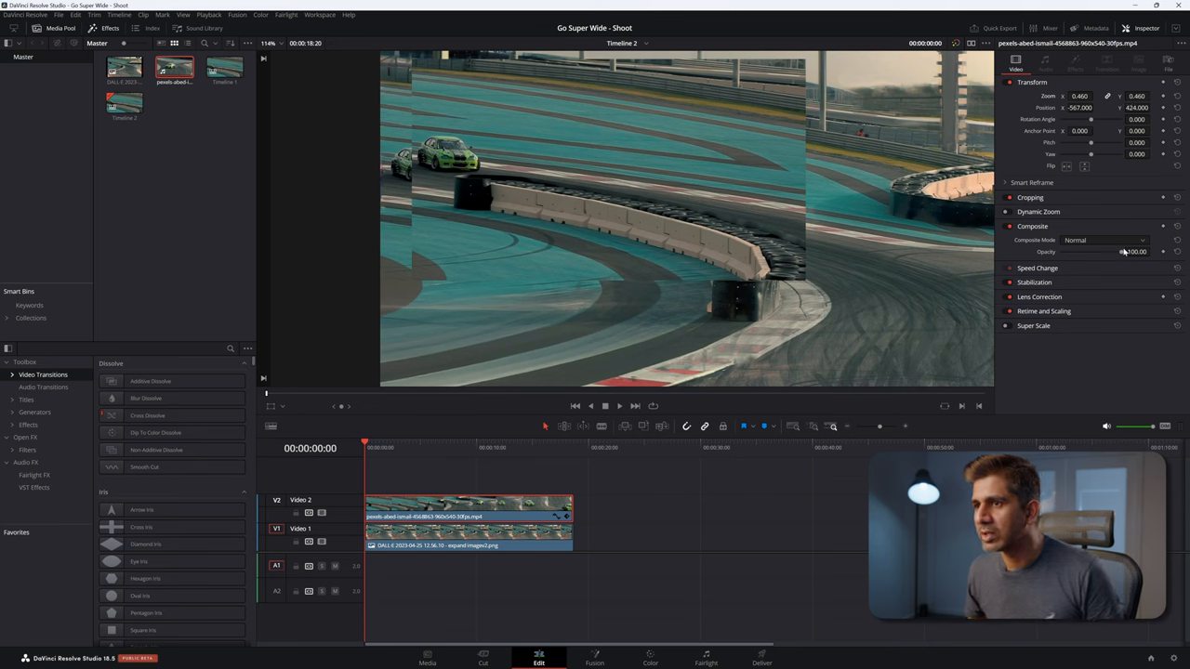
left_click_drag(1133, 252, 1087, 252)
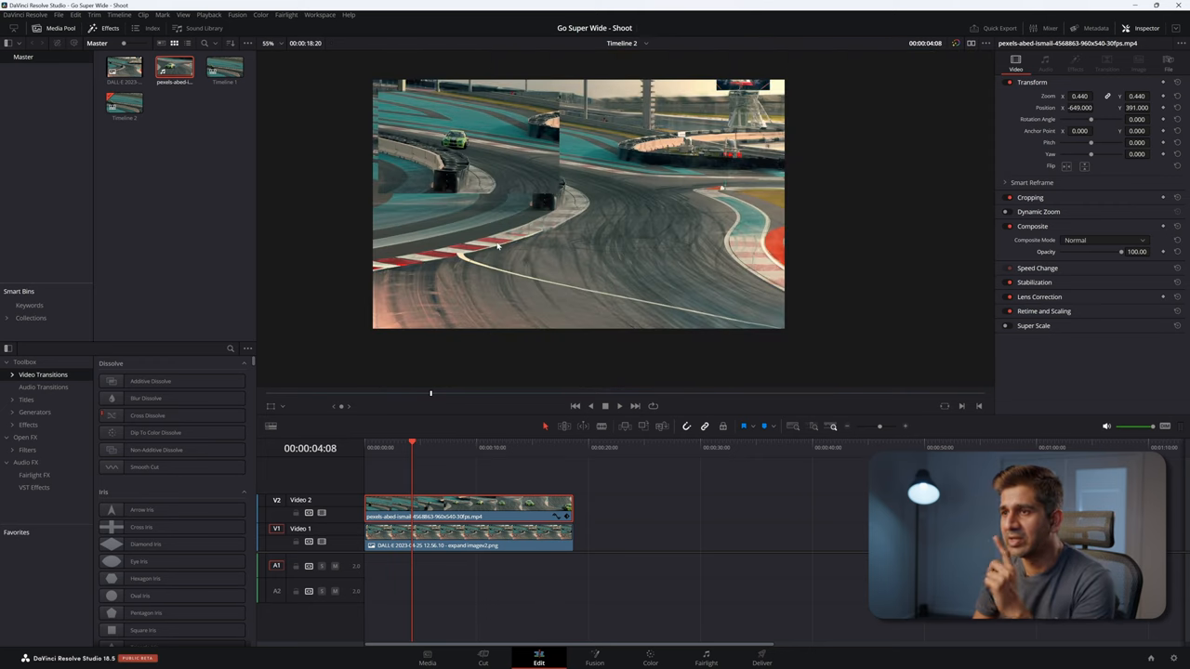
mouse_move(375, 156)
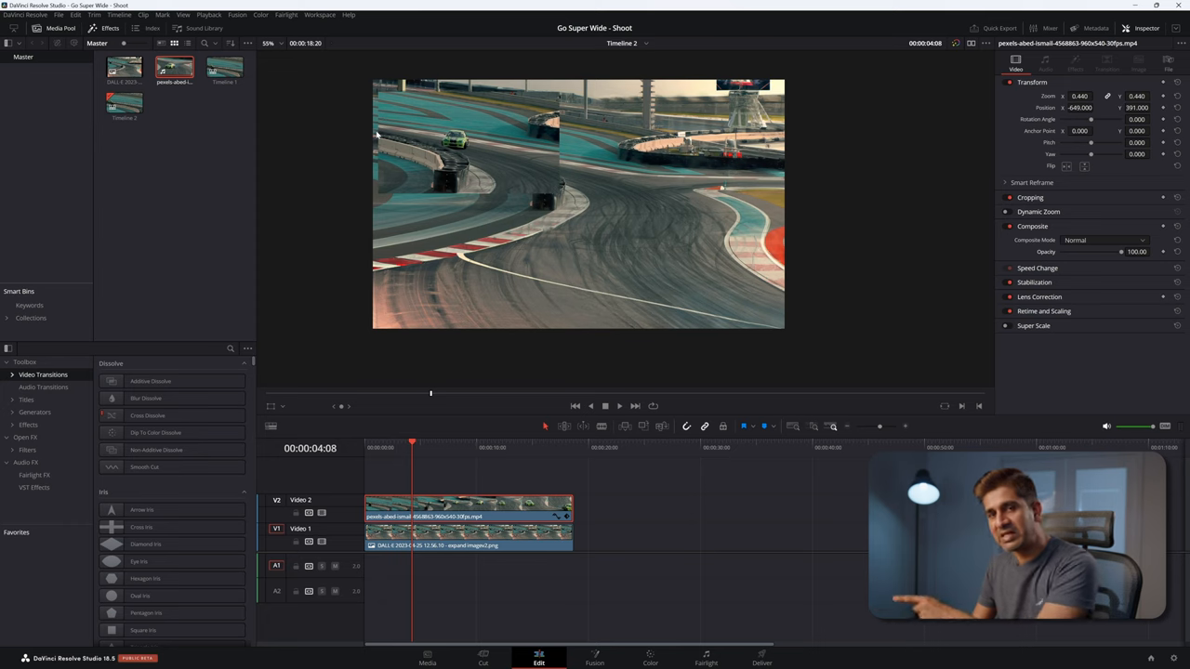
left_click(468, 535)
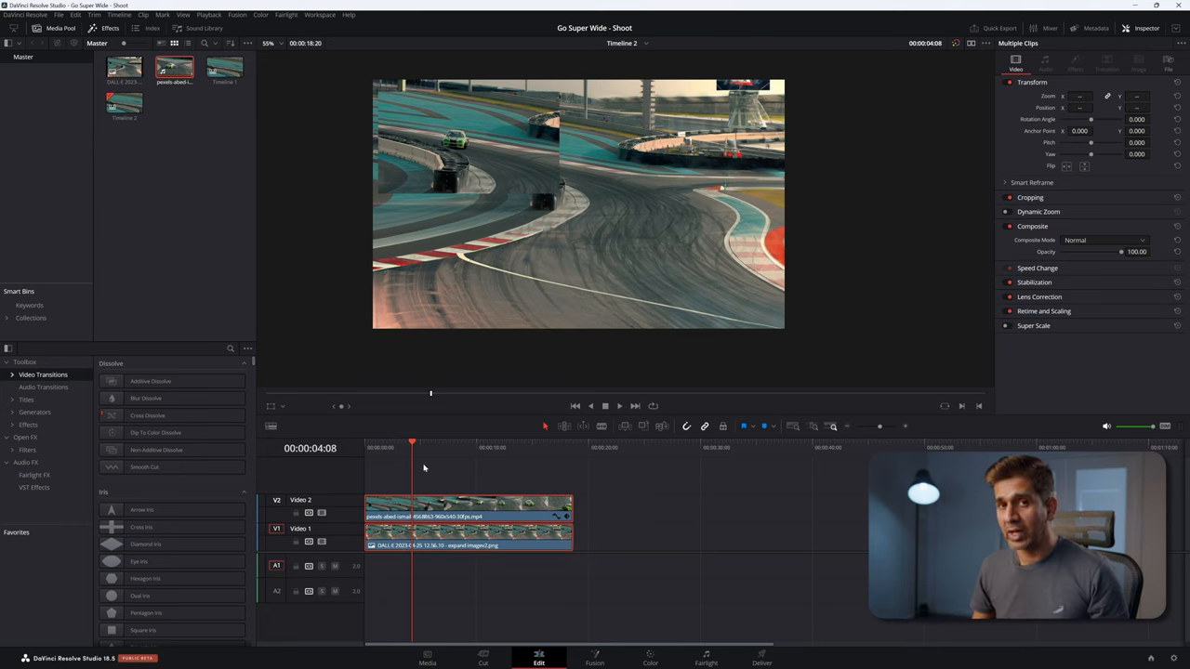
Step: Combine both clips into a Fusion clip and rename MediaIn2 to OriginalClip
right_click(469, 516)
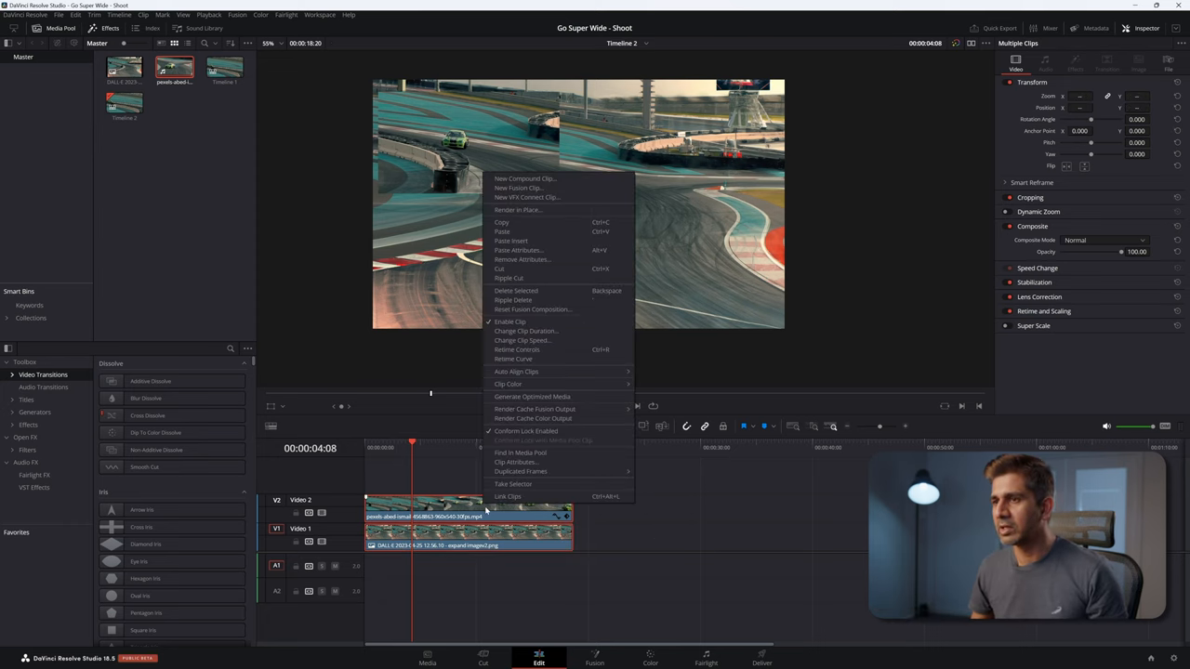
left_click(519, 188)
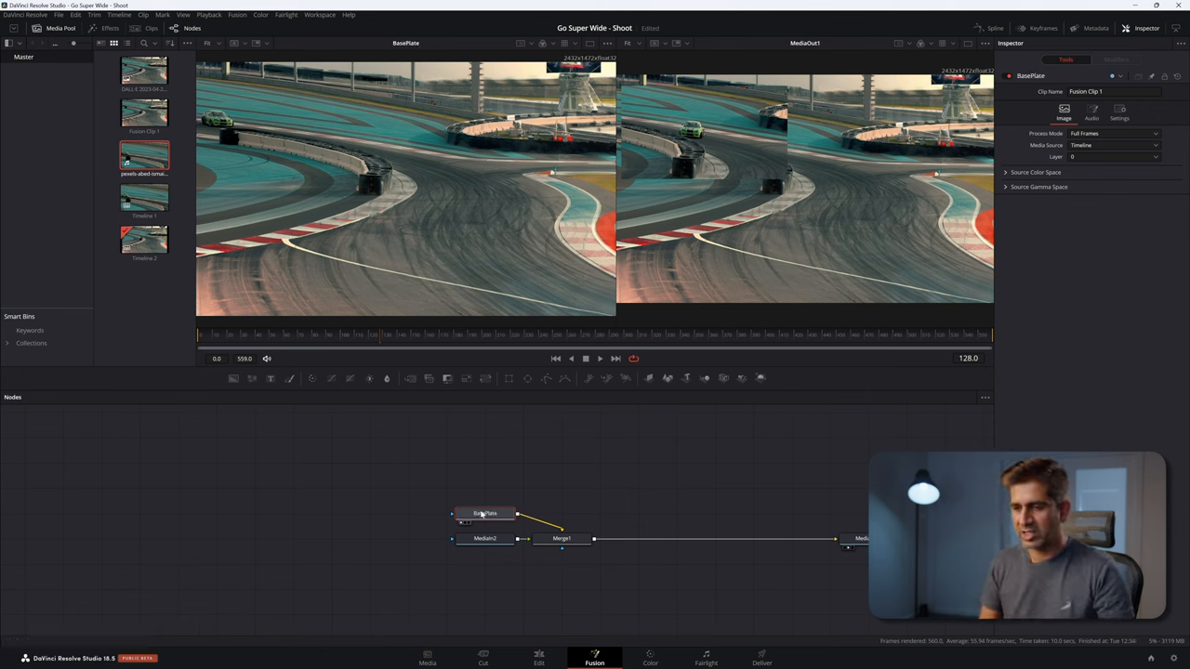
double_click(485, 539)
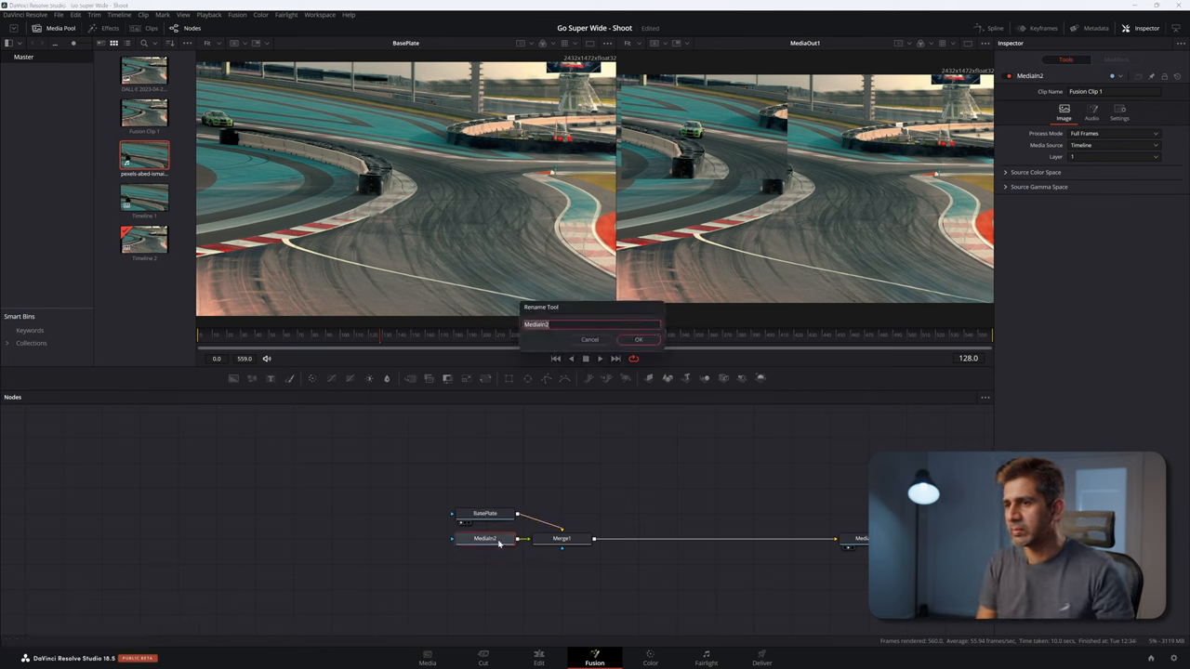
left_click(639, 340)
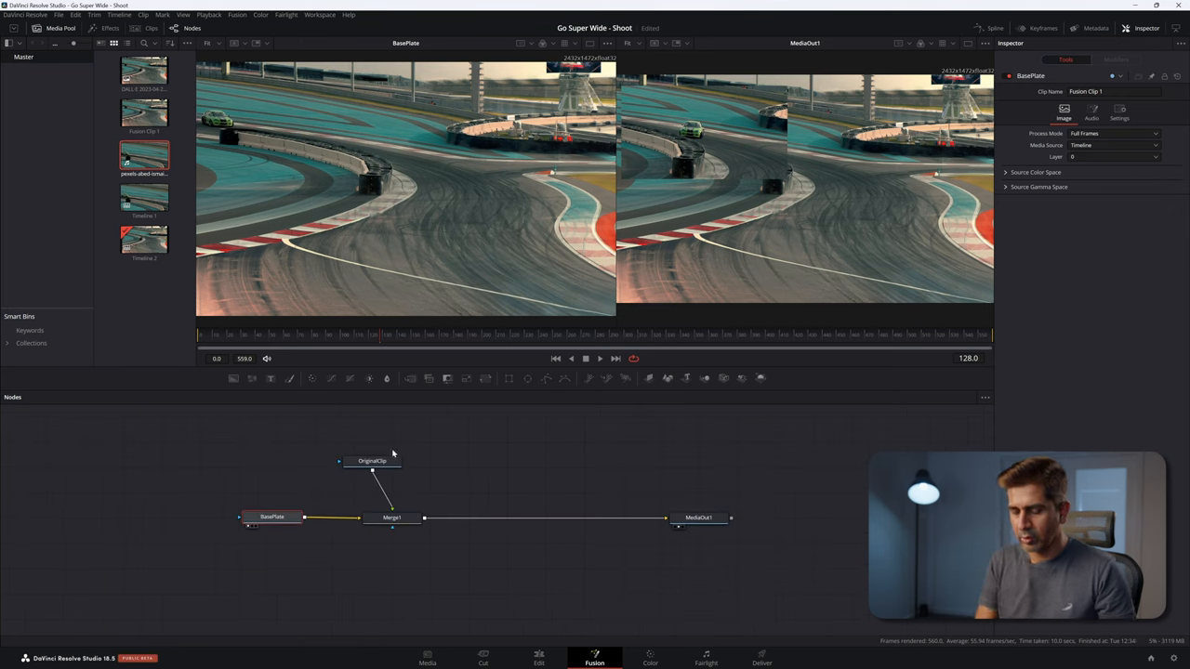
Step: Move the OriginalClip node up above Merge1
left_click(371, 454)
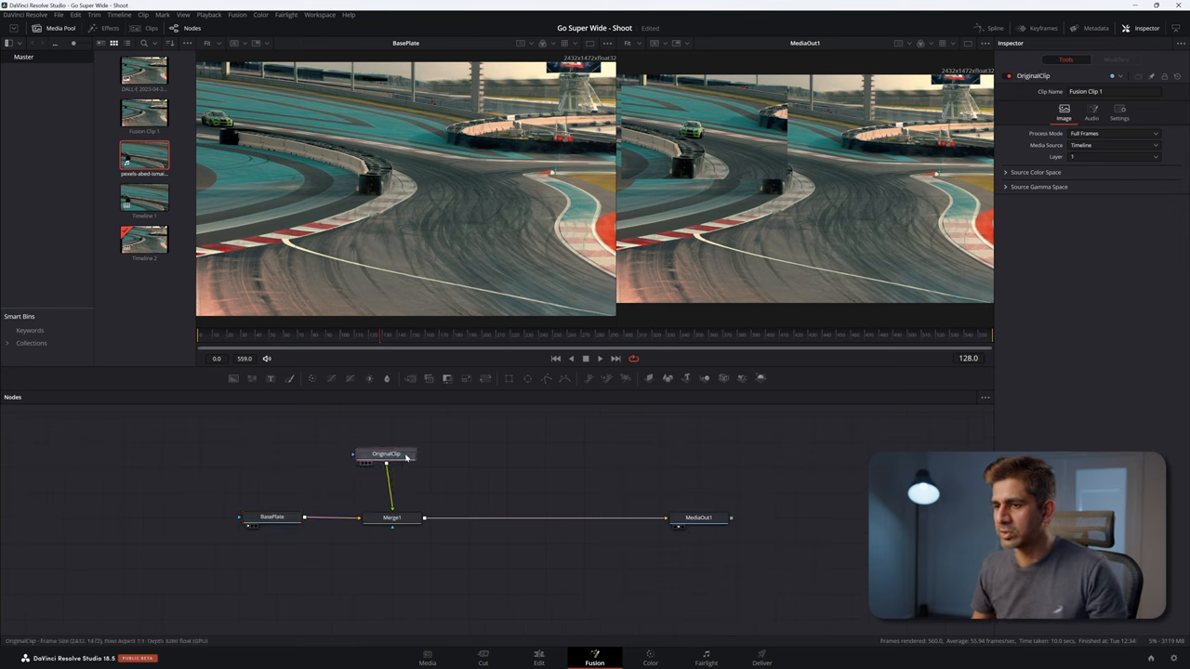
left_click_drag(386, 455, 398, 444)
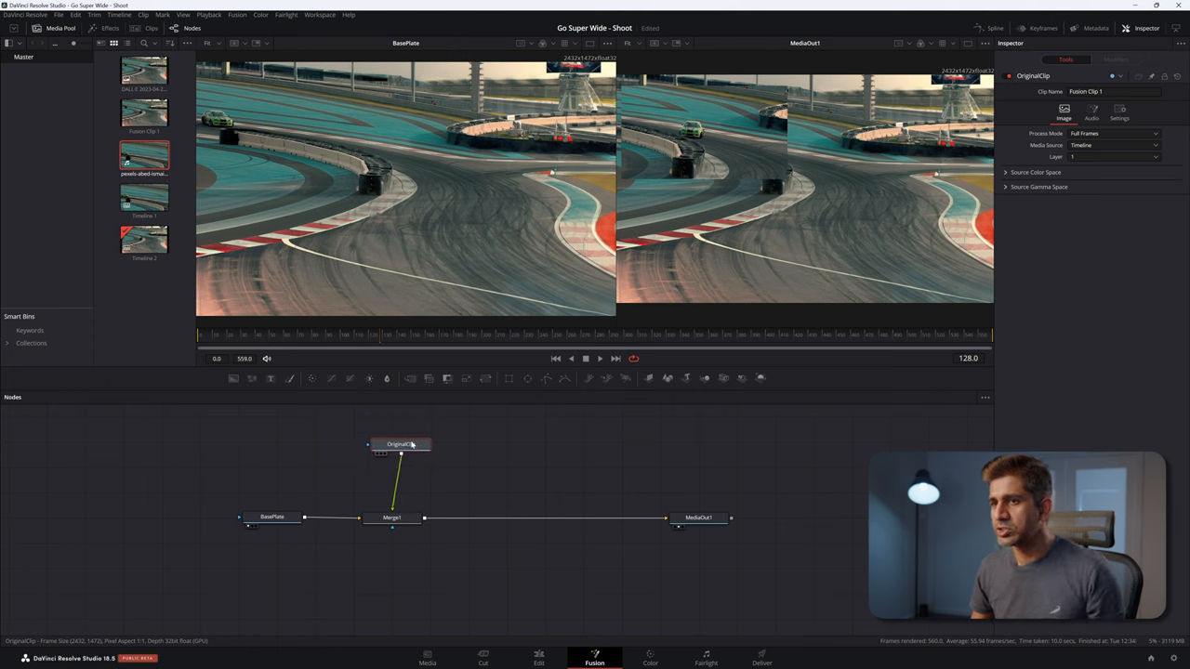
left_click(395, 443)
type("tracker")
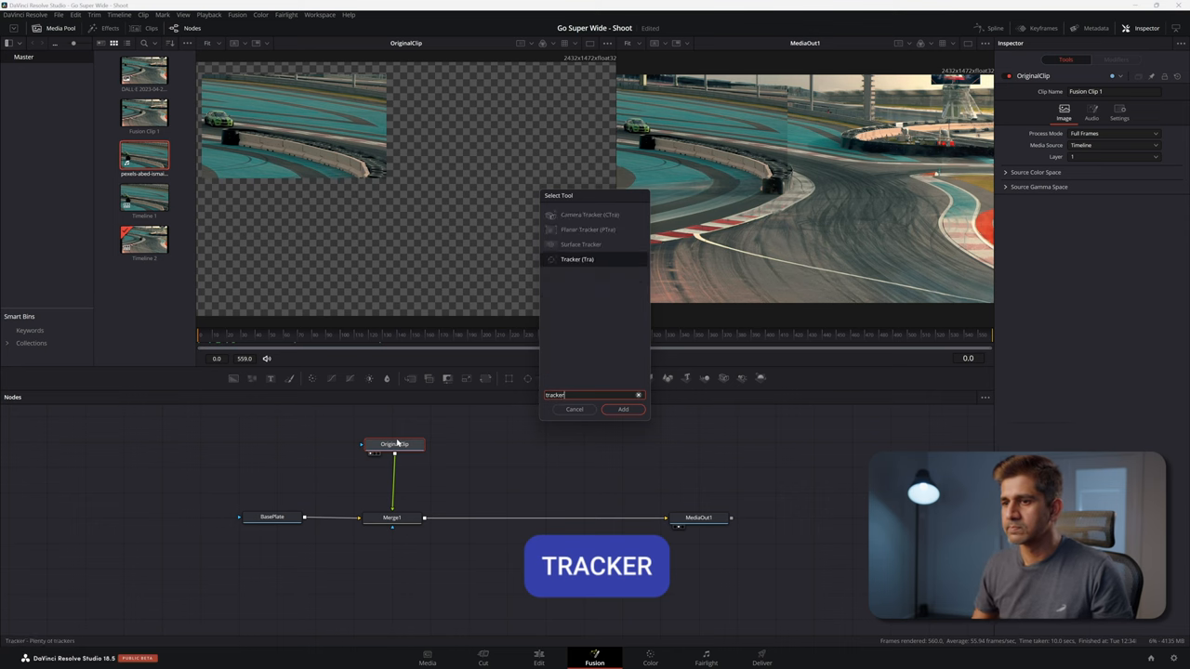
Step: Add Tracker1 after OriginalClip, start a forward track, then stop it partway
left_click(622, 410)
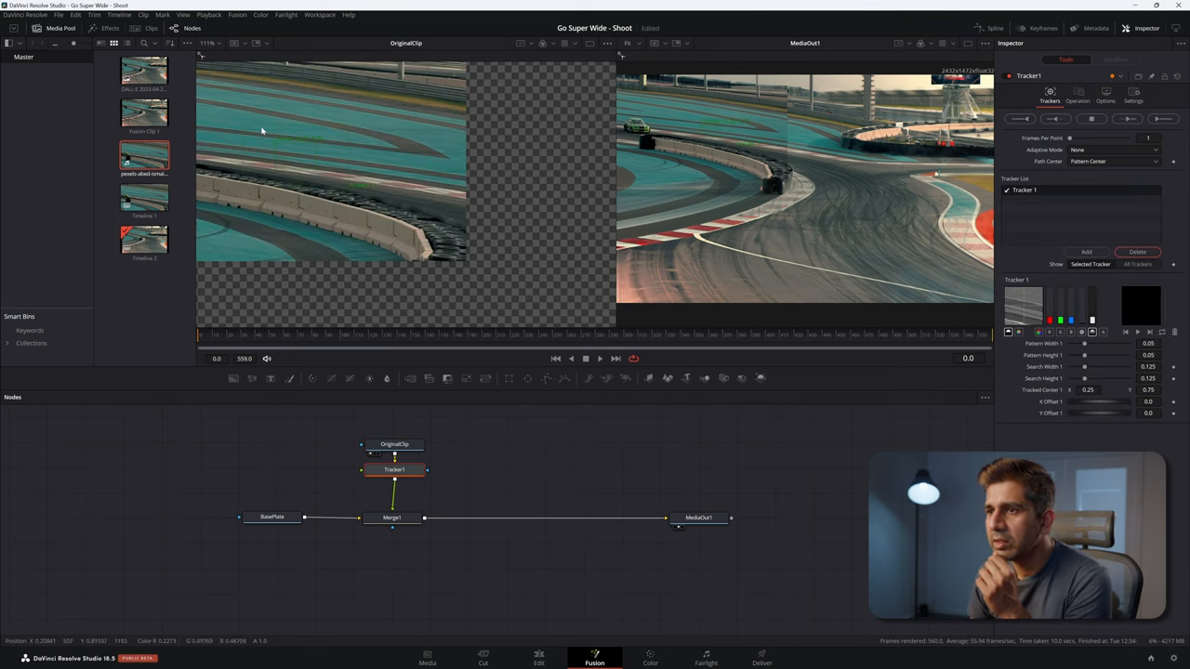
mouse_move(274, 147)
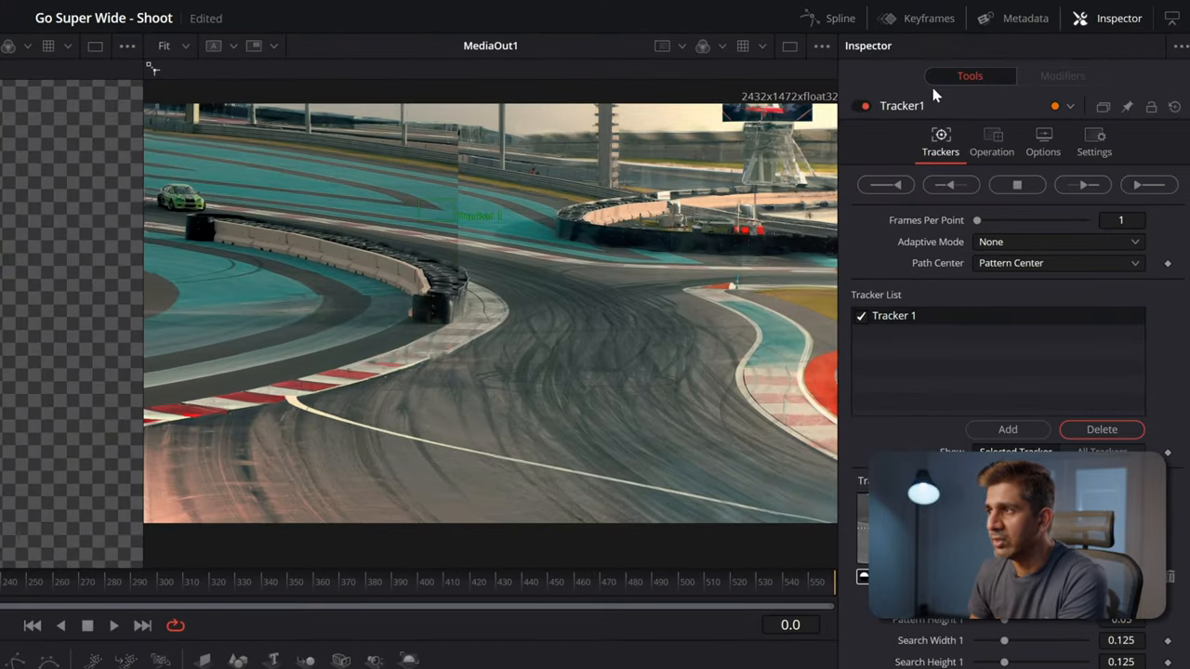
left_click(1082, 184)
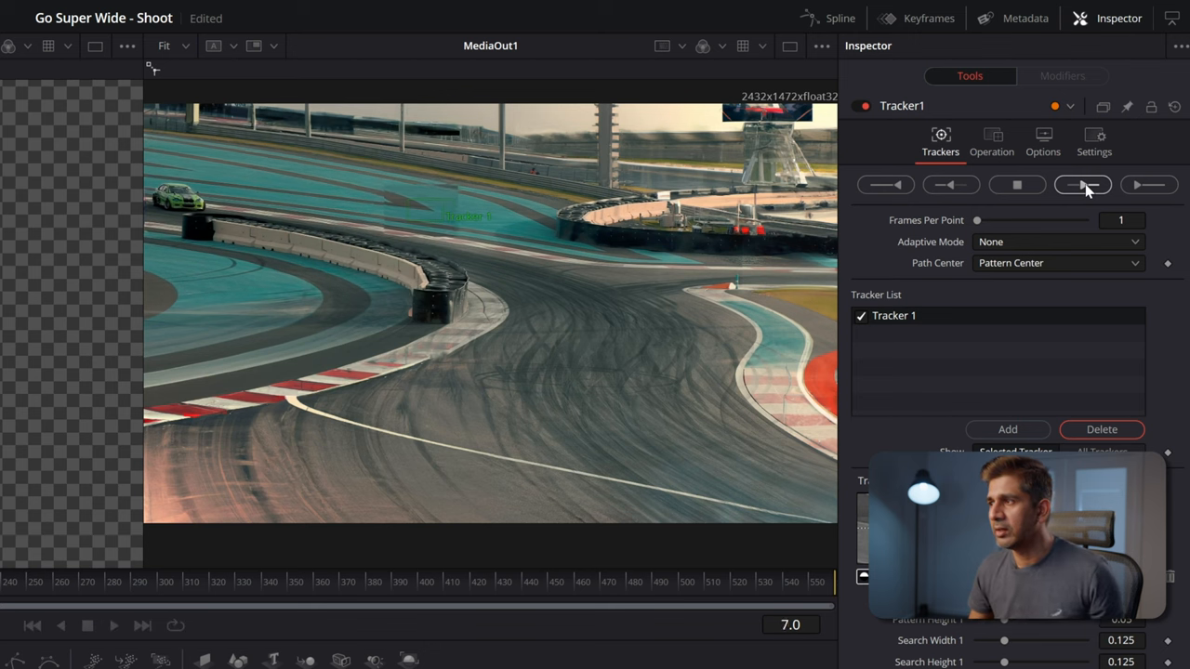
left_click(1082, 184)
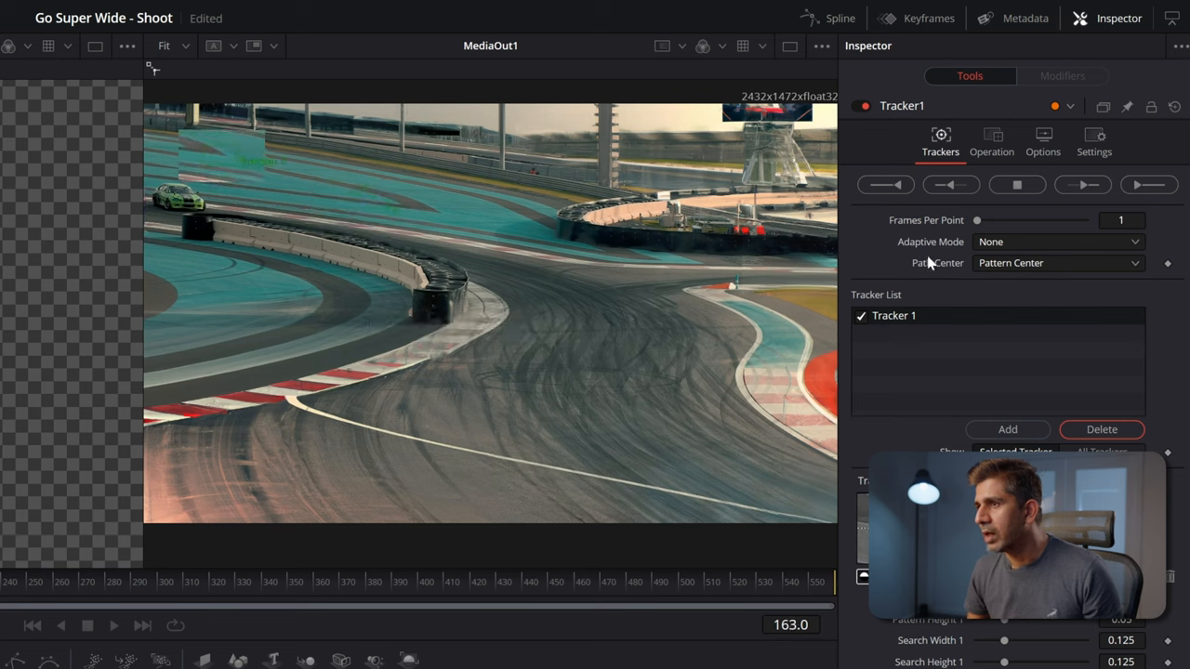
left_click(1016, 184)
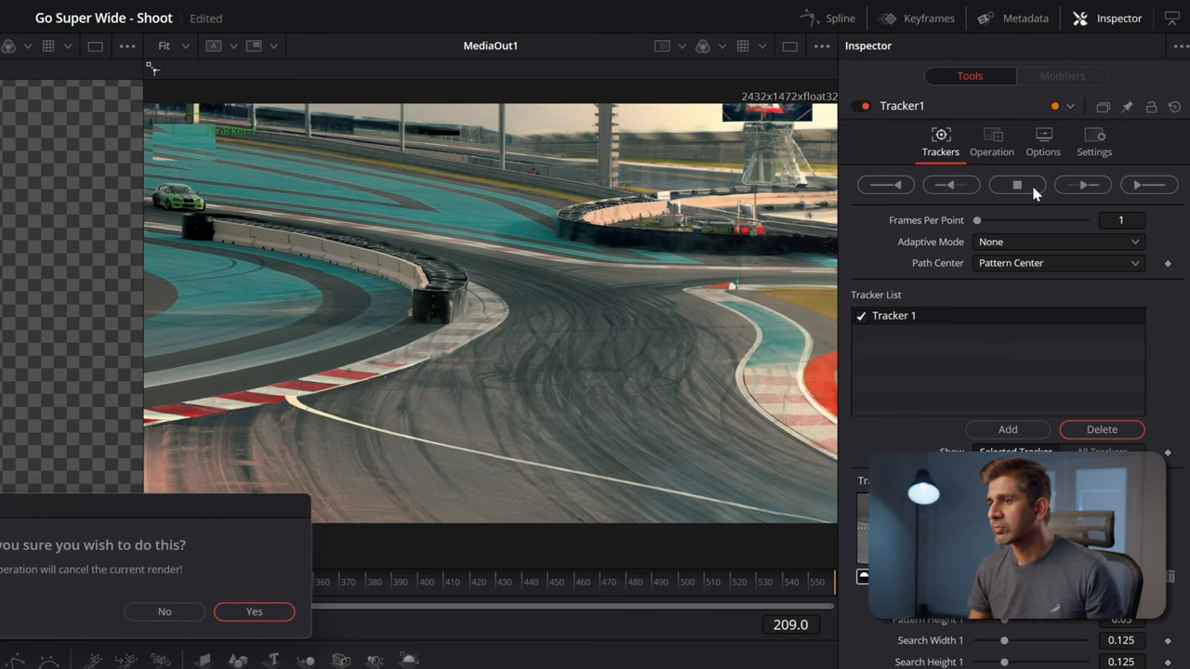
left_click(254, 611)
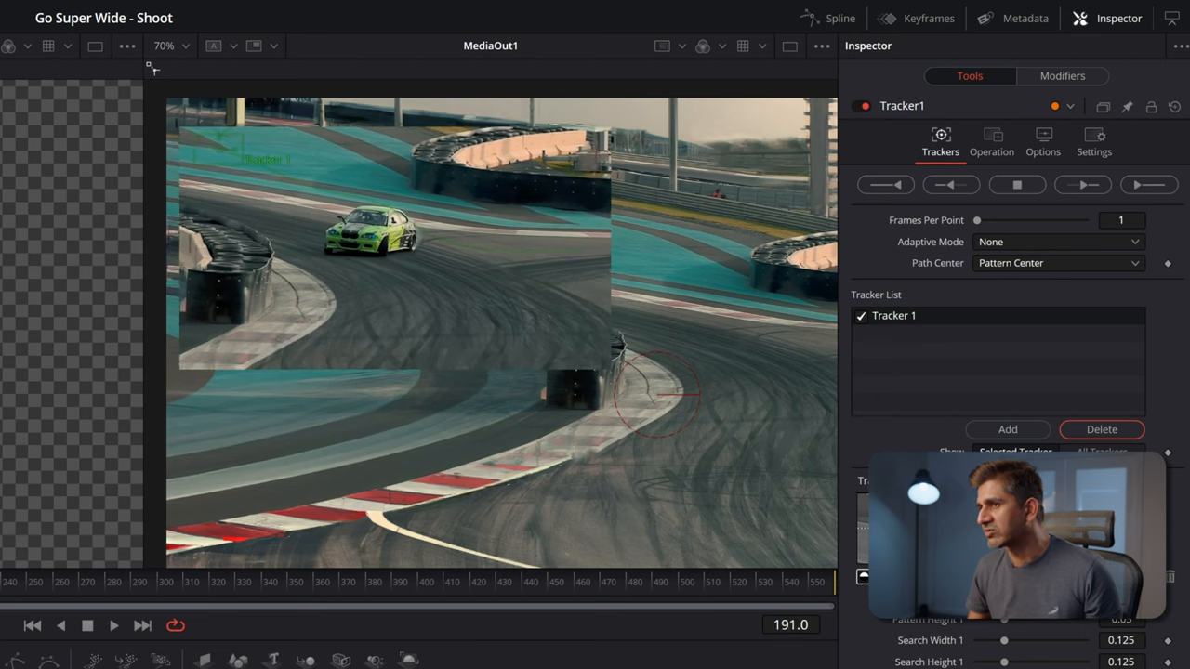
left_click(113, 625)
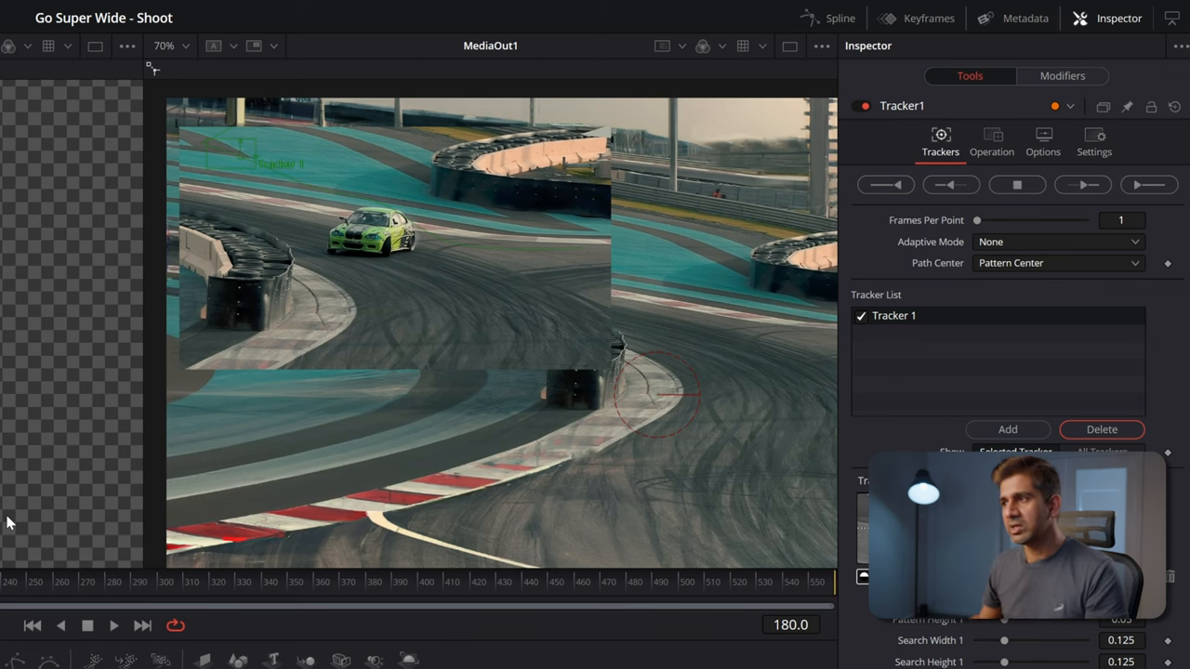
Step: Set Tracker1's Path Center to Track Center (Append)
left_click(1057, 263)
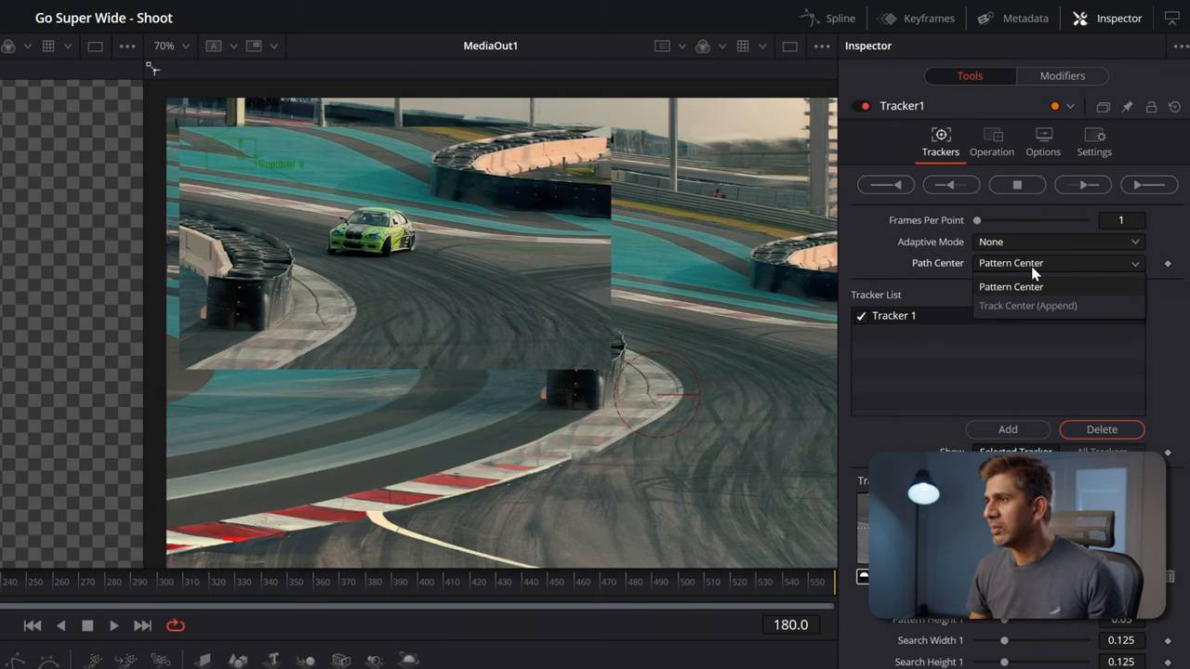
mouse_move(1011, 296)
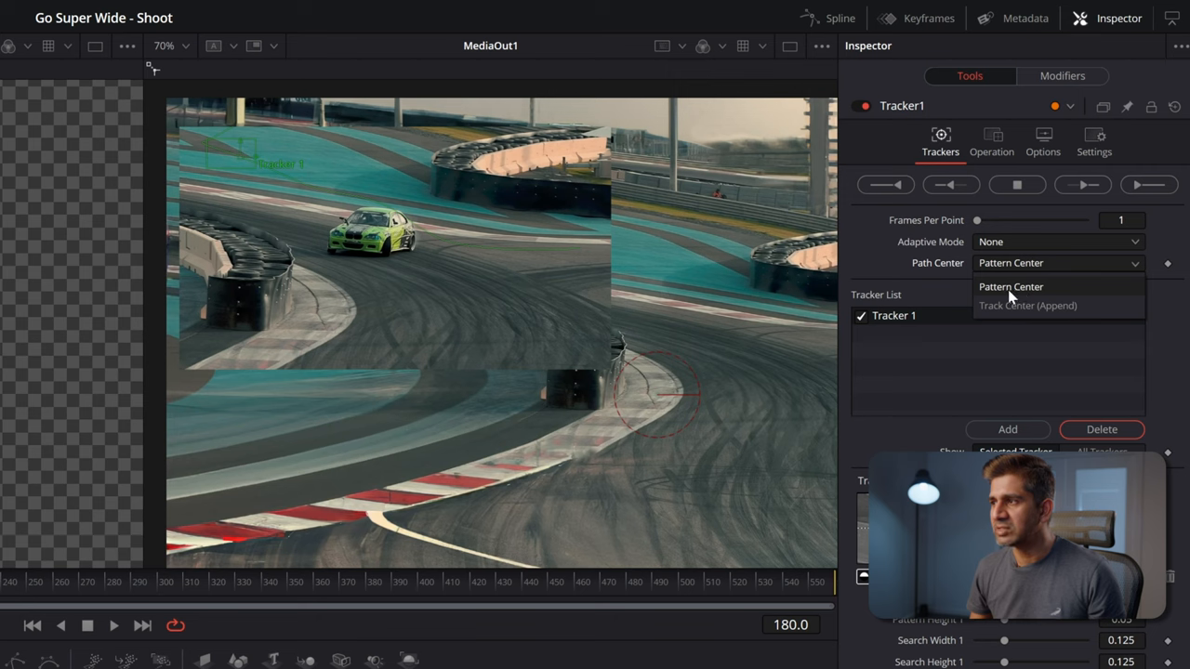
left_click(1028, 305)
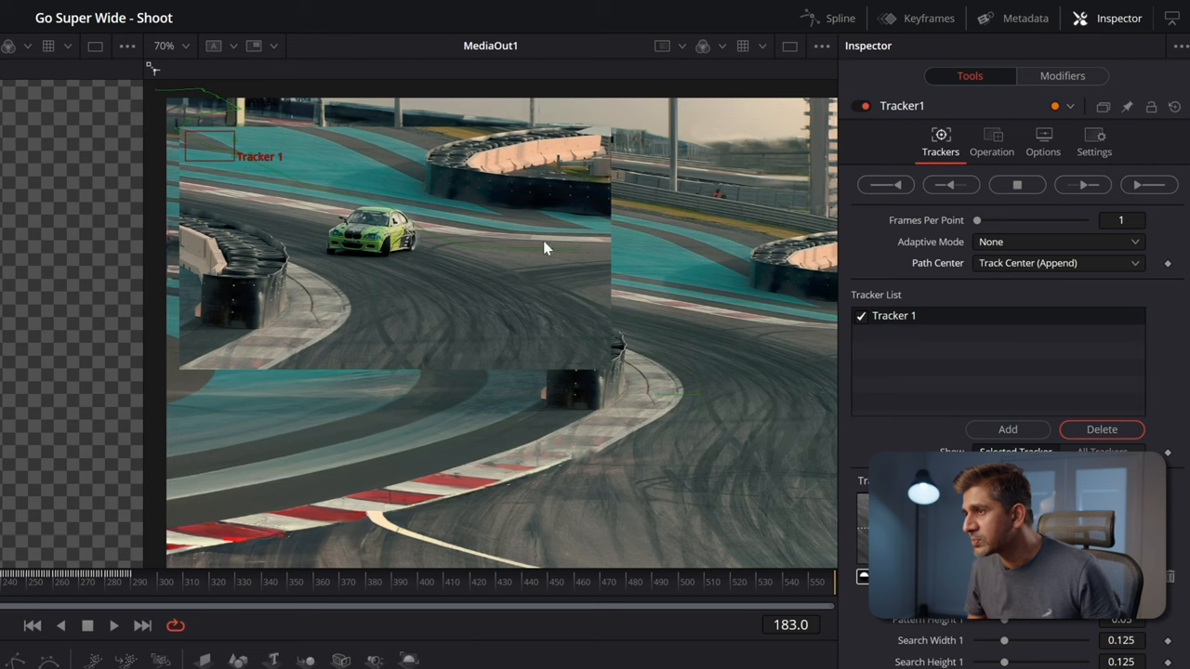
mouse_move(604, 231)
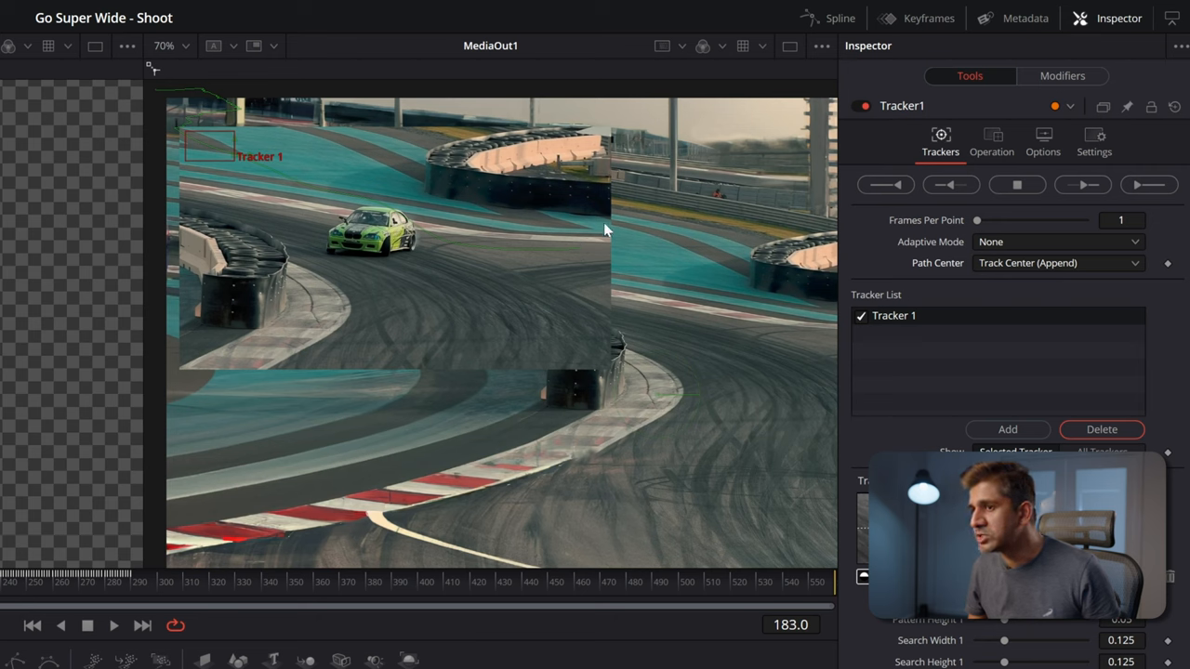
mouse_move(604, 233)
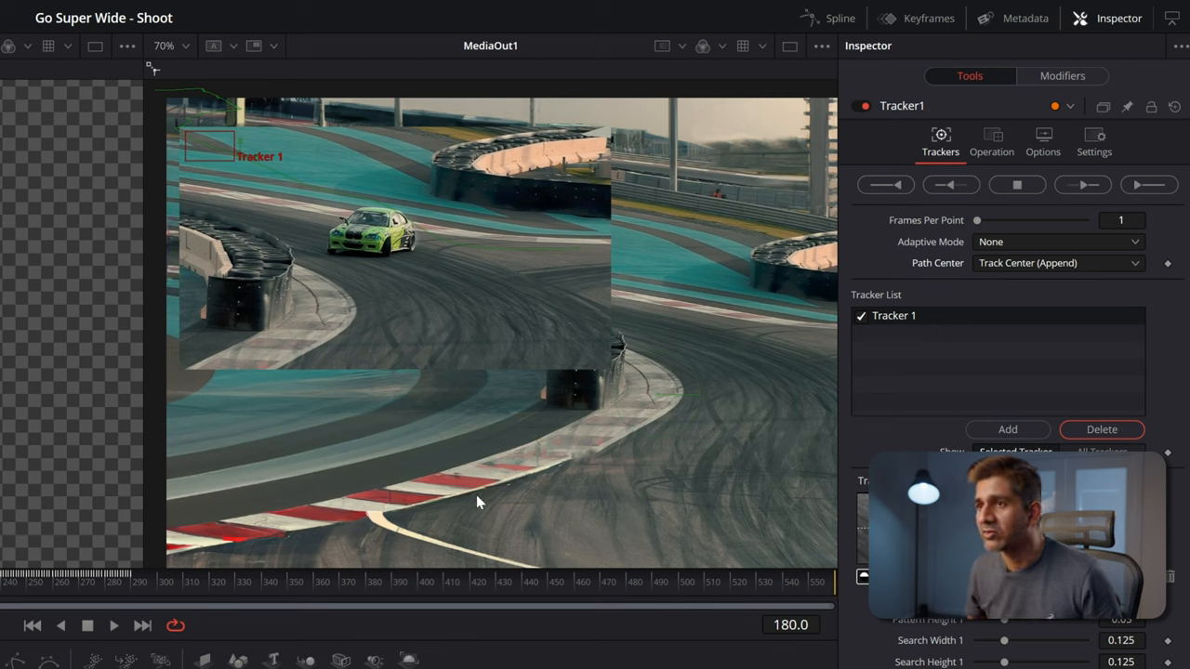
mouse_move(866, 148)
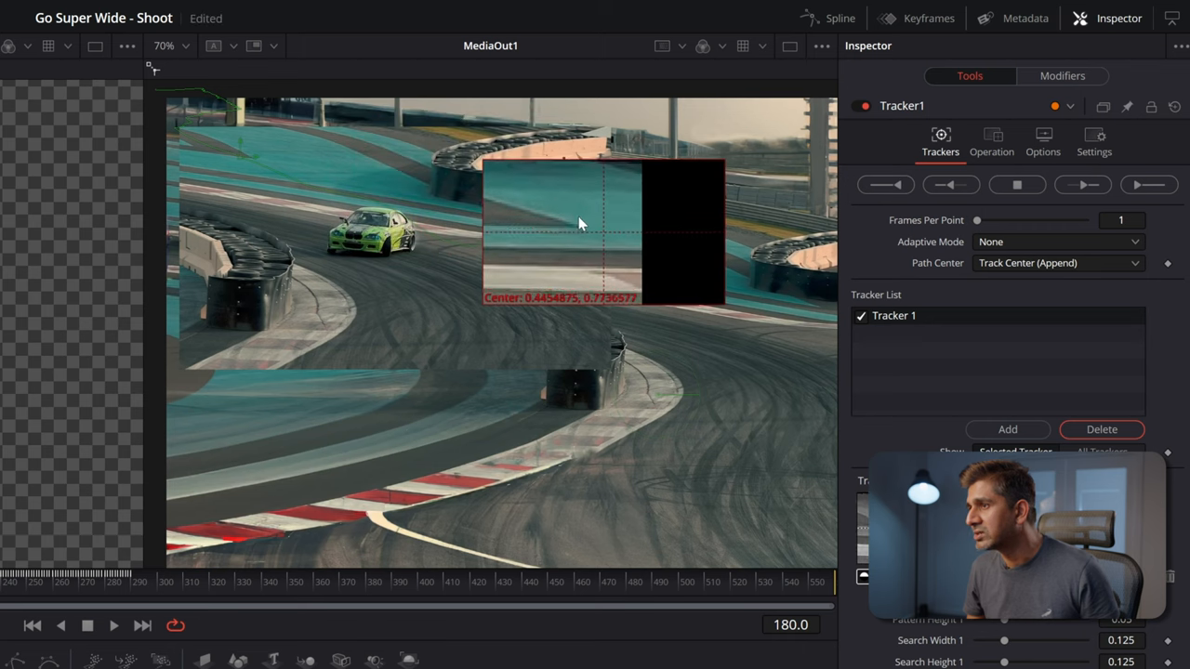
Step: Re-place the tracker on new road features and track forward to about frame 390
left_click_drag(579, 223, 573, 219)
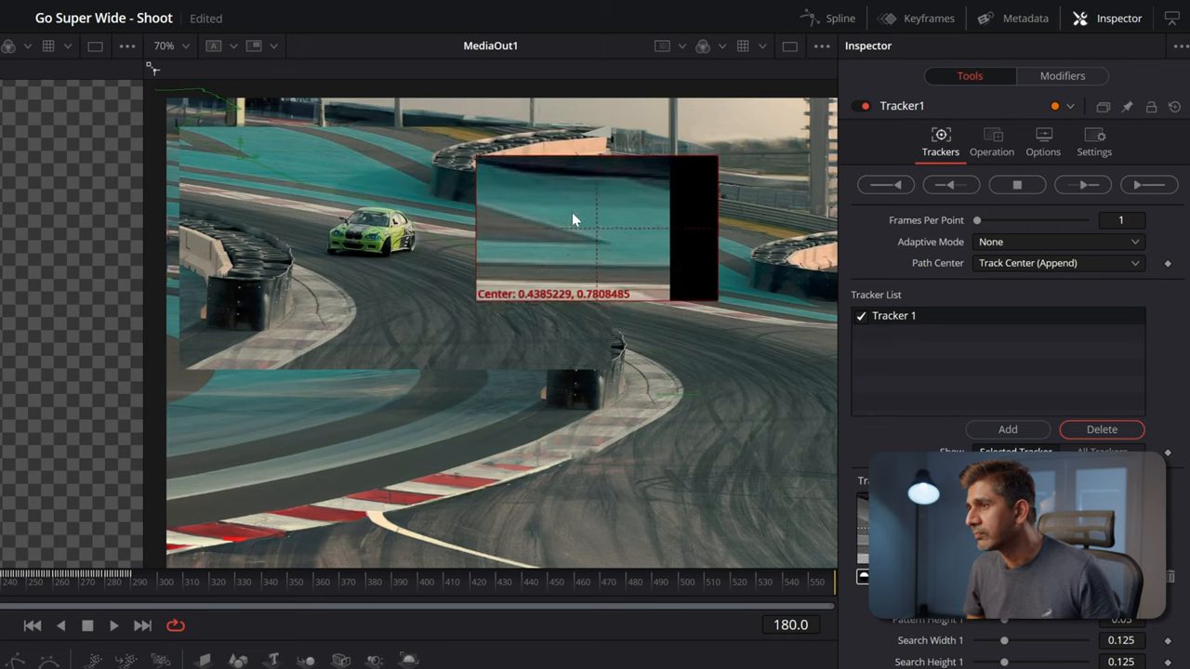
left_click_drag(572, 218, 562, 218)
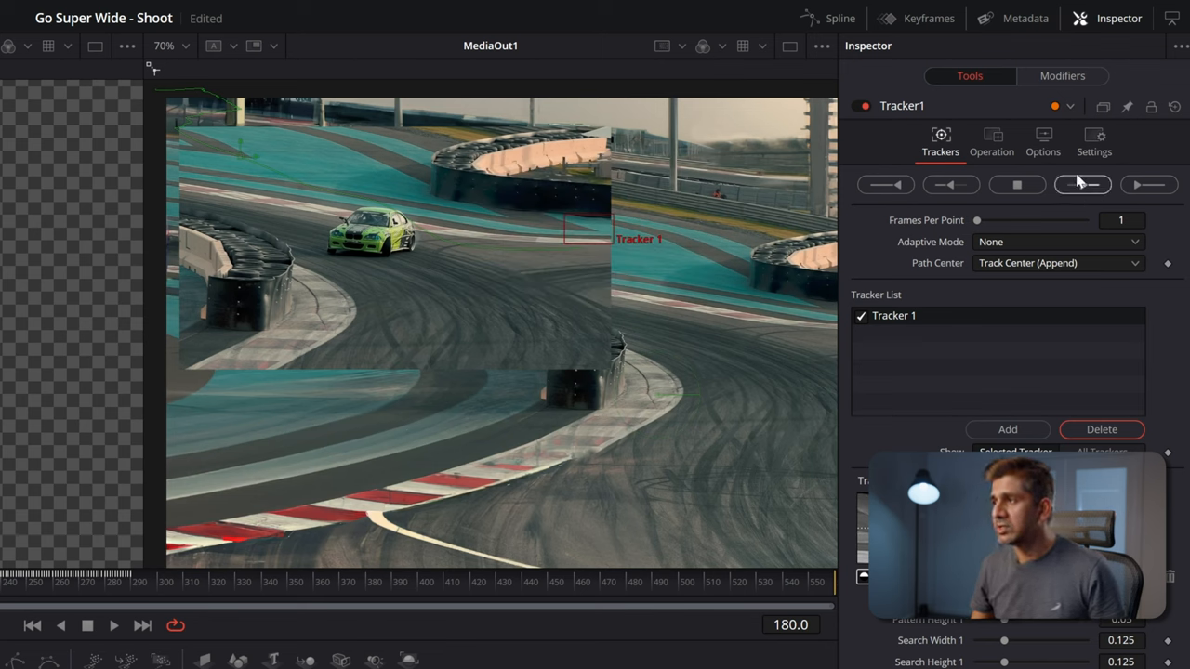
mouse_move(1081, 184)
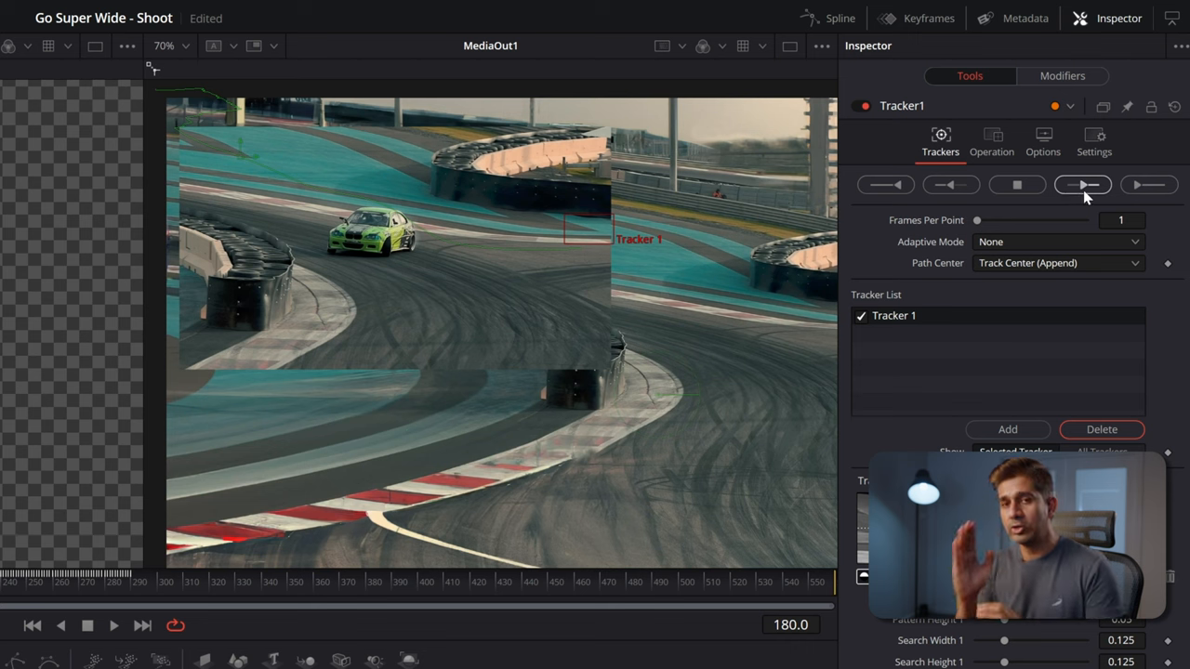
mouse_move(1082, 184)
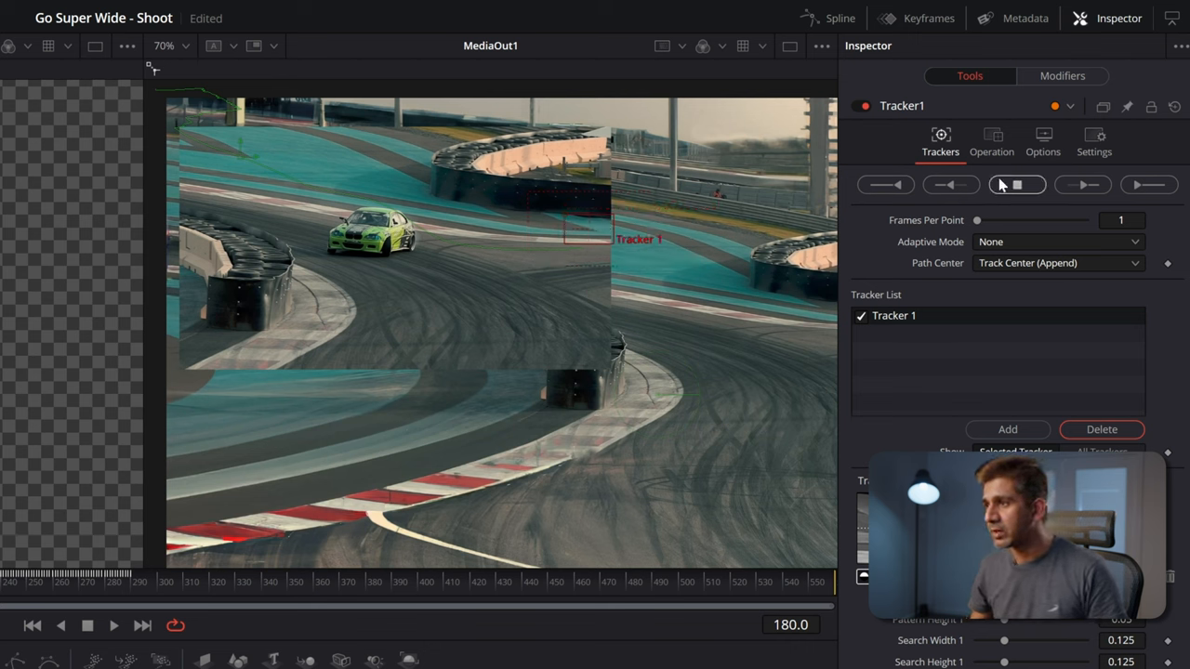
left_click(1081, 184)
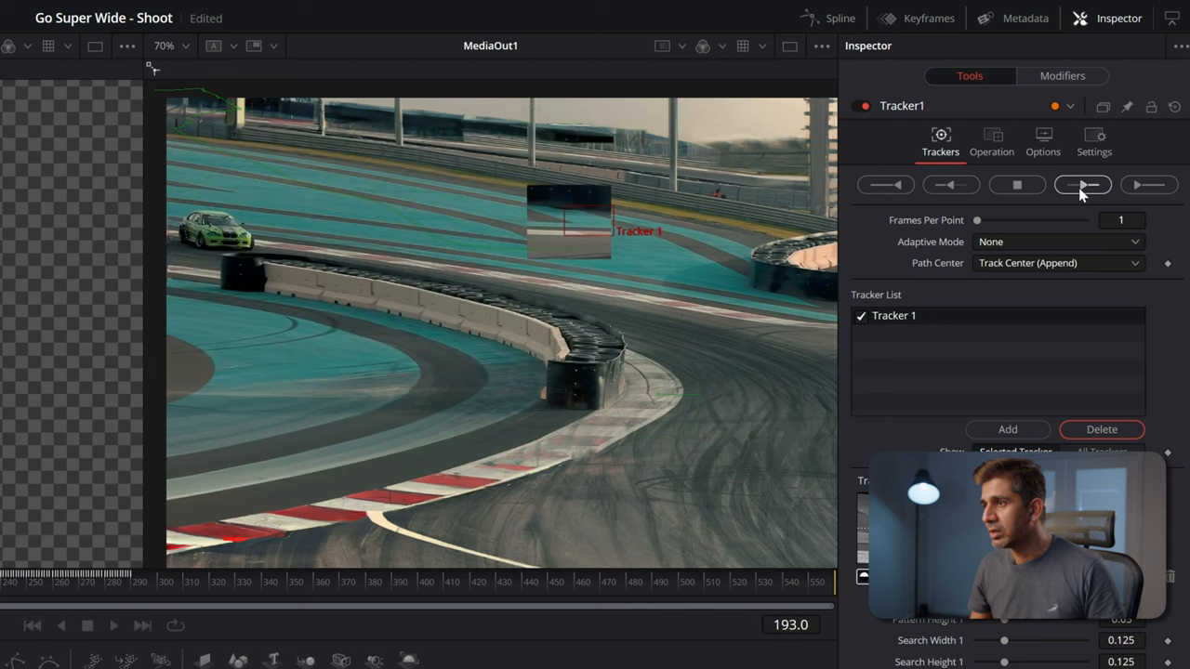
left_click(1081, 185)
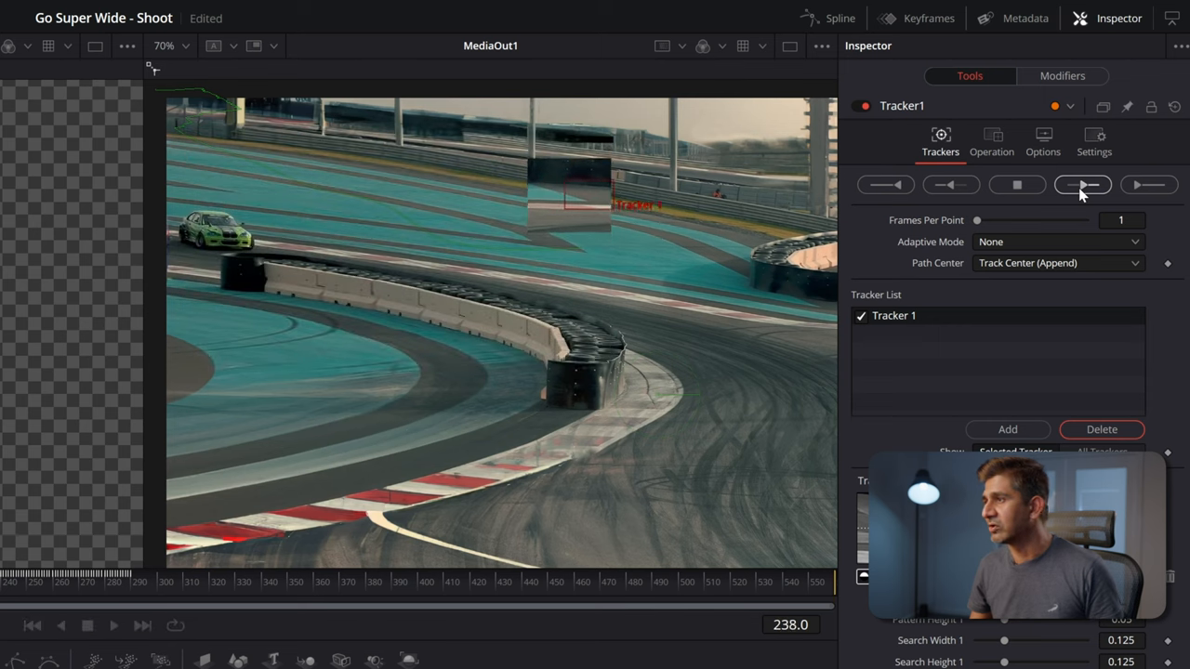
left_click(1080, 184)
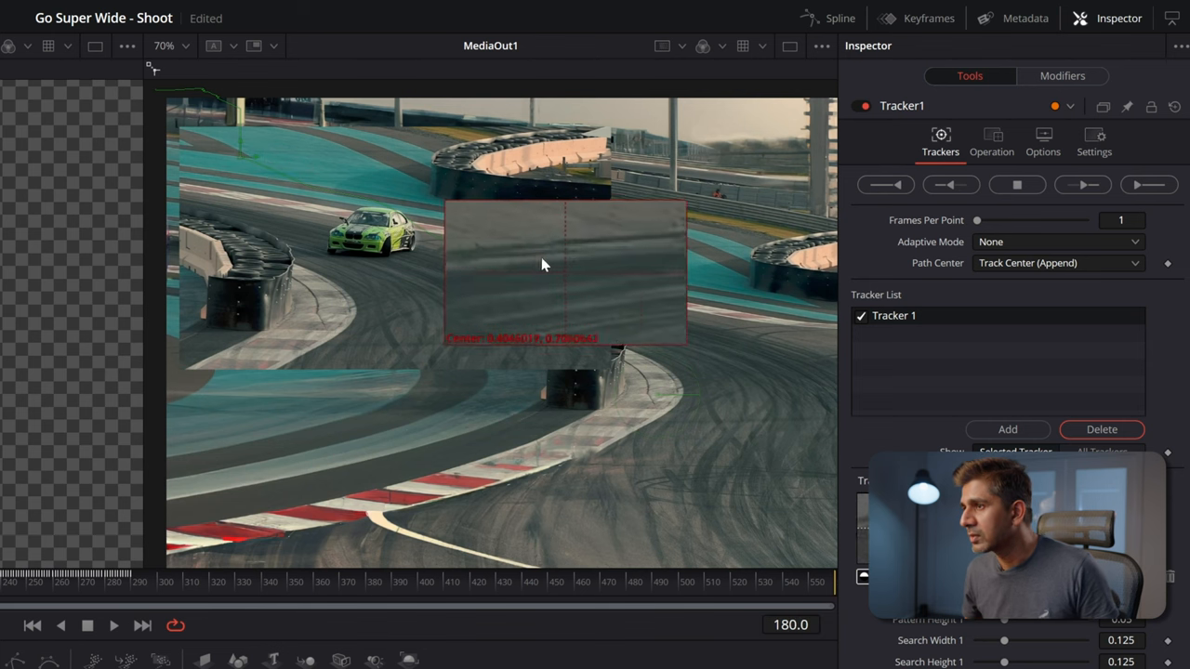
left_click(1081, 184)
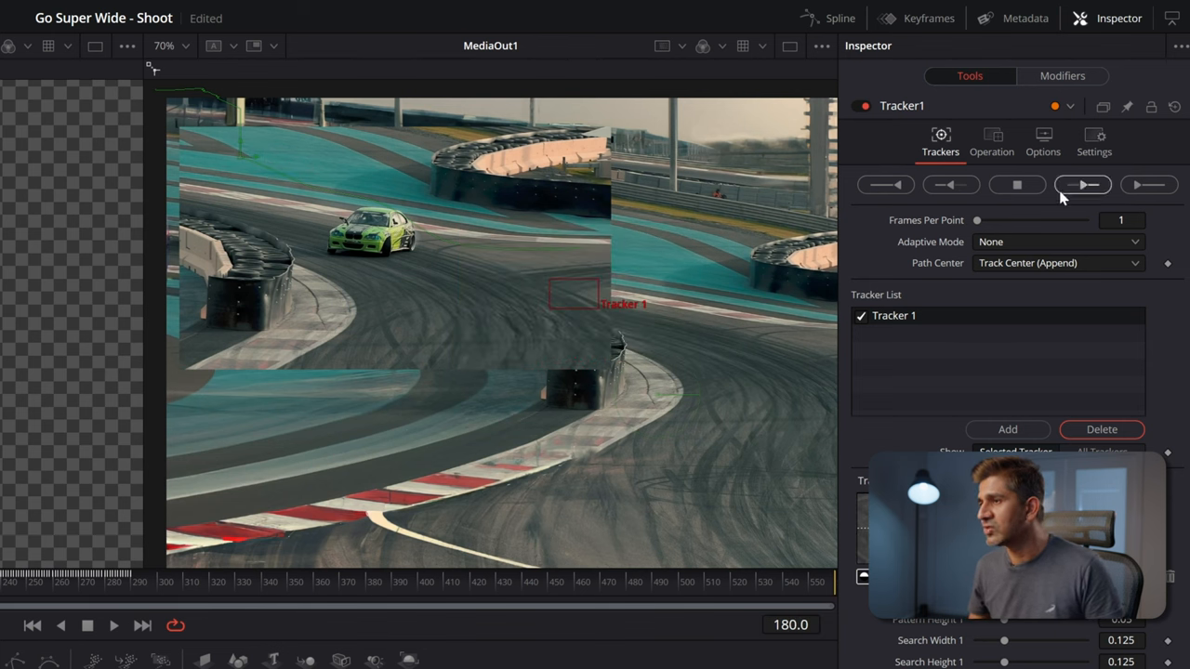
left_click(1082, 184)
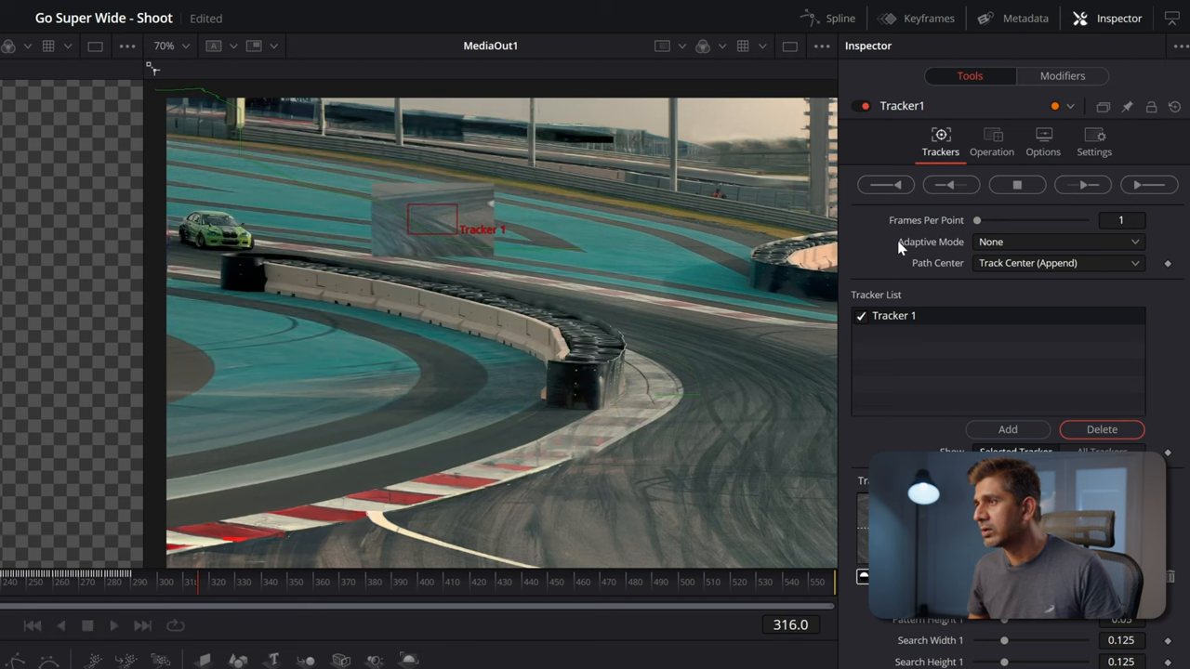
left_click(1082, 184)
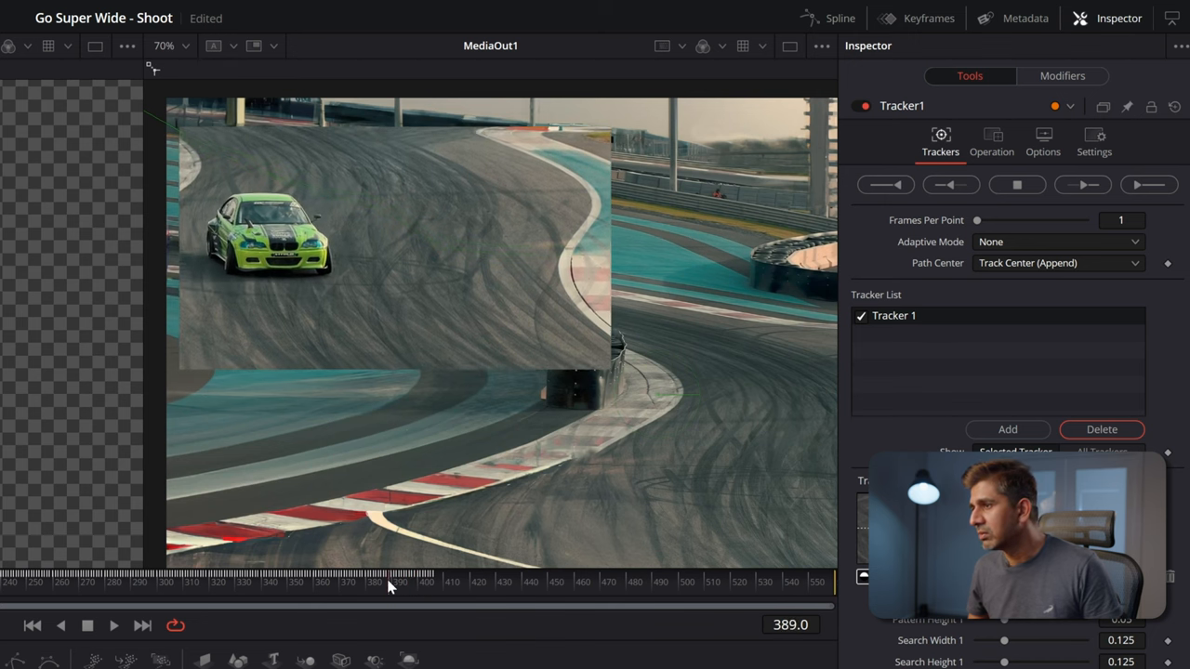
left_click(114, 625)
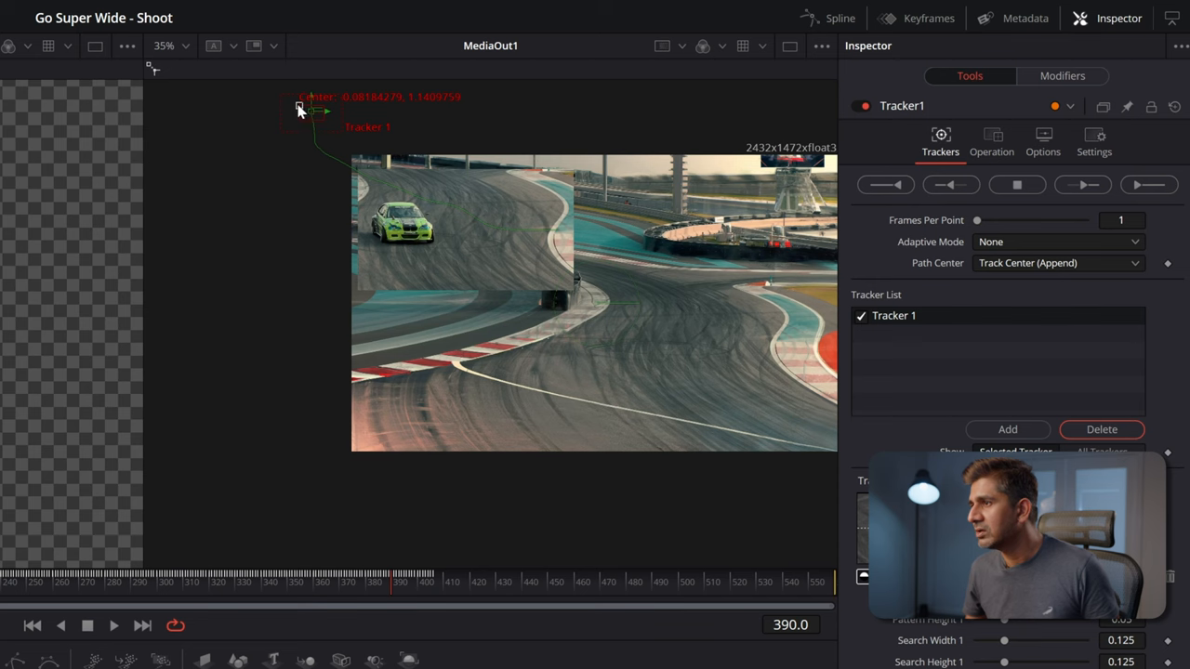
left_click(163, 45)
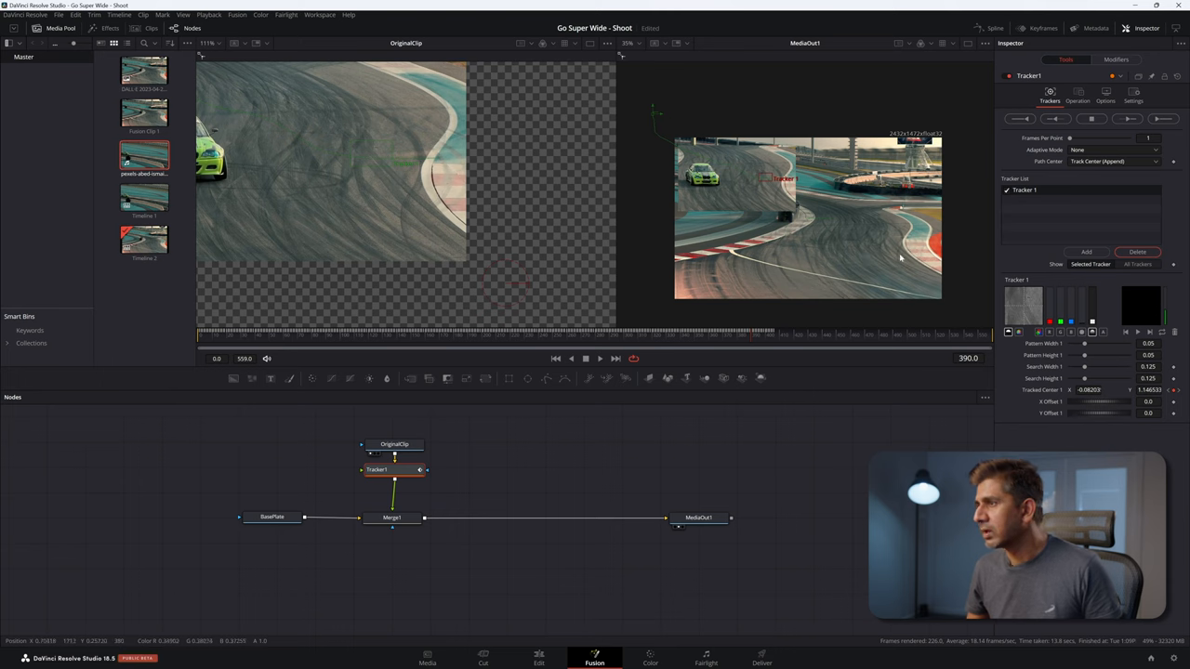
Step: Track forward from frame 390 to frame 559, dismiss the render notice, and scrub to check
left_click(1127, 118)
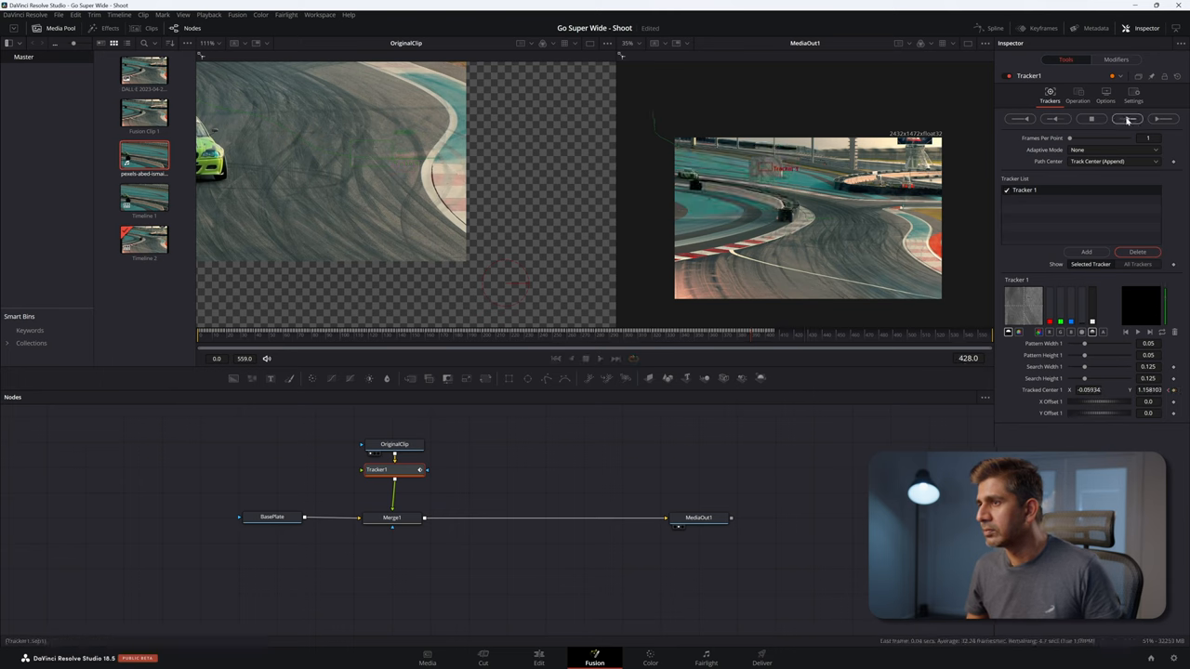
left_click(1127, 119)
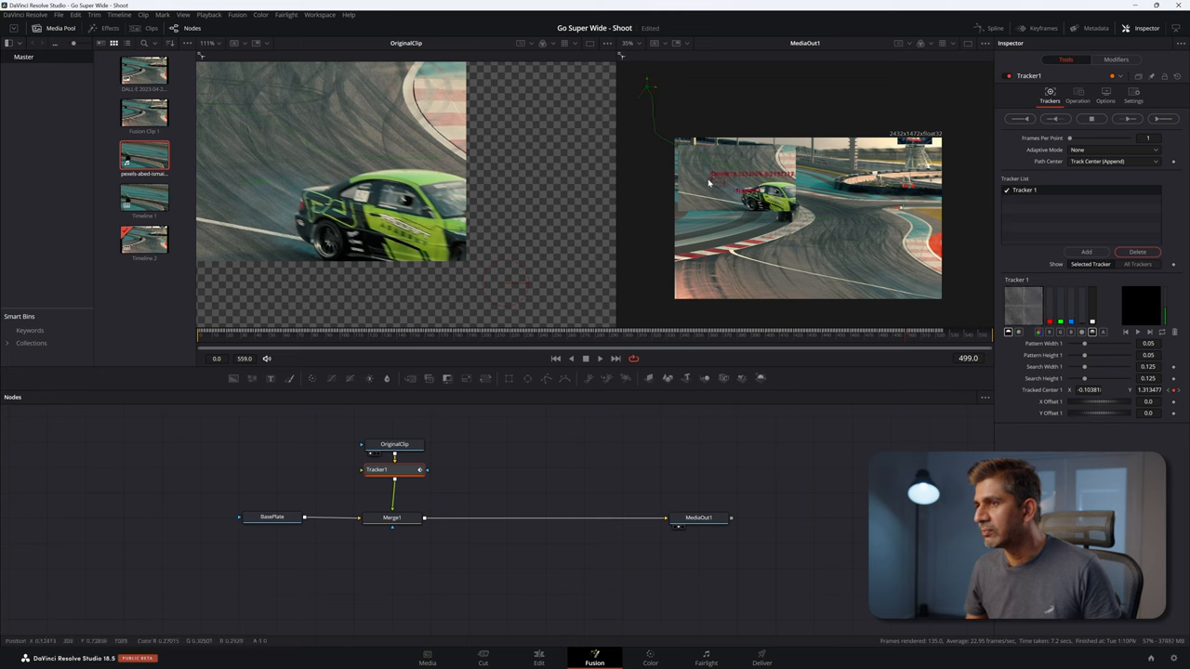
left_click(1128, 118)
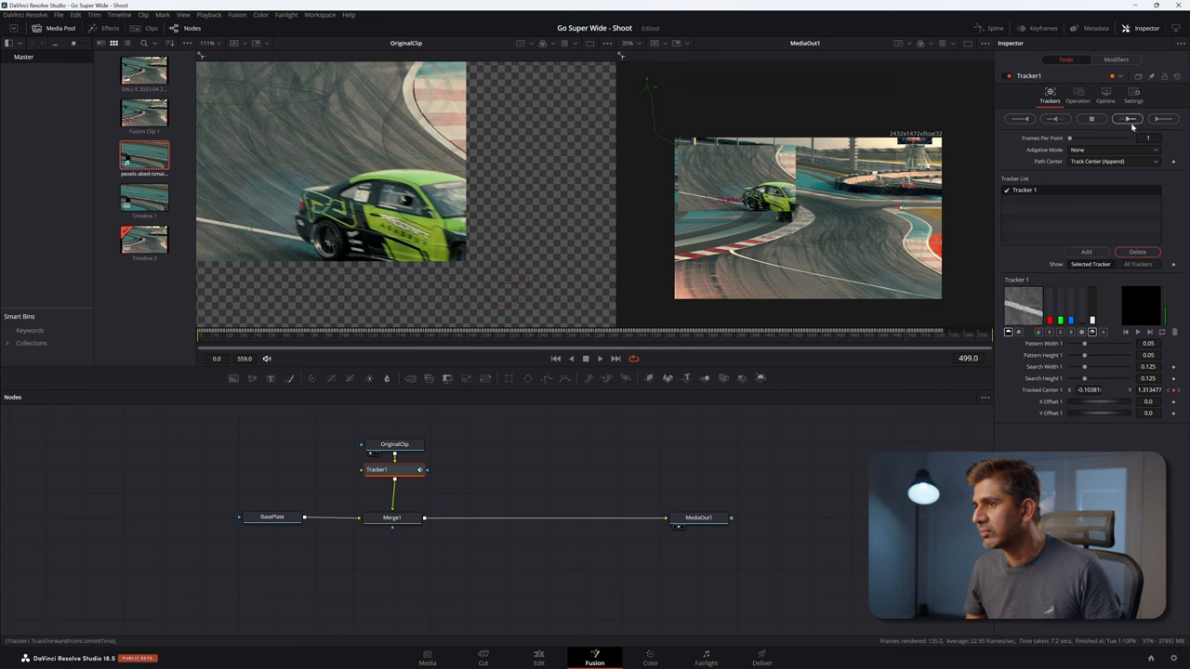
left_click(1127, 118)
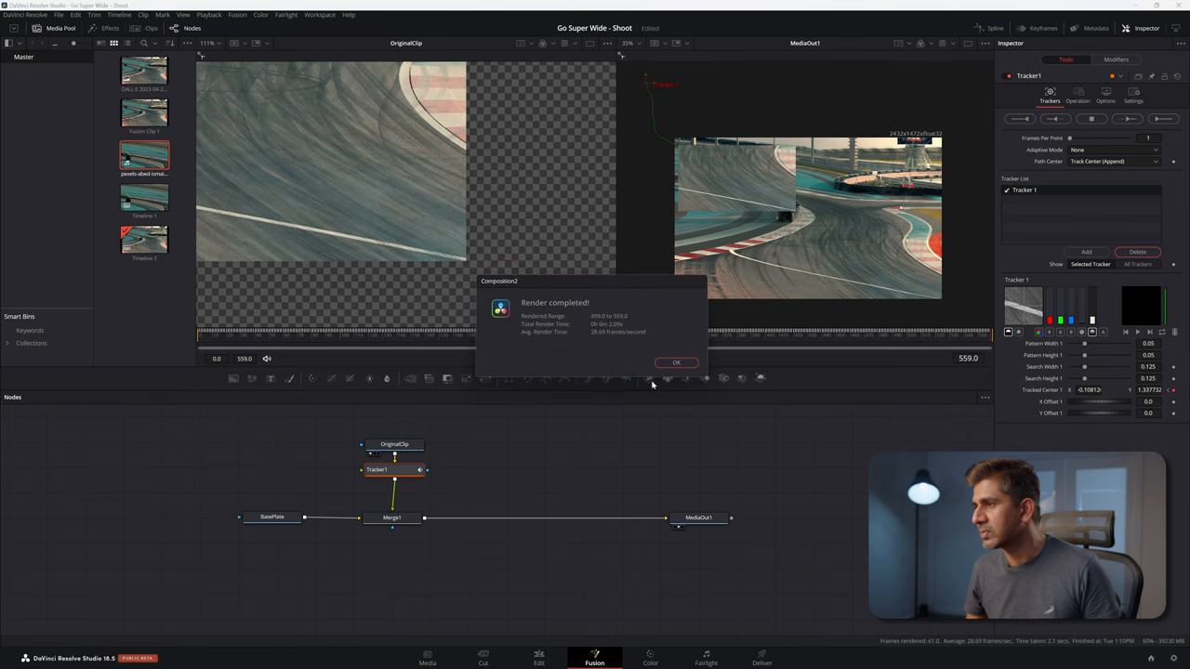
left_click(676, 362)
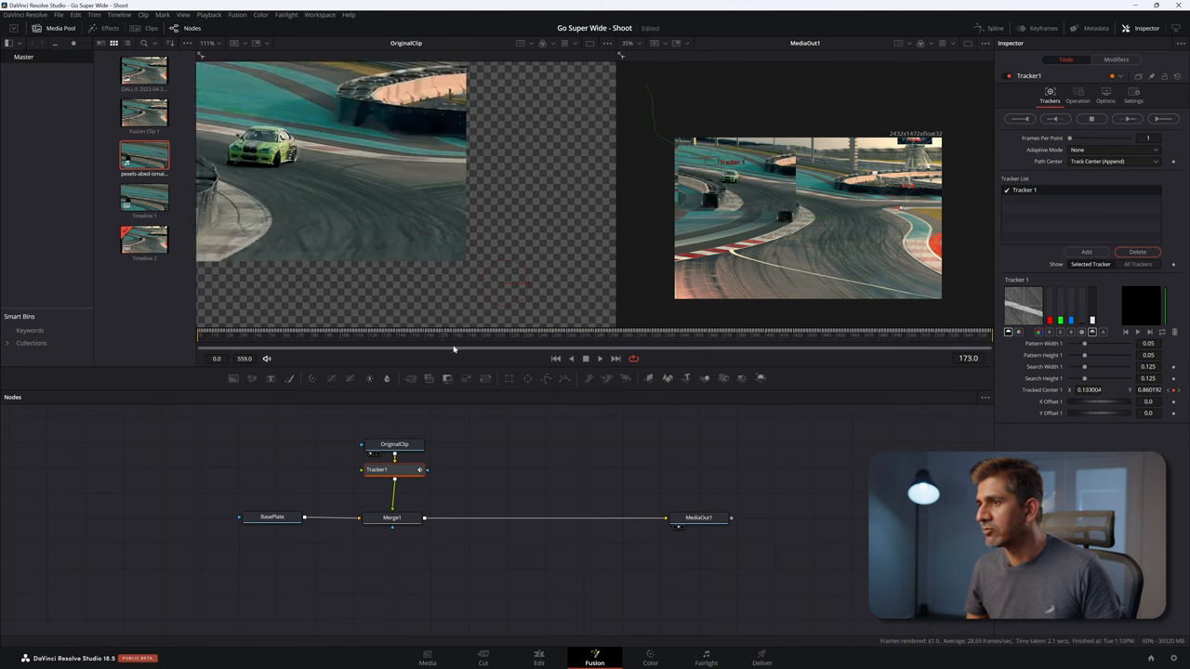
left_click(841, 332)
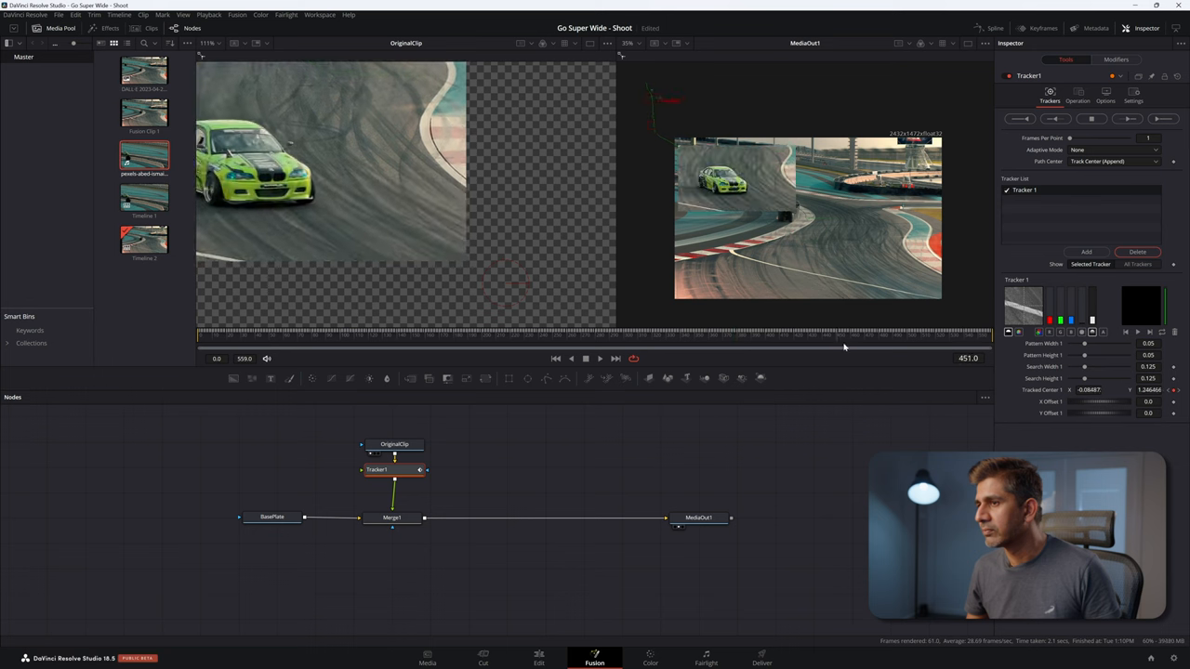
left_click(1077, 95)
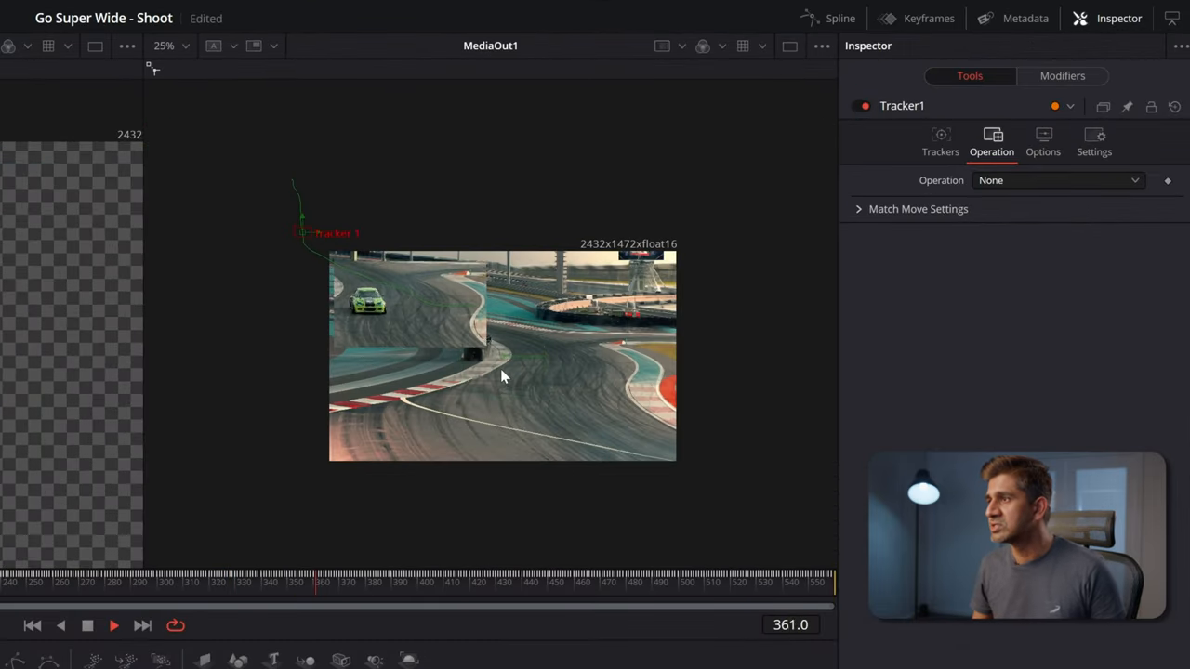
Step: Change Tracker1's Operation from None to Match Move
left_click(940, 140)
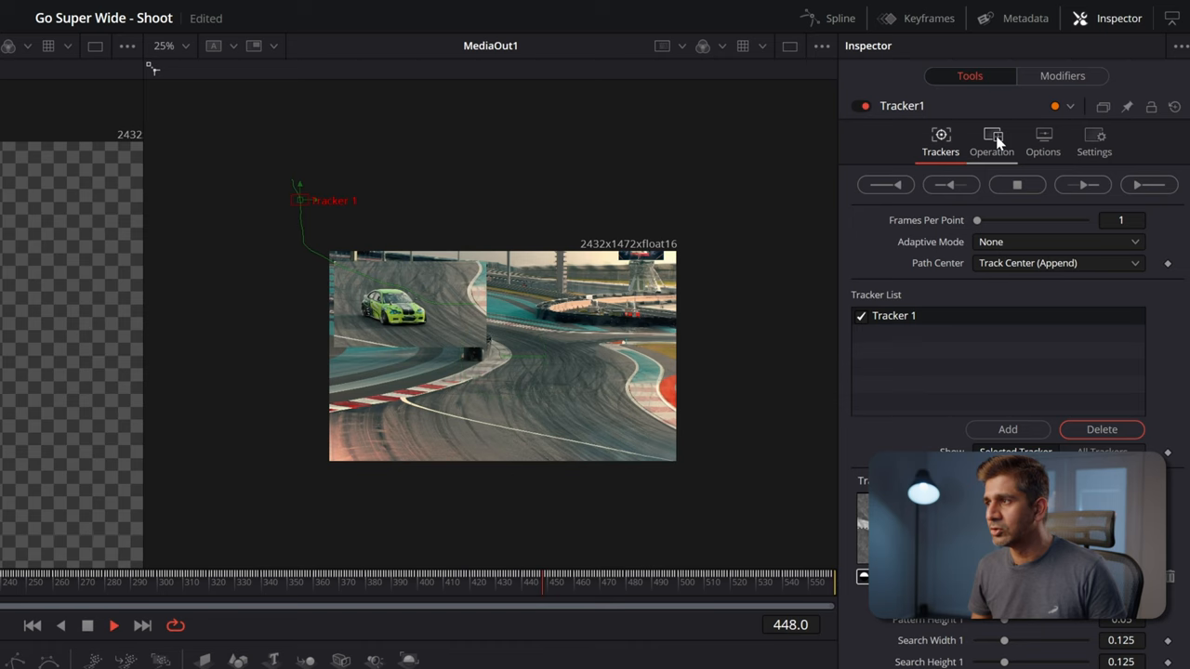
left_click(990, 139)
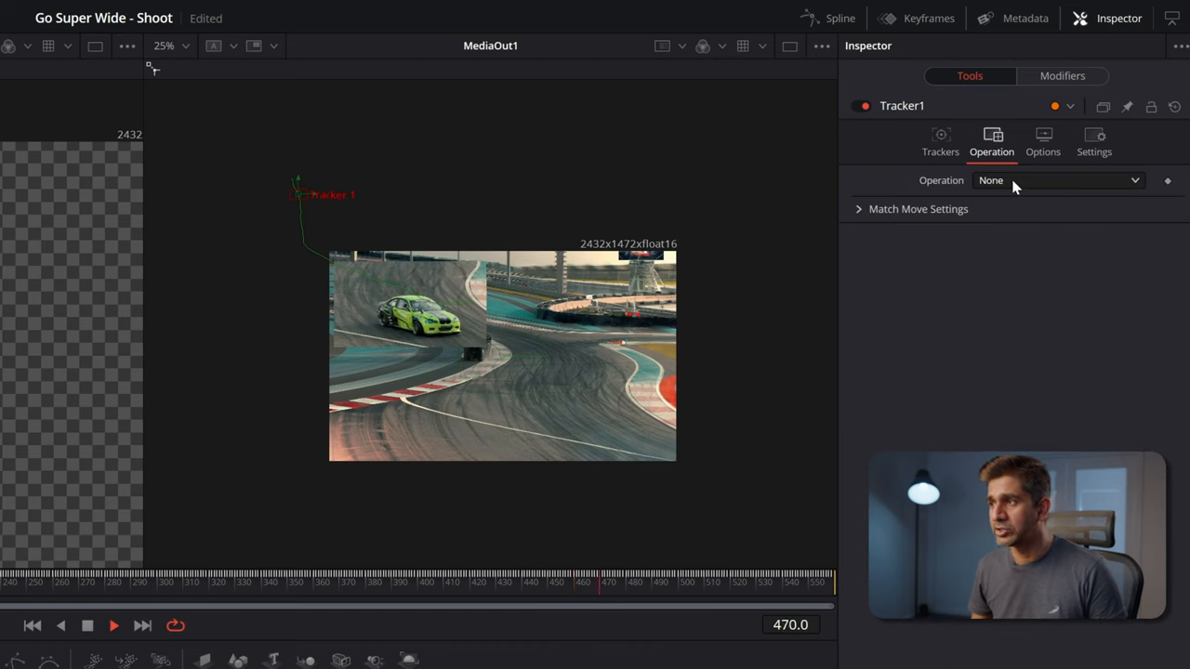
left_click(1058, 180)
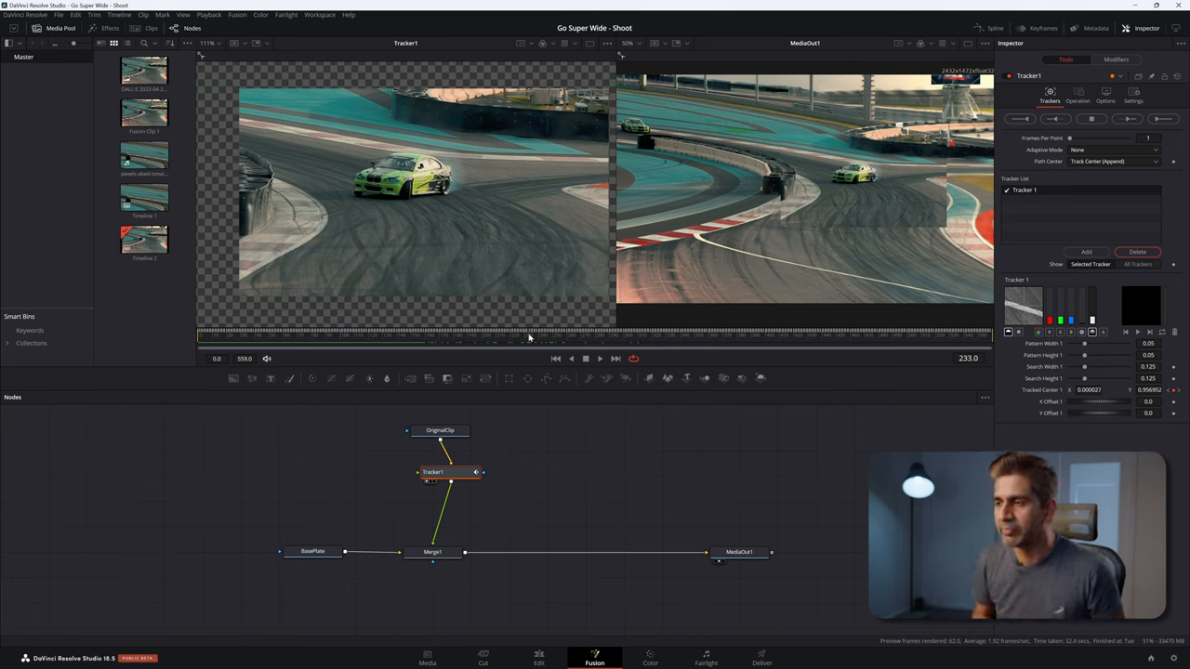
mouse_move(750, 490)
type("magic")
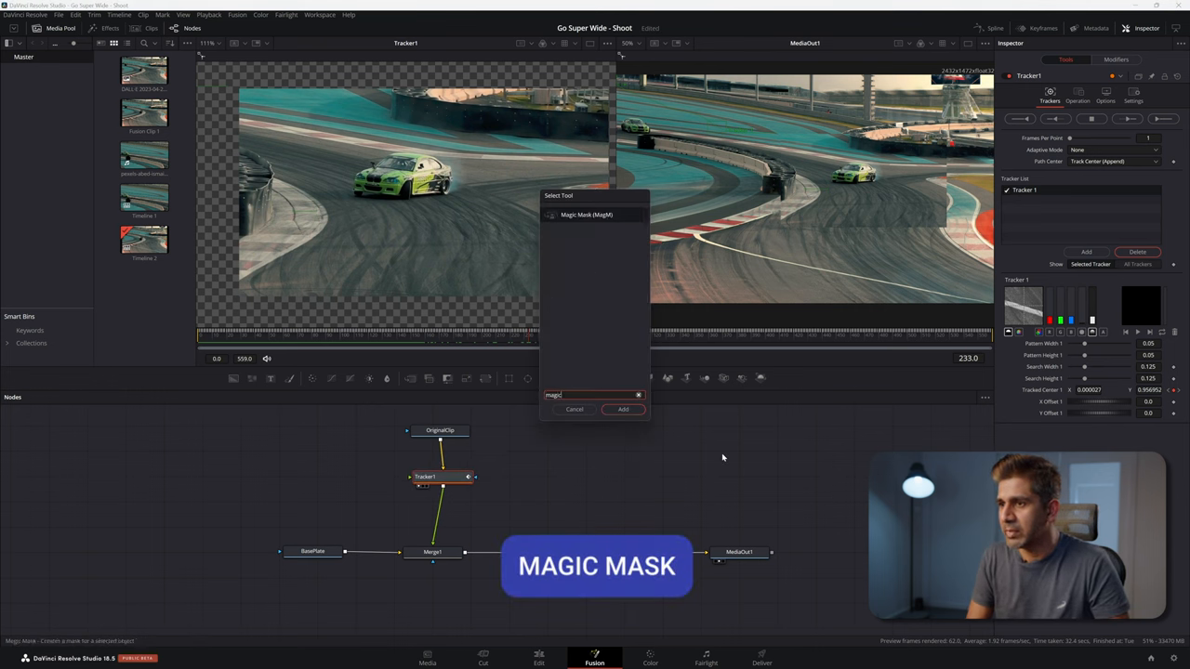
Step: Add a Magic Mask node after Tracker1 and paint a stroke over the green car
left_click(623, 409)
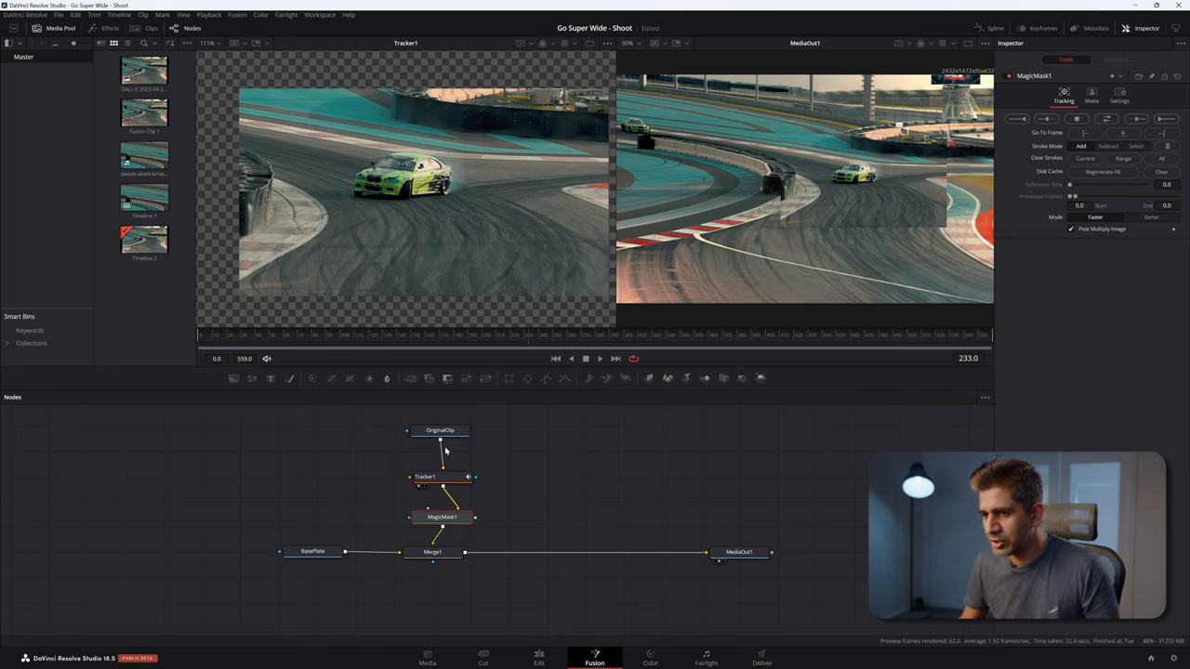
mouse_move(454, 457)
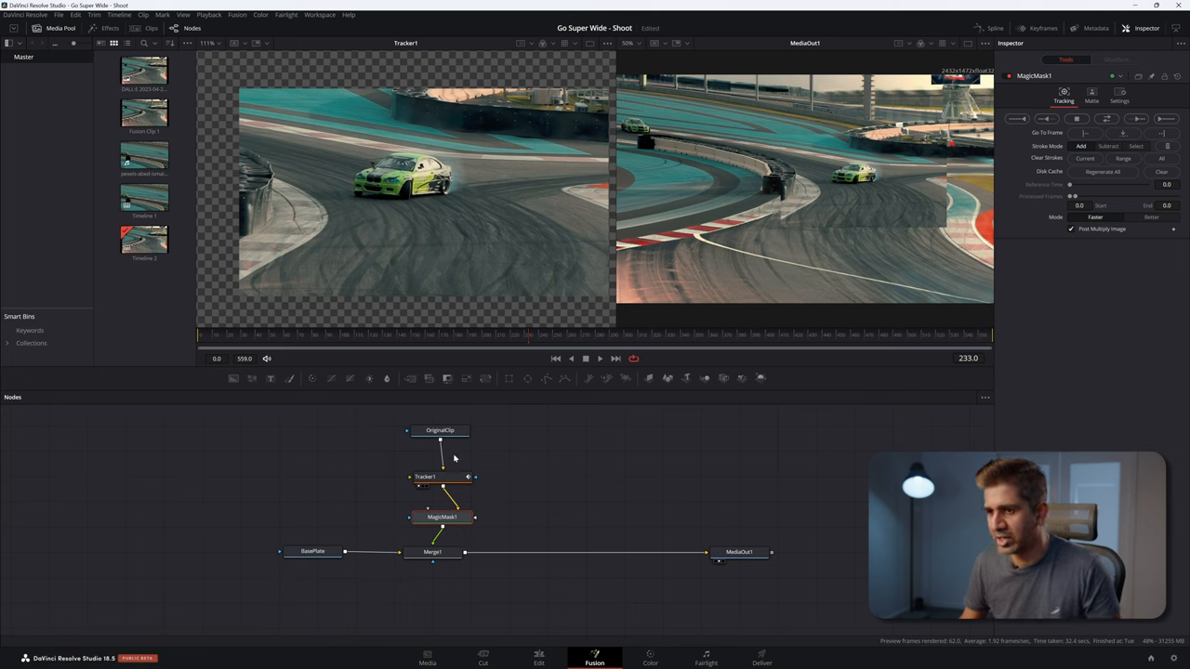
mouse_move(465, 515)
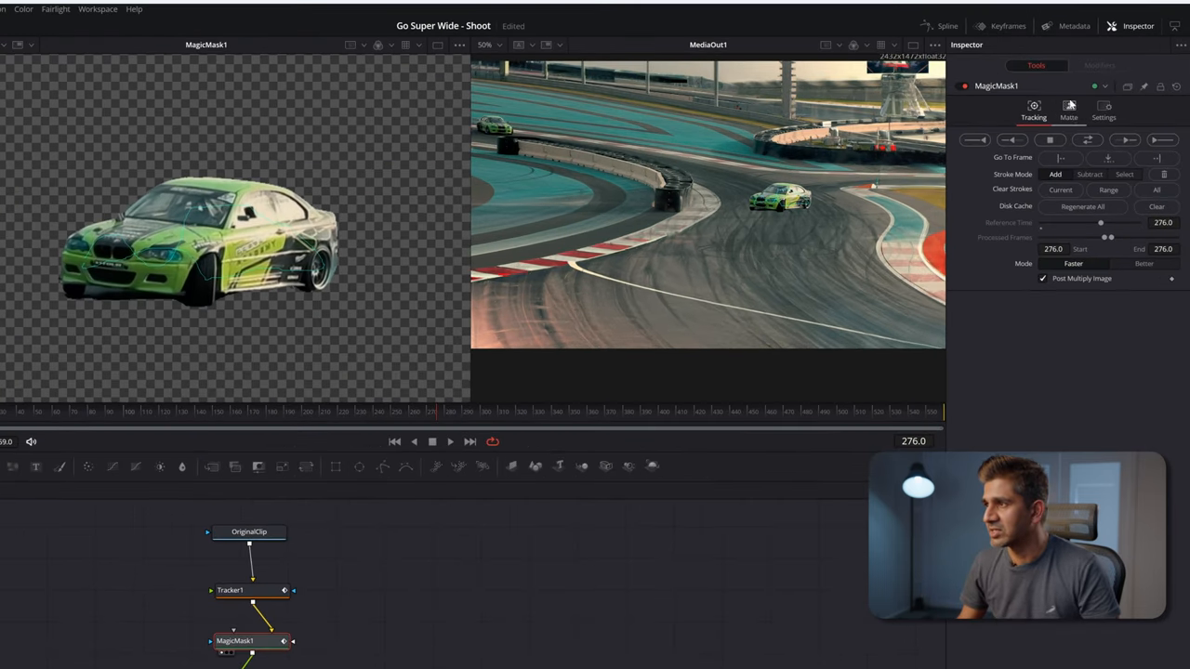
Step: Raise MagicMask1's Erode/Dilate to about 0.0178 and Blur to about 5.43
left_click(1069, 110)
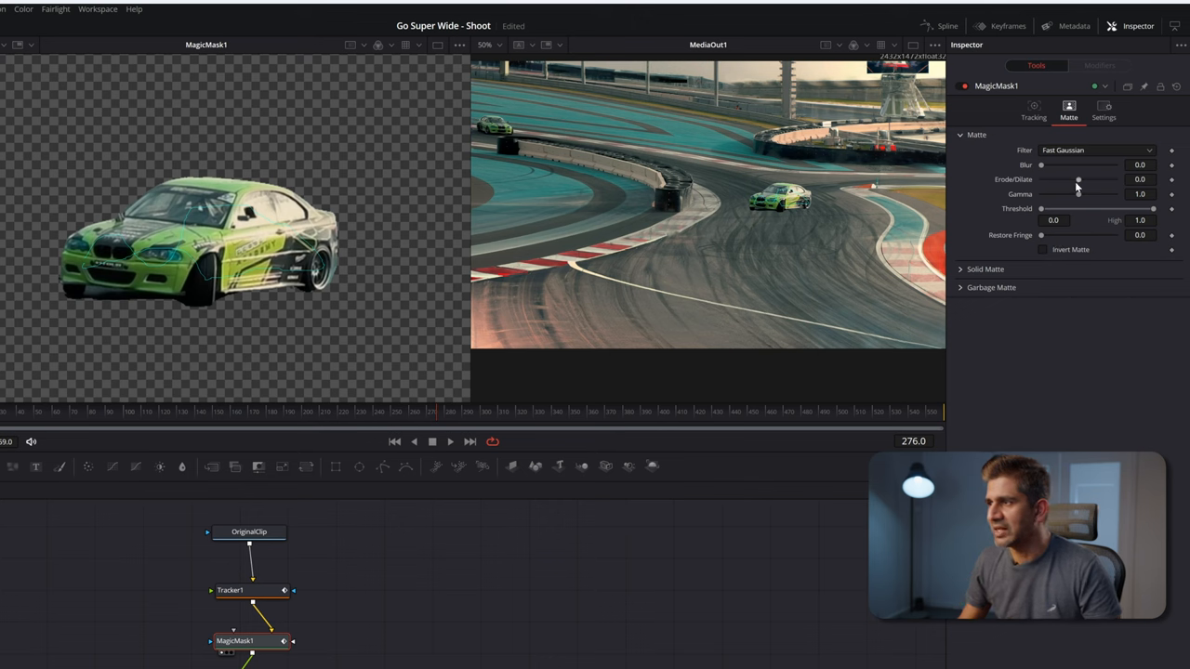
left_click_drag(1078, 180, 1088, 179)
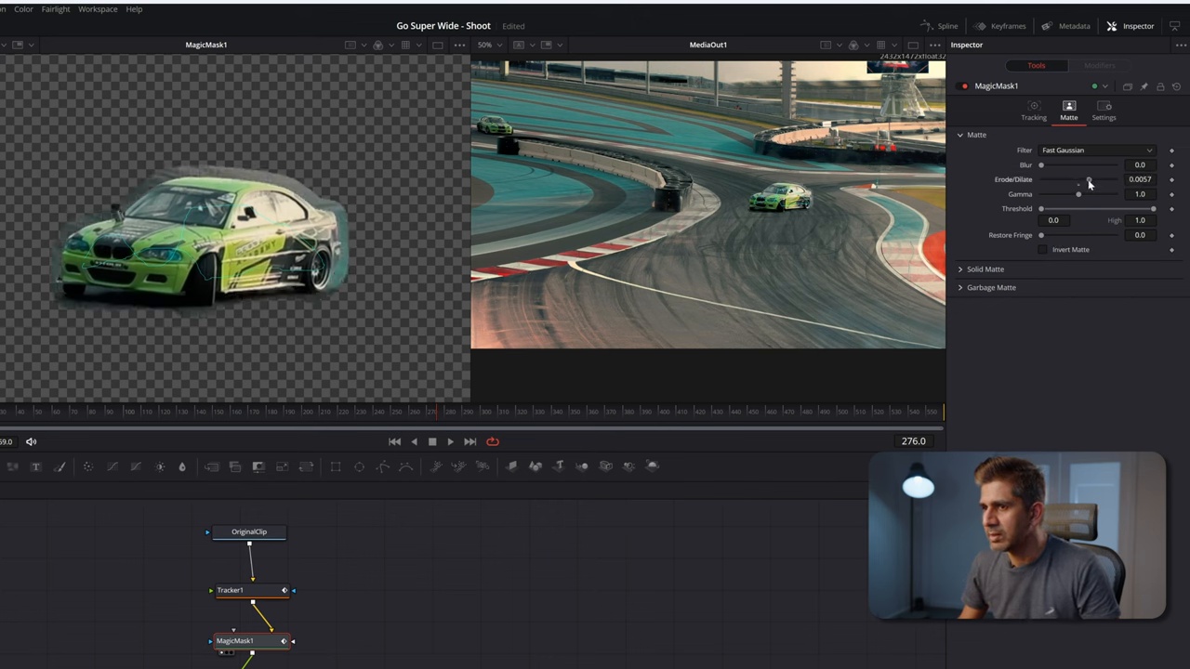
left_click_drag(1088, 179, 1102, 180)
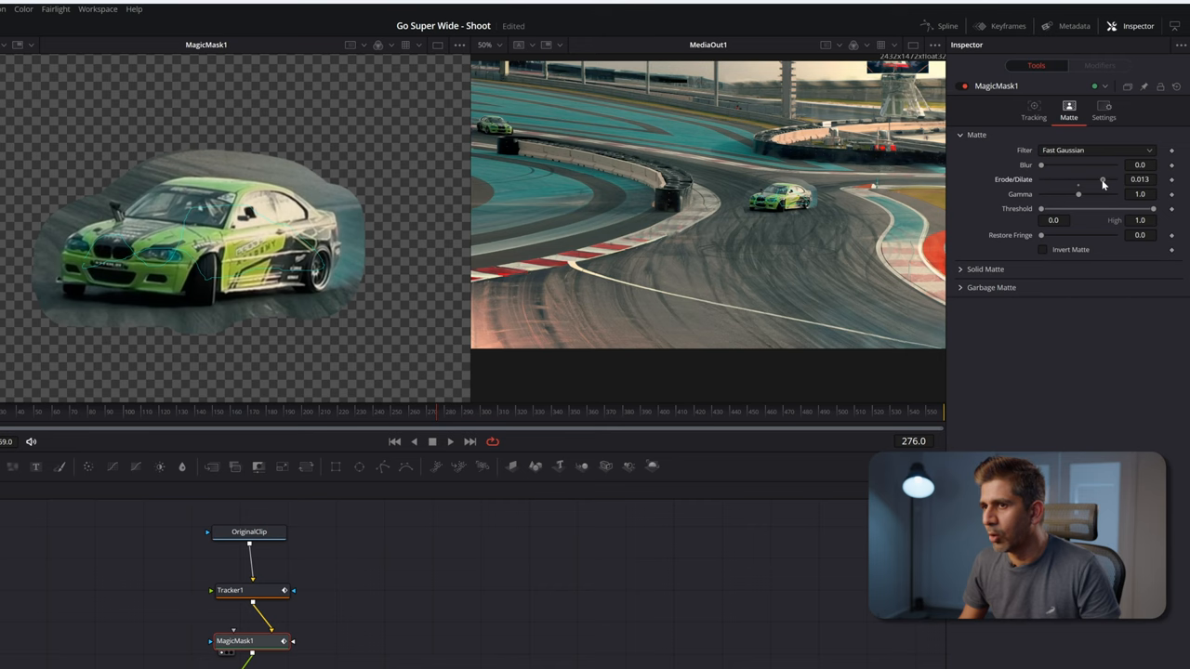
left_click_drag(1097, 179, 1108, 180)
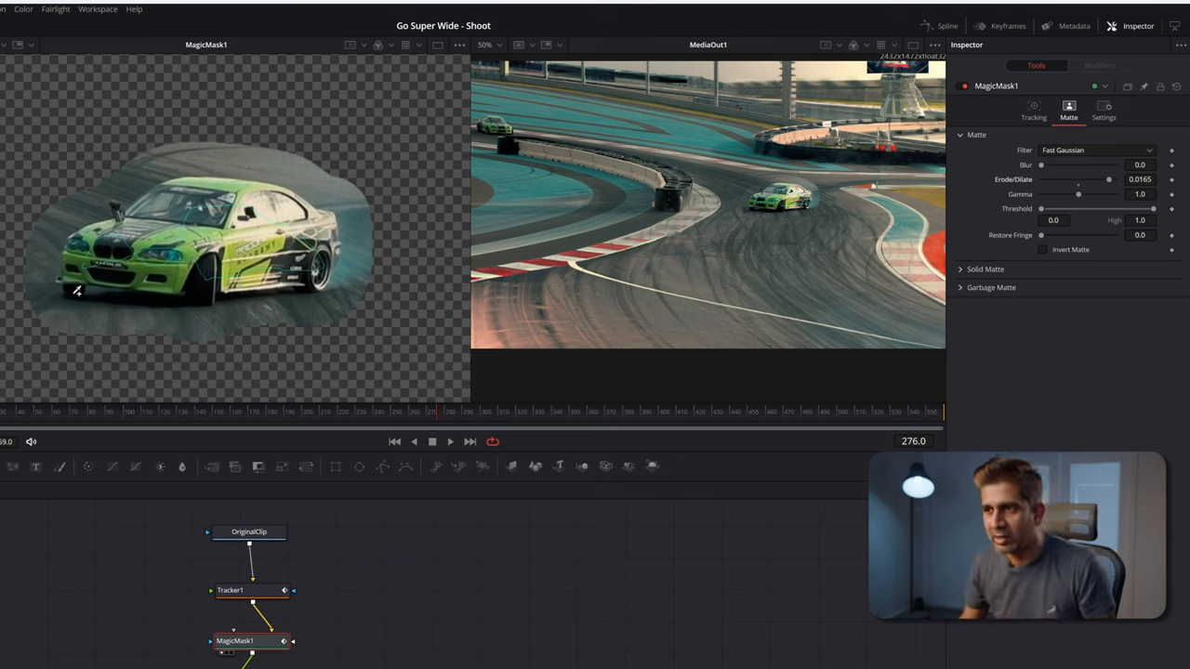
mouse_move(169, 296)
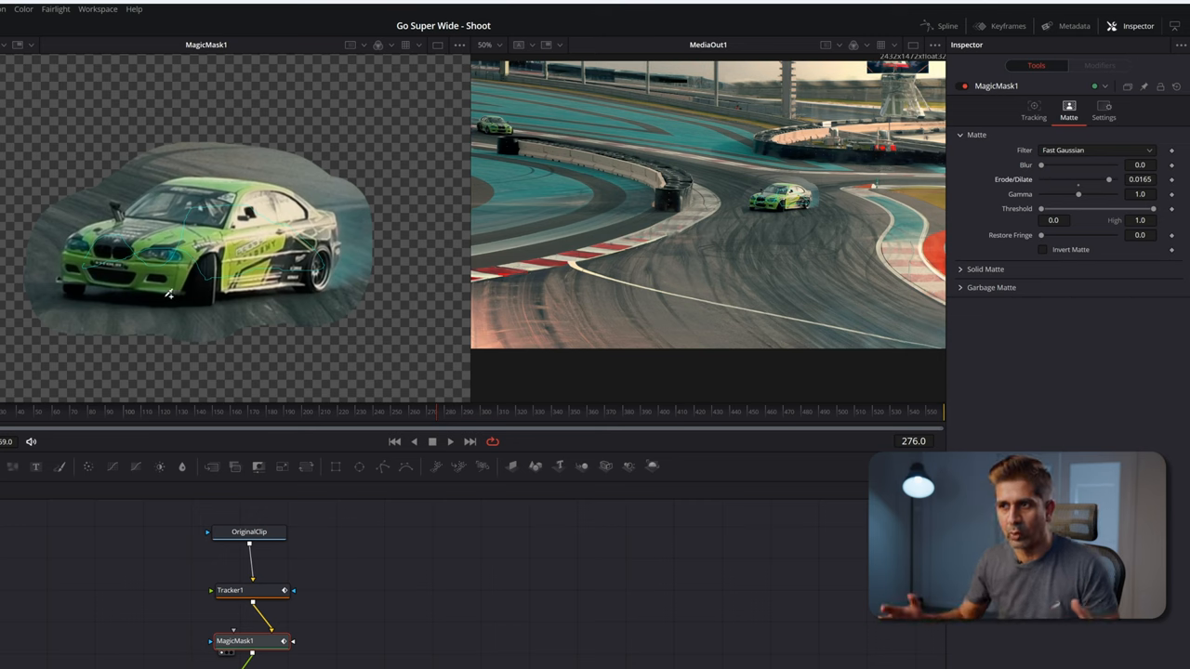
left_click_drag(1108, 180, 1116, 180)
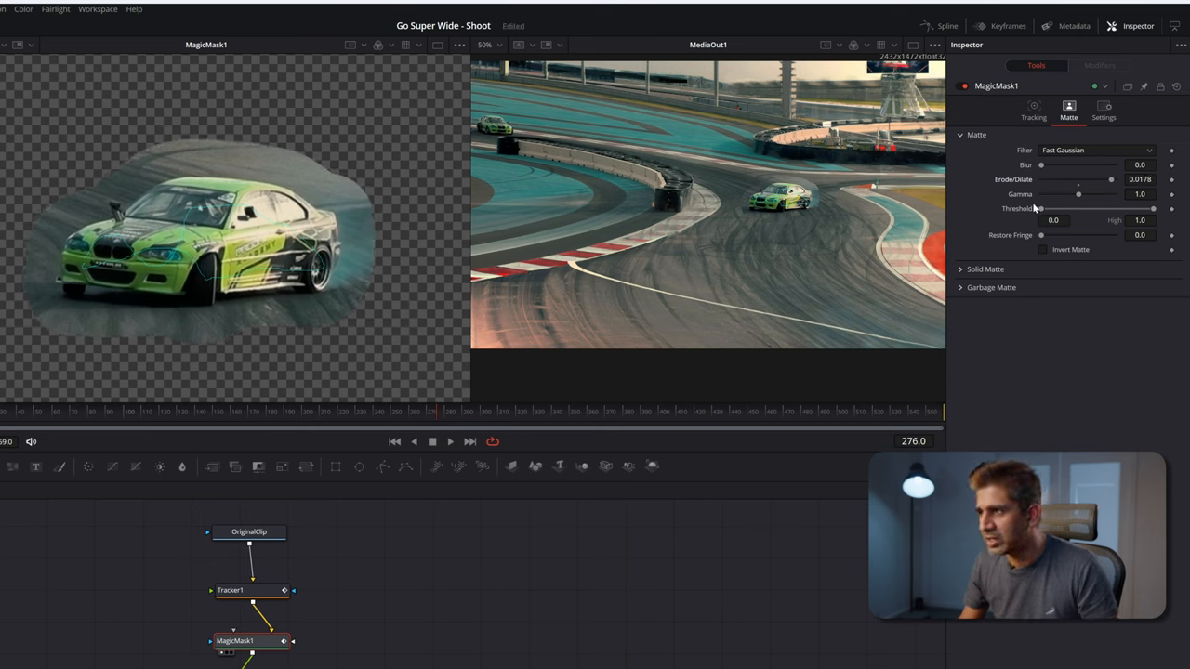
left_click_drag(1040, 164, 1066, 164)
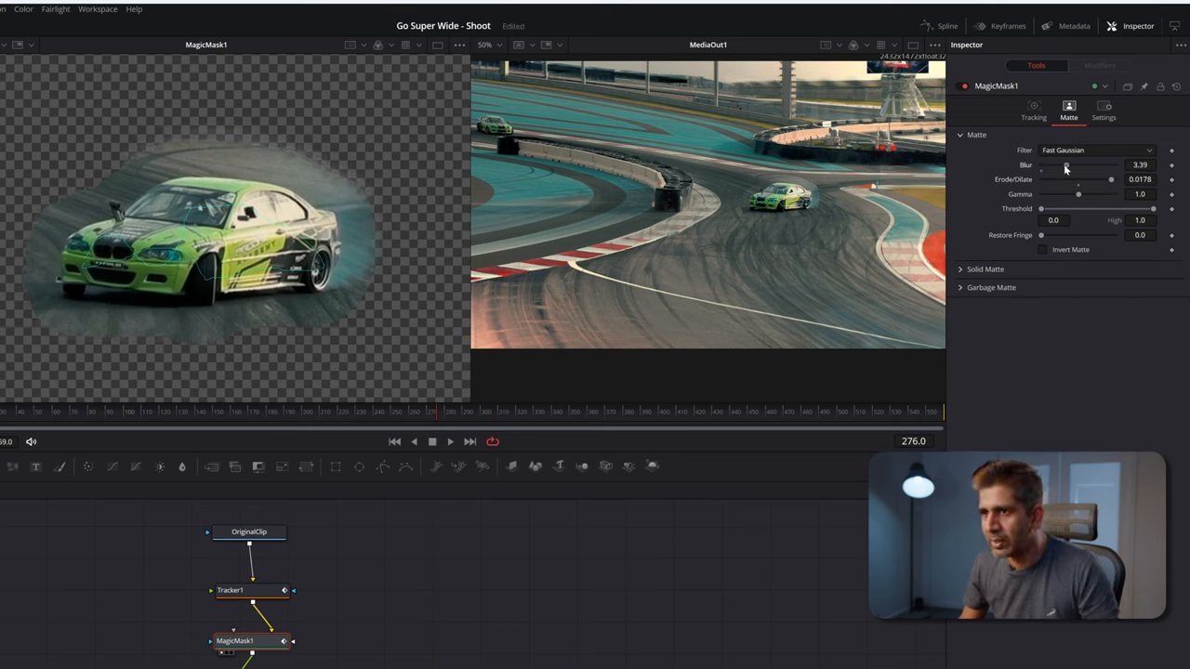
left_click_drag(1065, 164, 1081, 165)
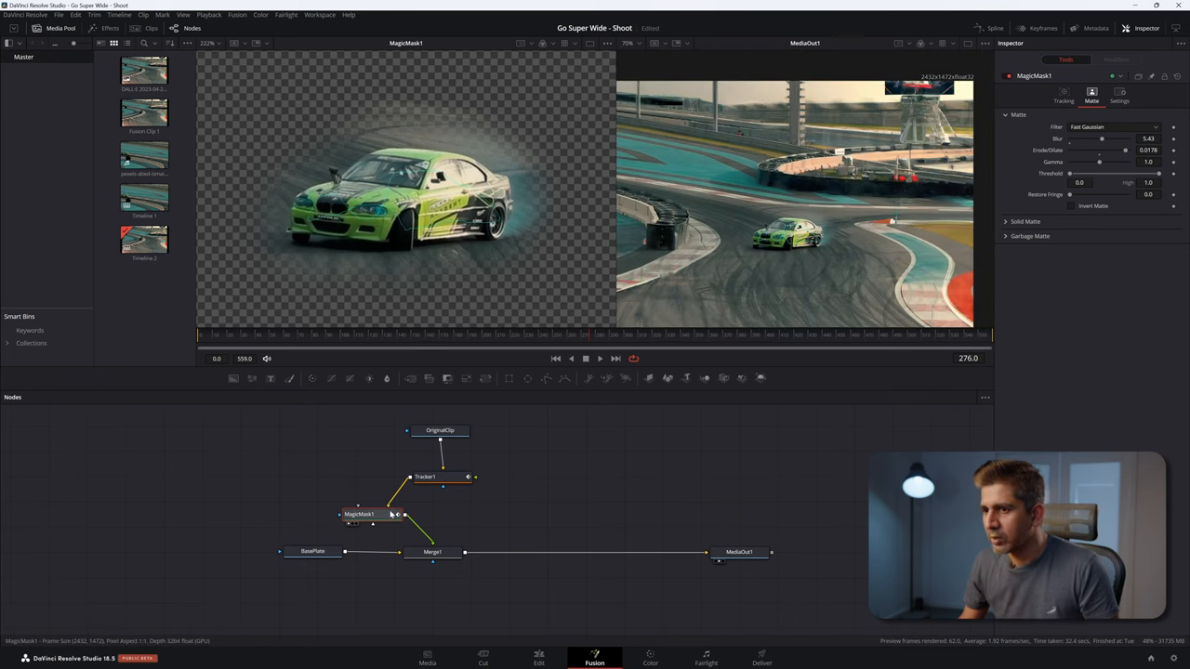
Step: Track the car mask across all frames, switch to a single viewer, and play back
left_click(1063, 96)
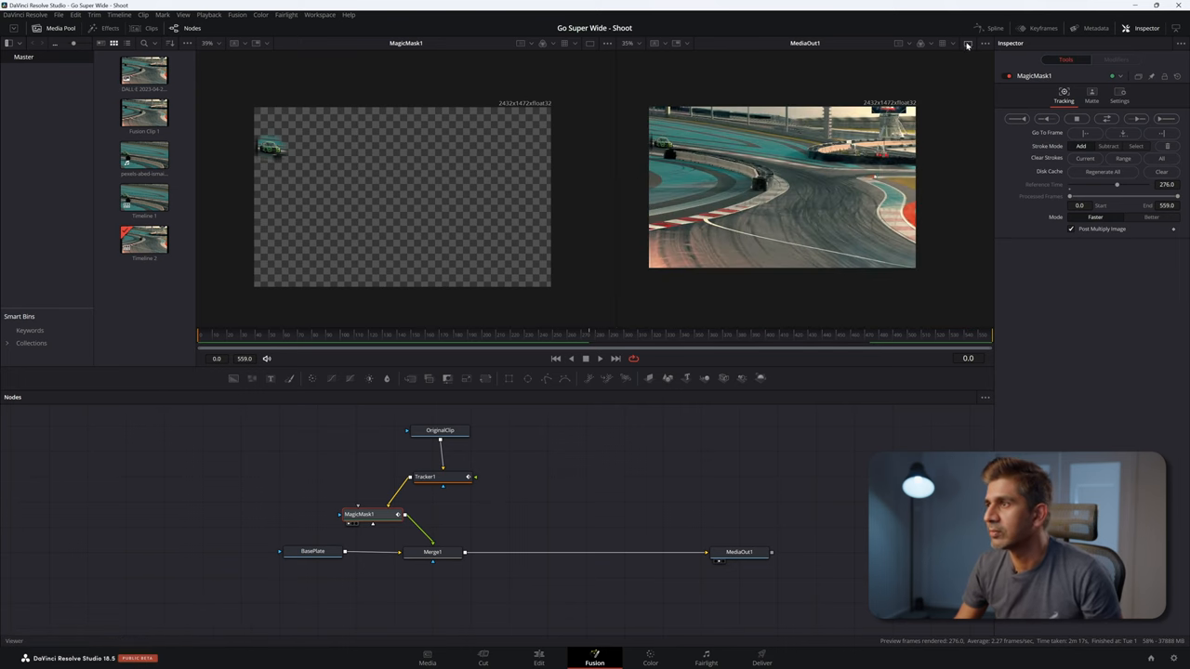
left_click(967, 45)
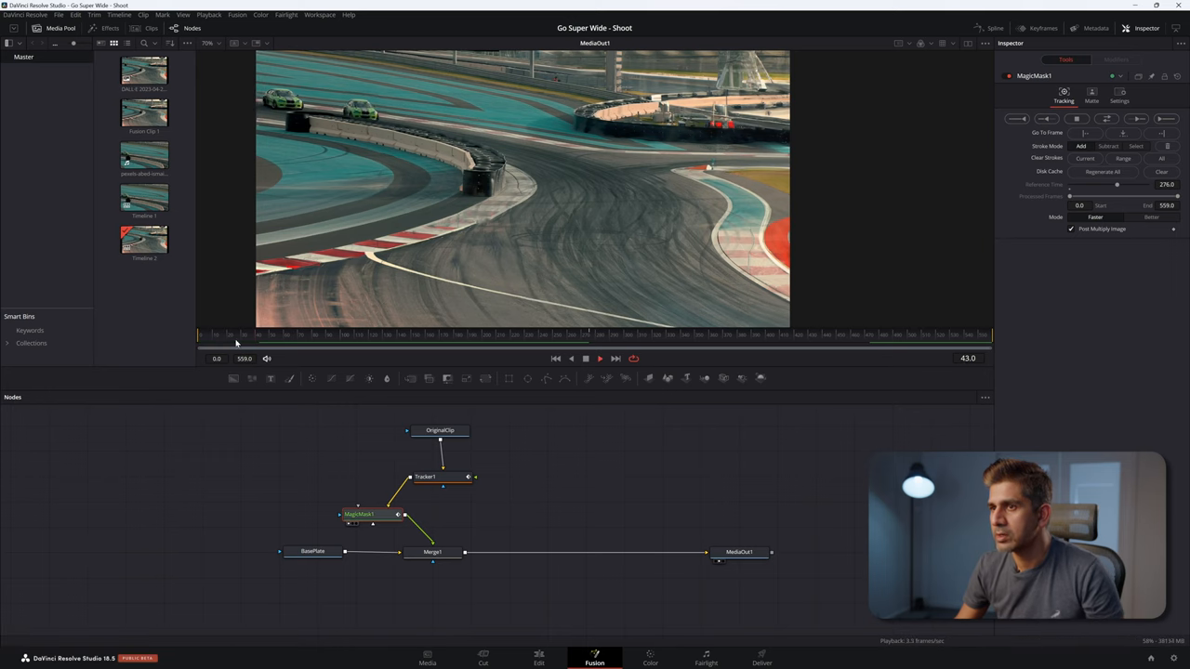
left_click(814, 343)
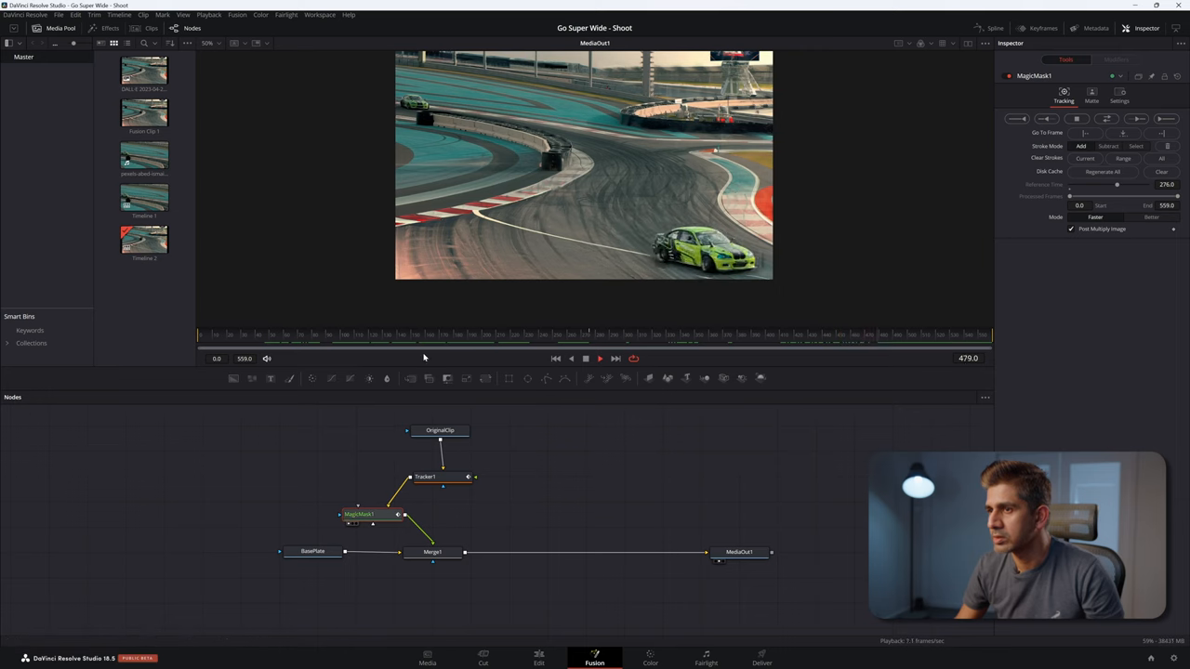
Step: On the Edit page, scrub into Fusion Clip 1 and select the expanded DALL·E background image
left_click(538, 657)
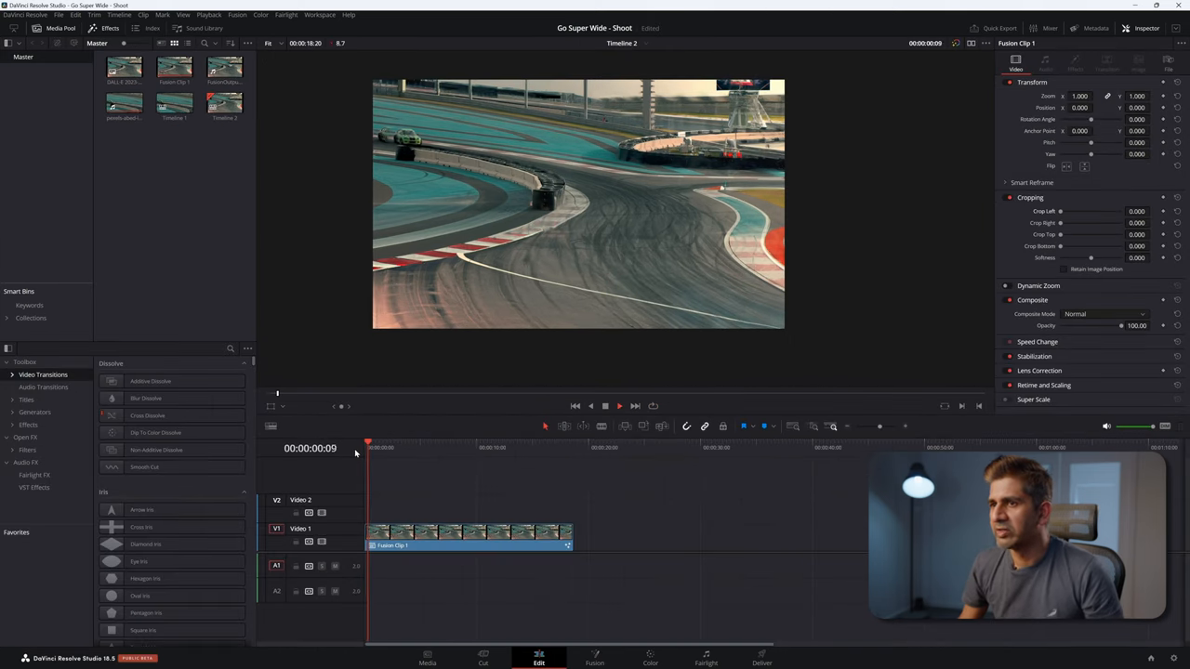
left_click(396, 447)
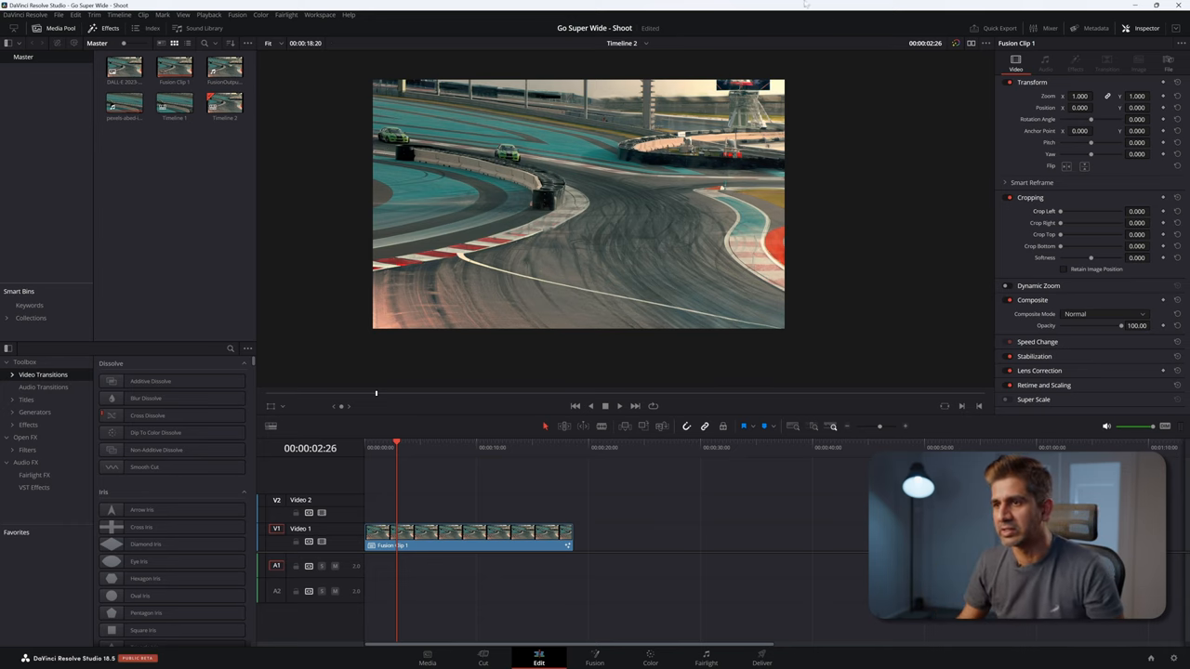
left_click(420, 658)
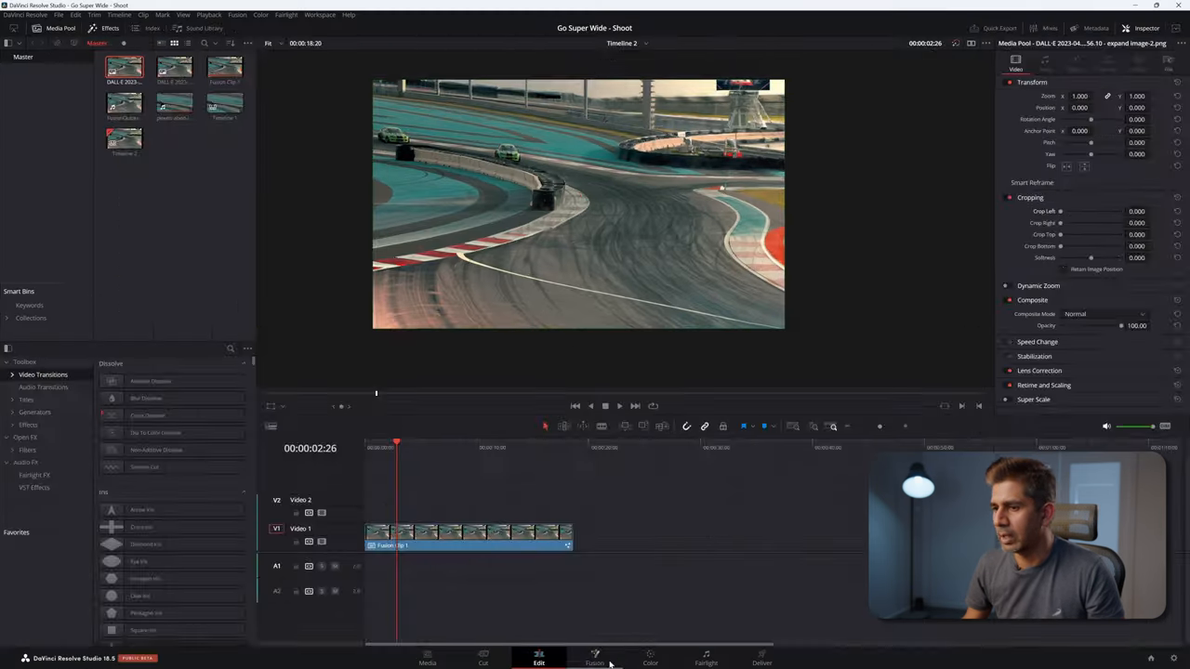
Step: Wire MediaIn1 into Merge1's background, play the composite, and return to the Edit page
left_click(594, 657)
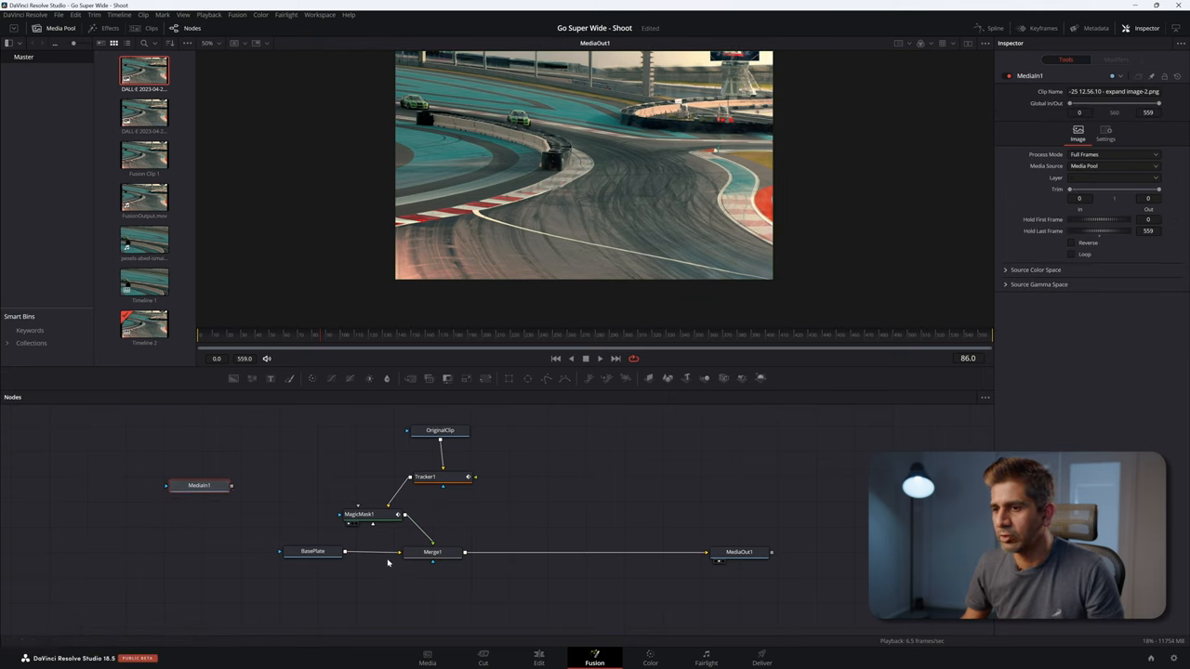
left_click(199, 485)
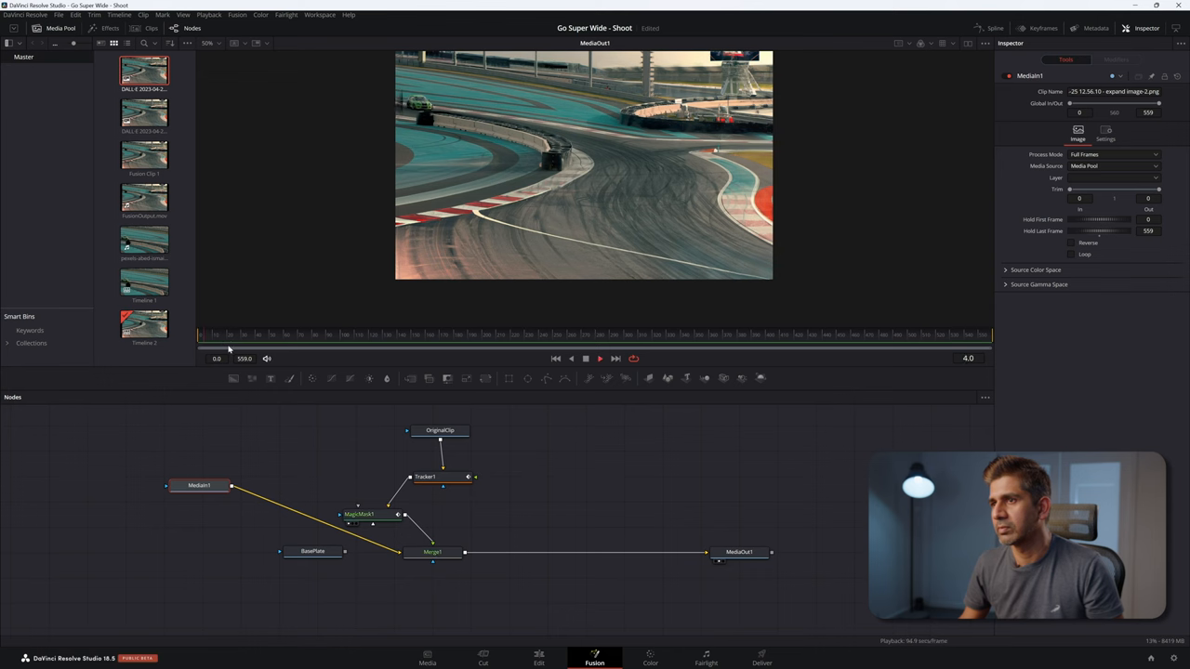
left_click(432, 551)
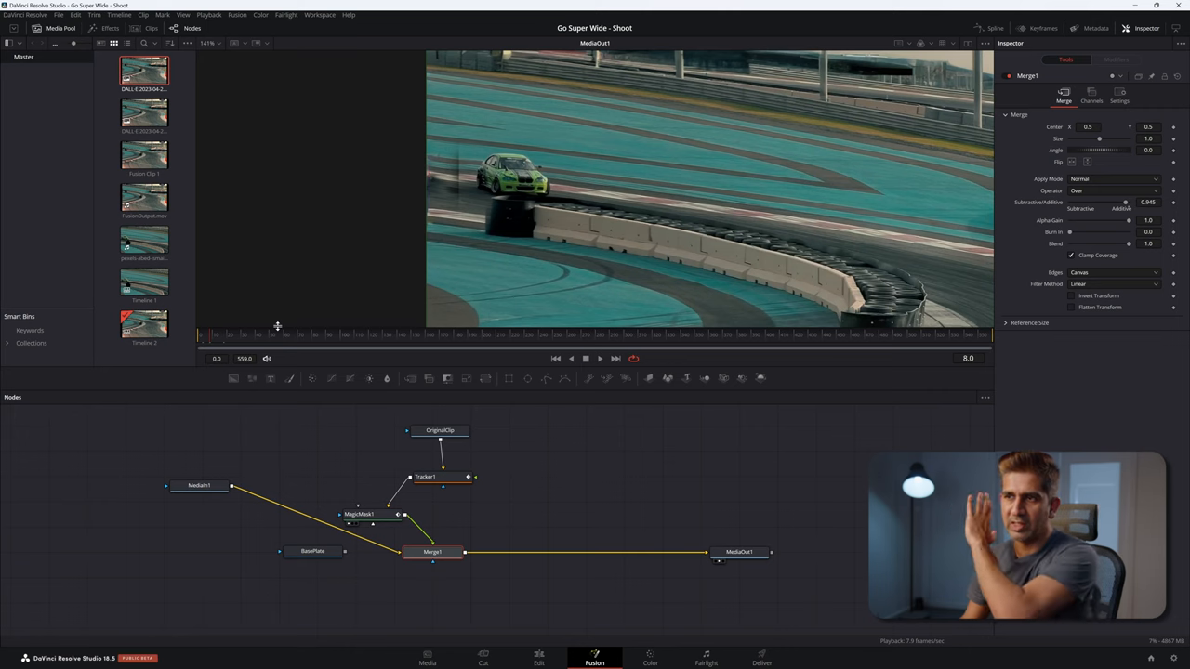
left_click(538, 658)
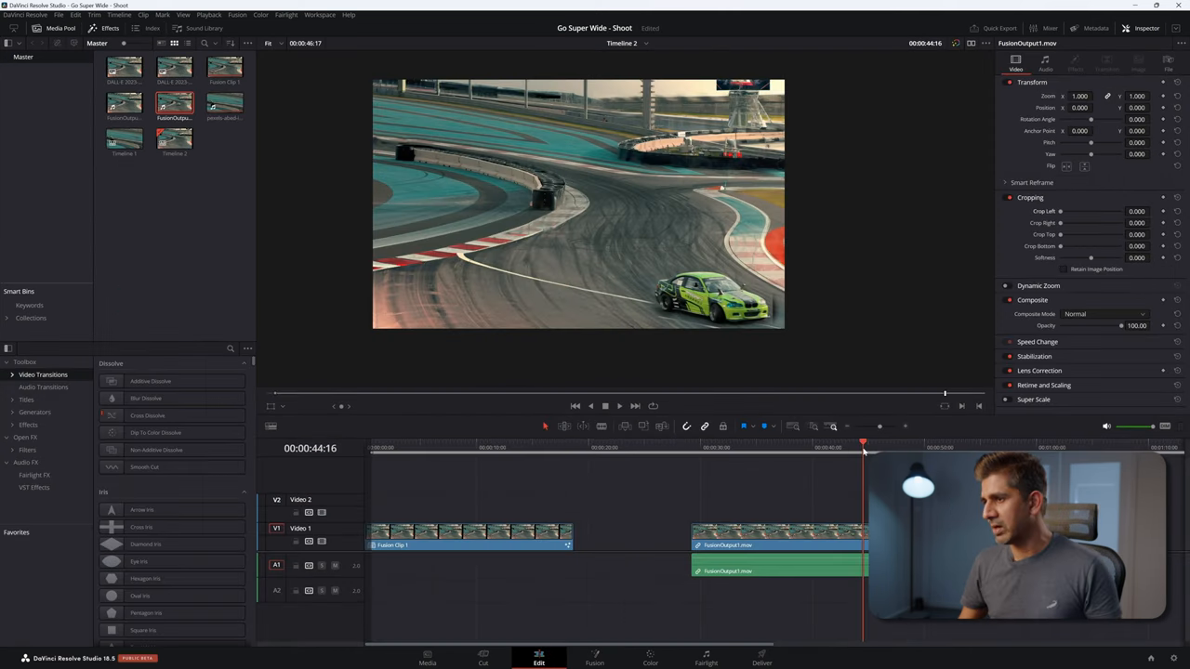